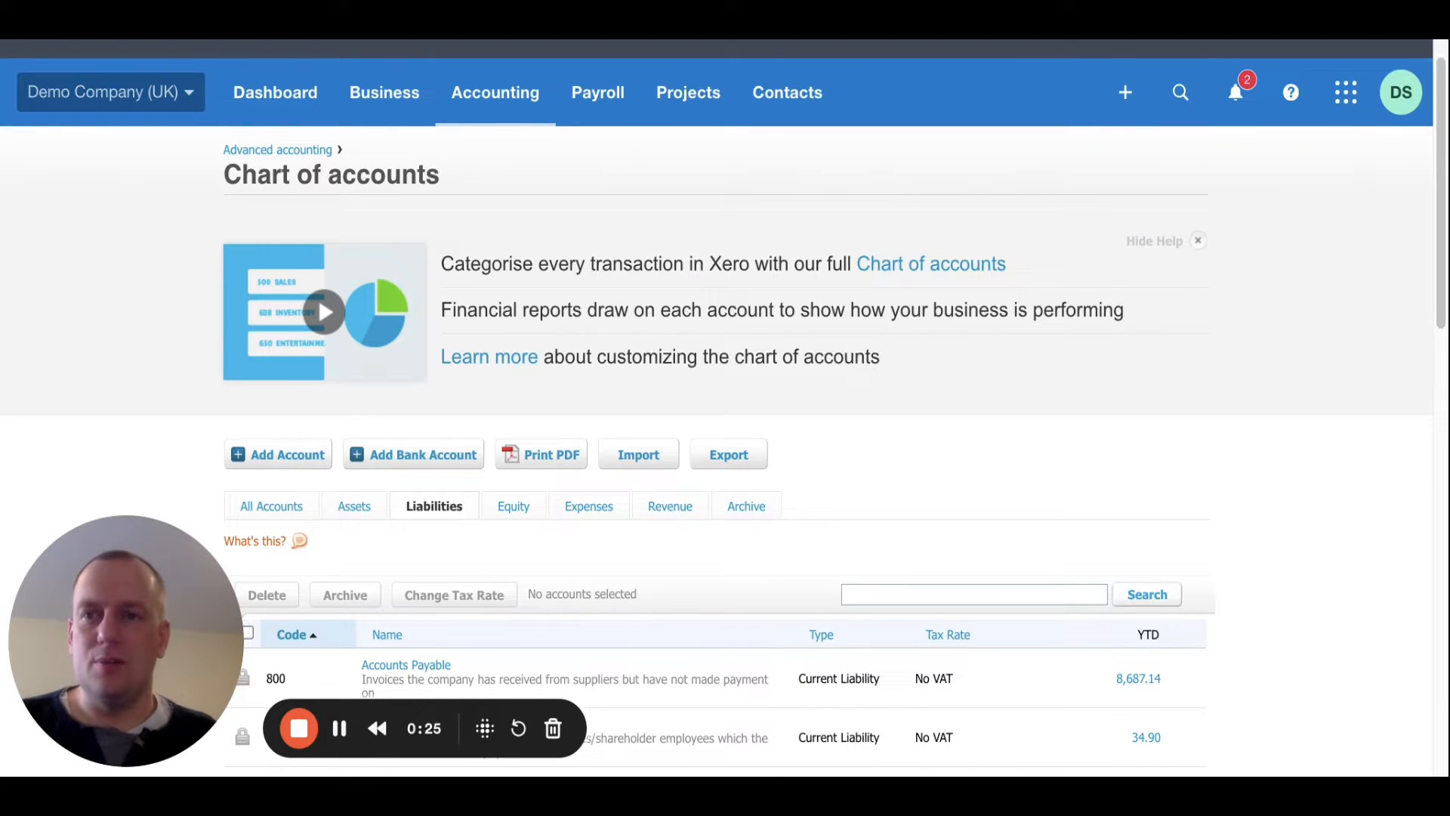
From the organisation menu, start adding a new organisation
left_click(108, 92)
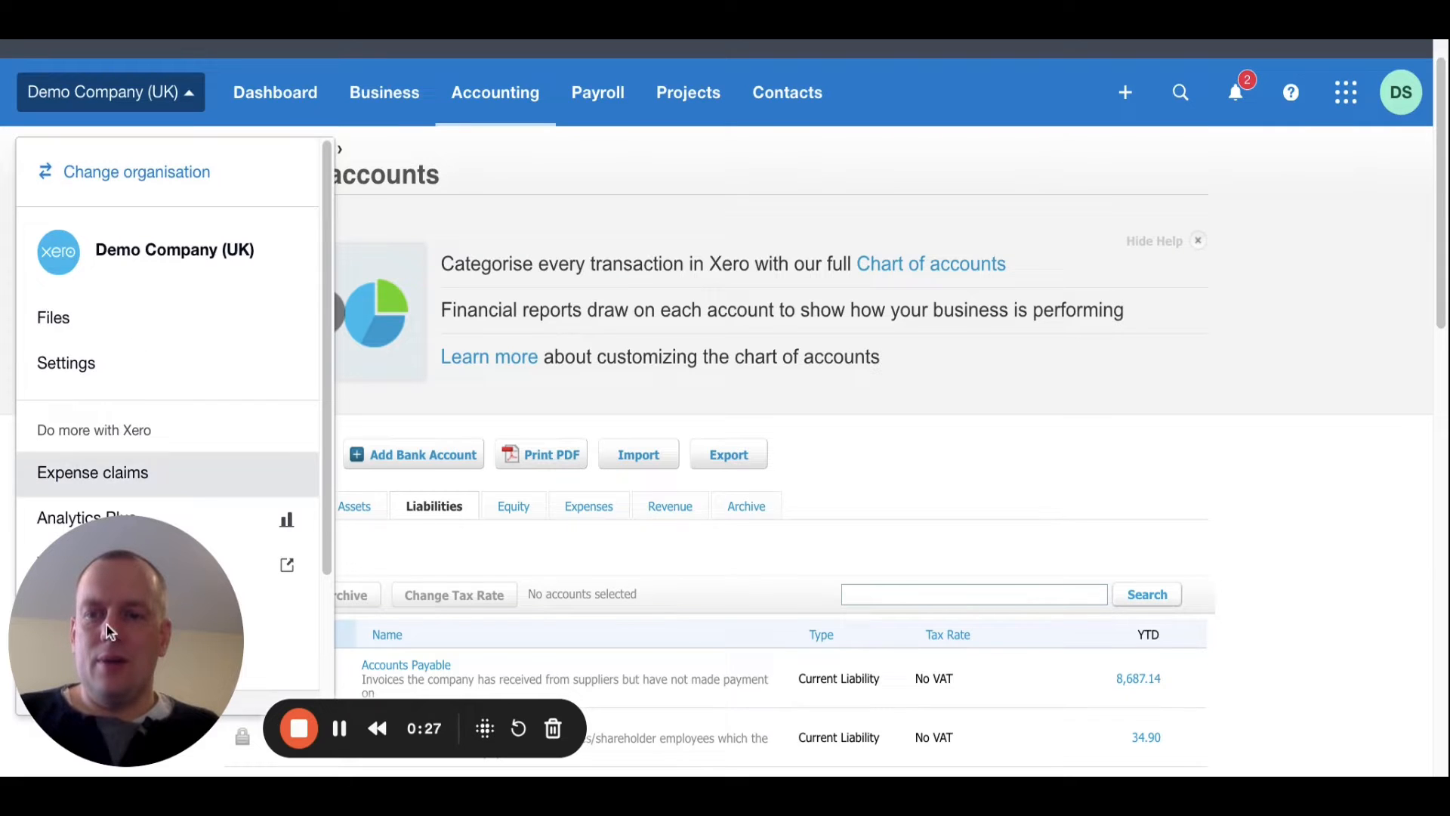
left_click(105, 92)
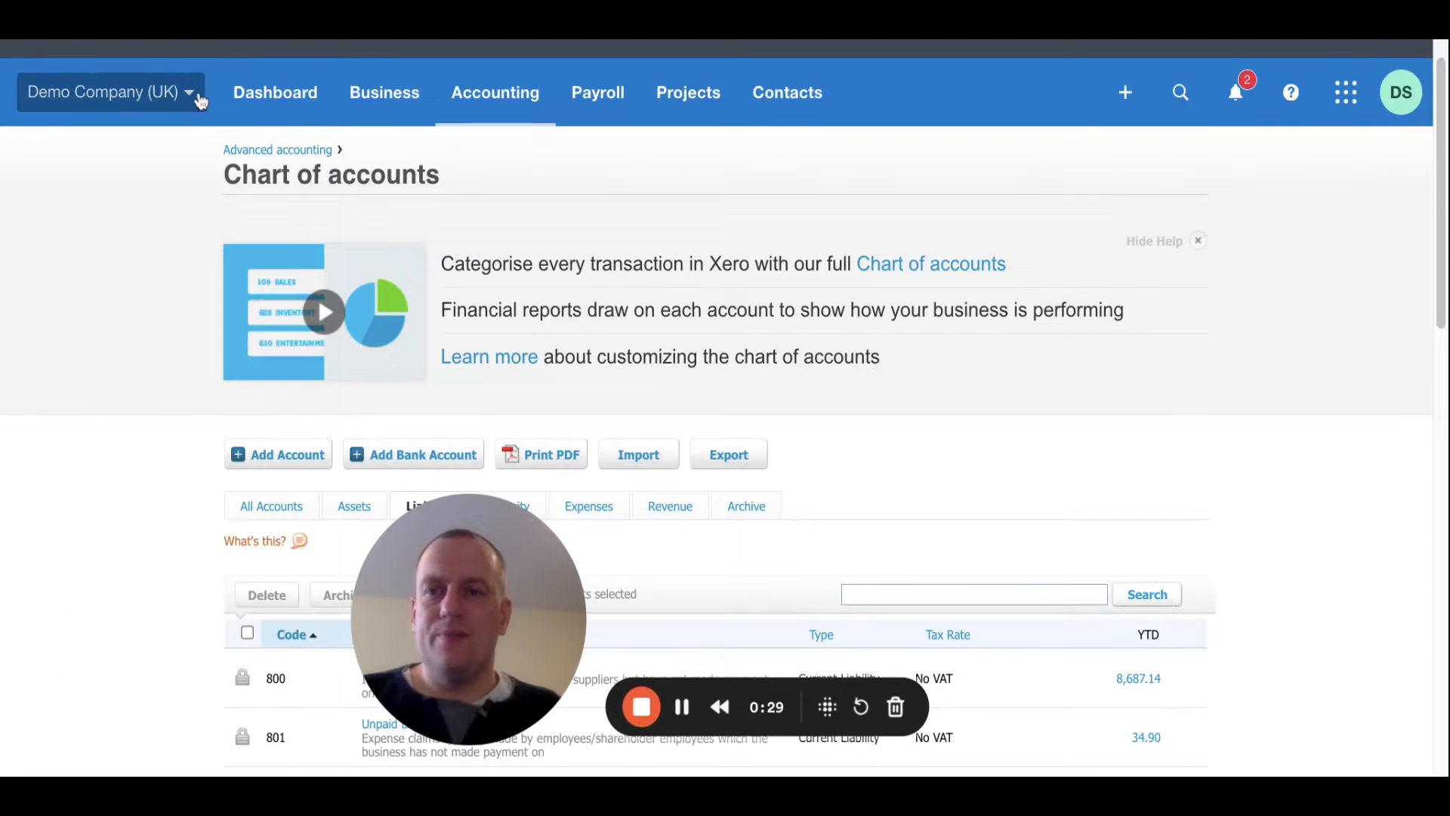
left_click(104, 92)
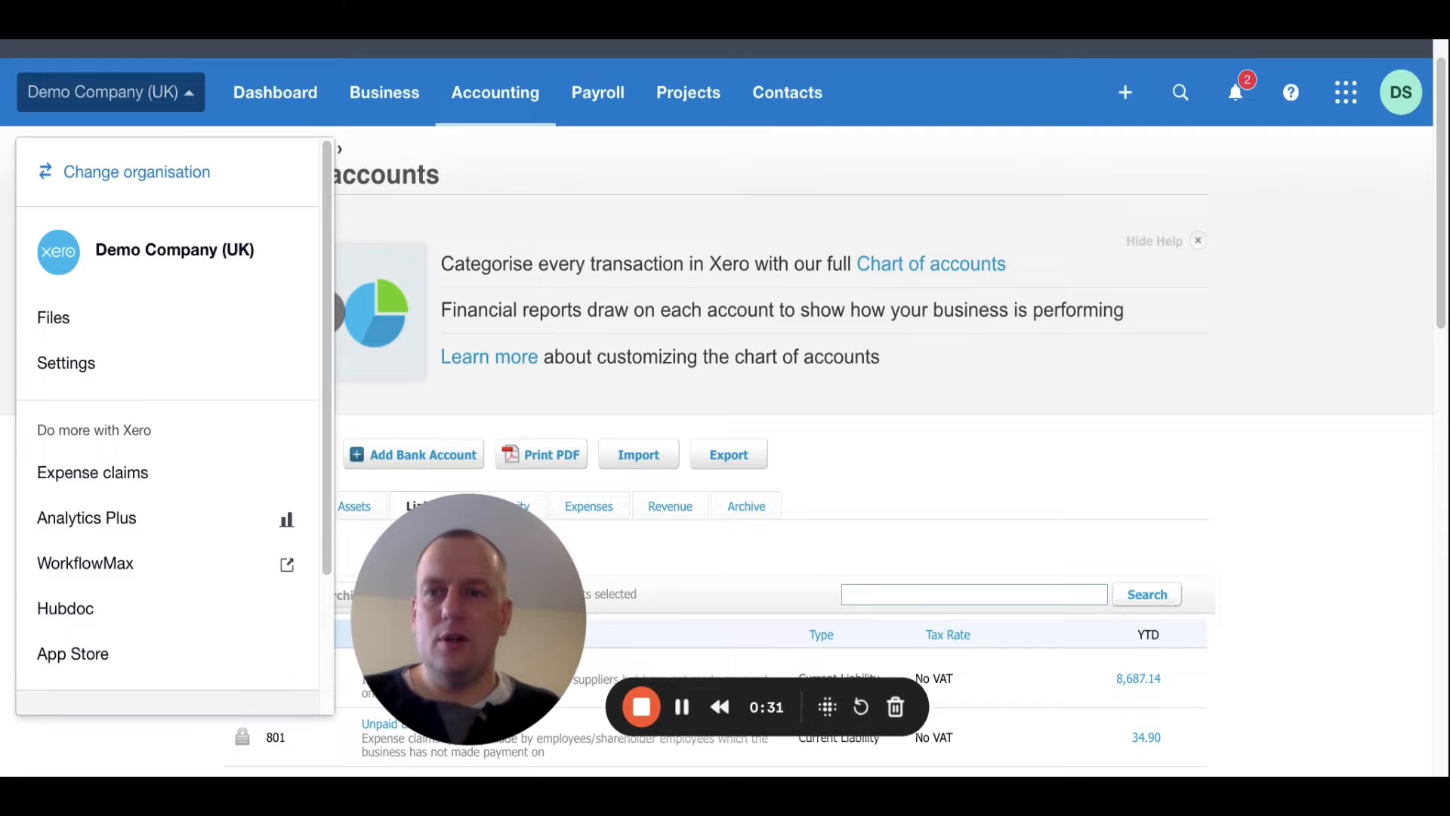
left_click(136, 172)
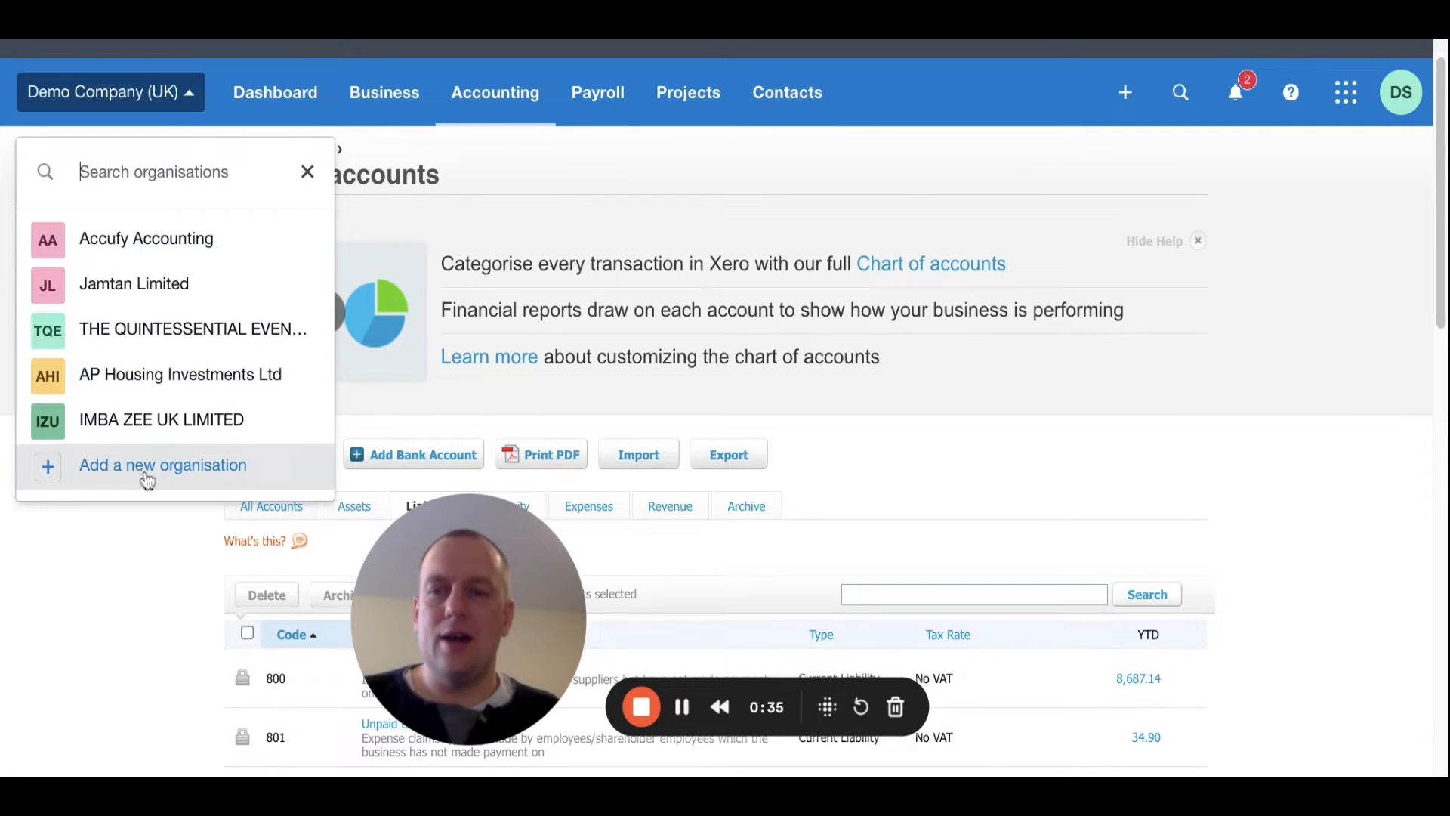
left_click(164, 464)
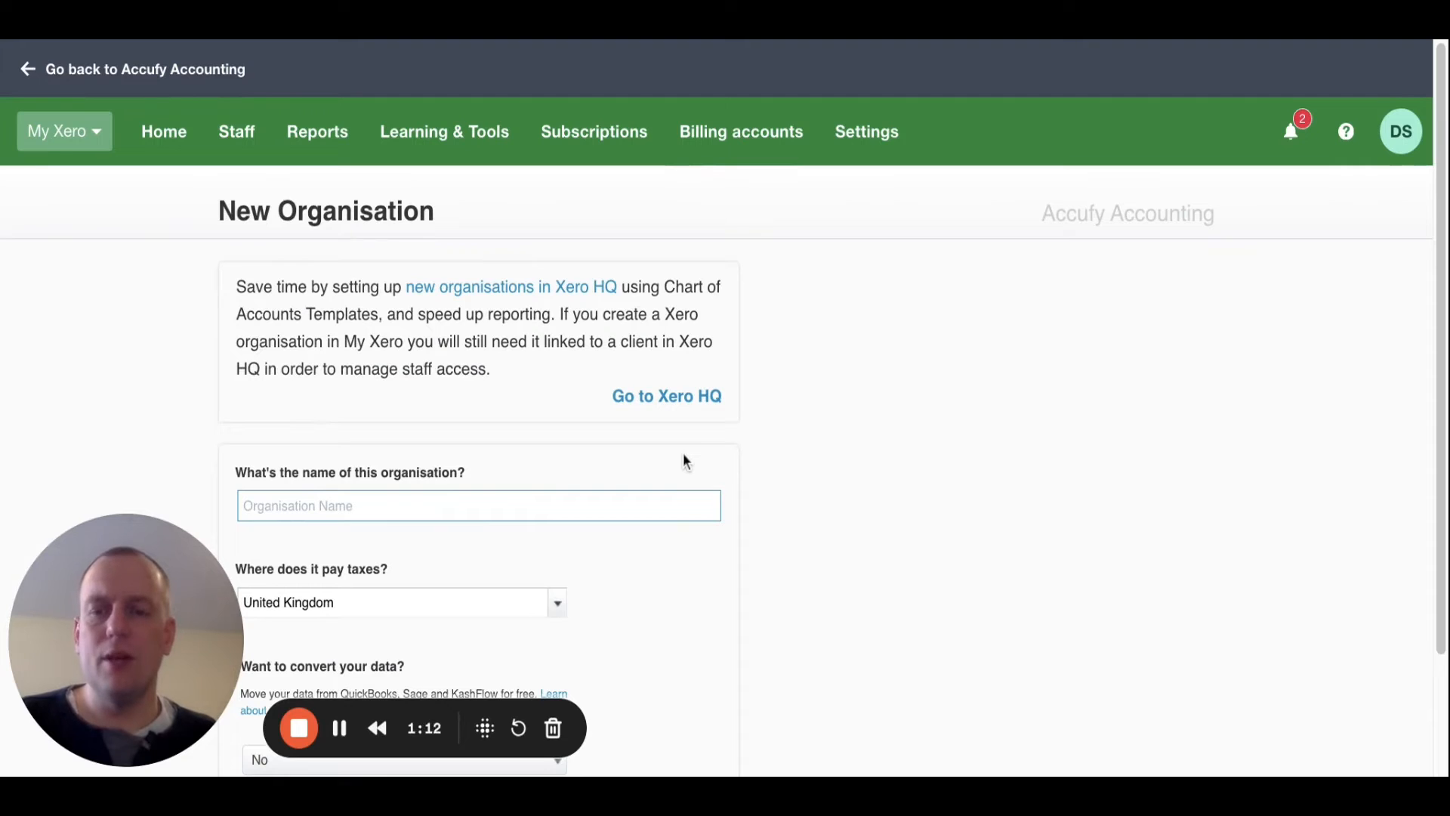
Name the organisation FDMW DEVELOPMENT LIMITED and proceed to Buy Now
type("FDMW DEVELOPMENT LIMITED")
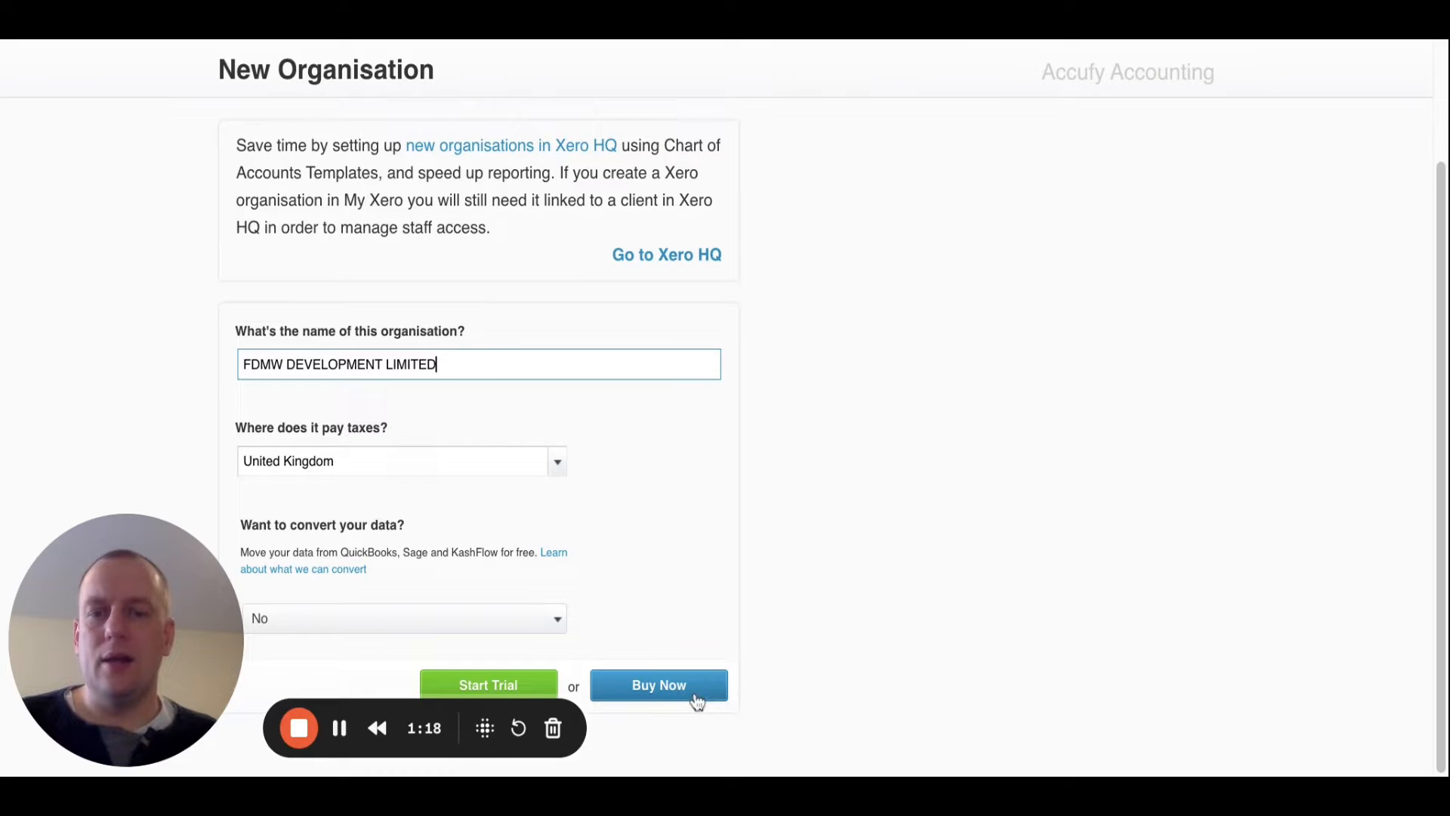
left_click(659, 684)
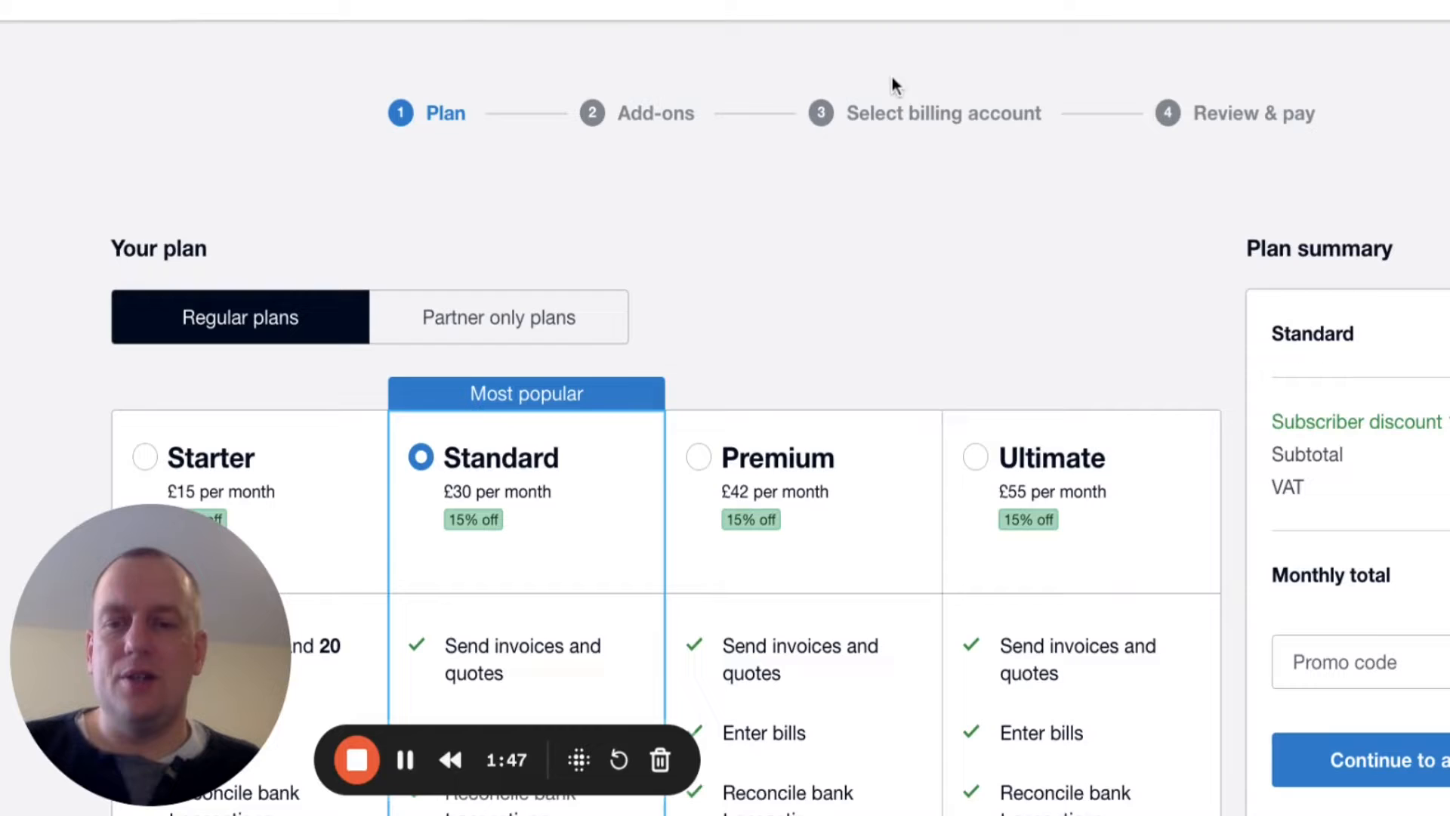
Choose the Starter plan at £15 per month instead of Standard and review its features
scroll("down", 3)
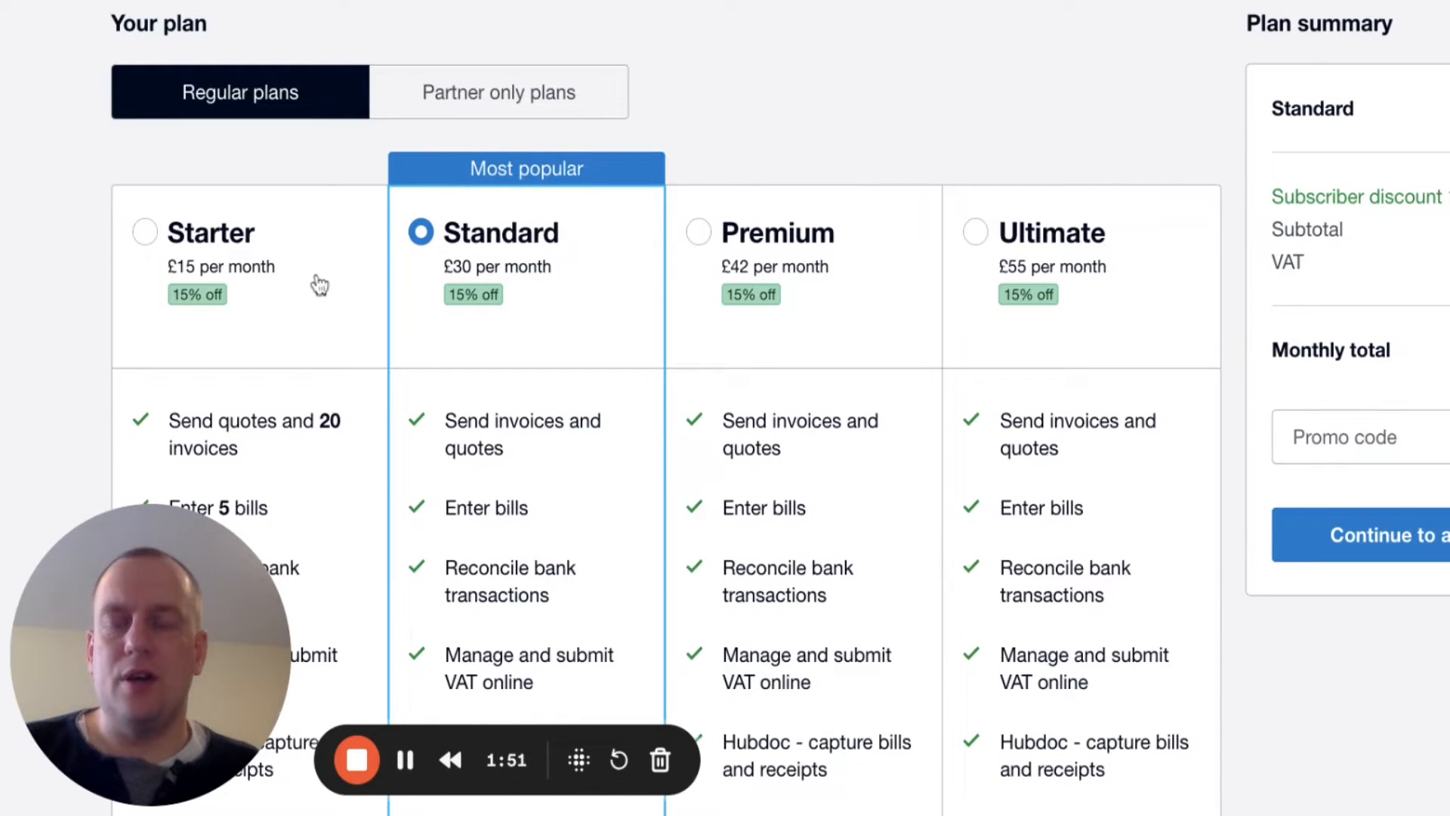
left_click(145, 231)
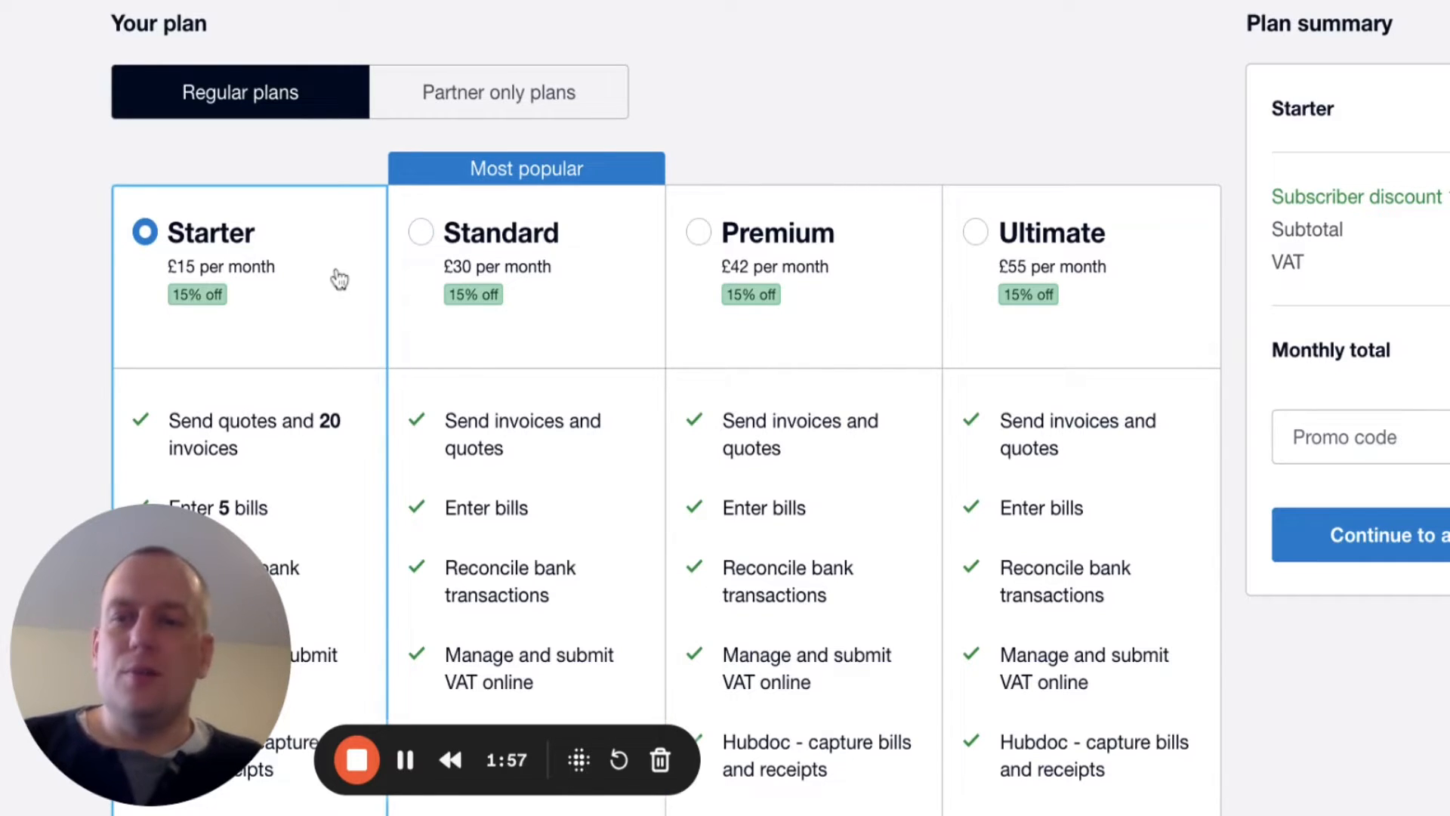
mouse_move(540, 249)
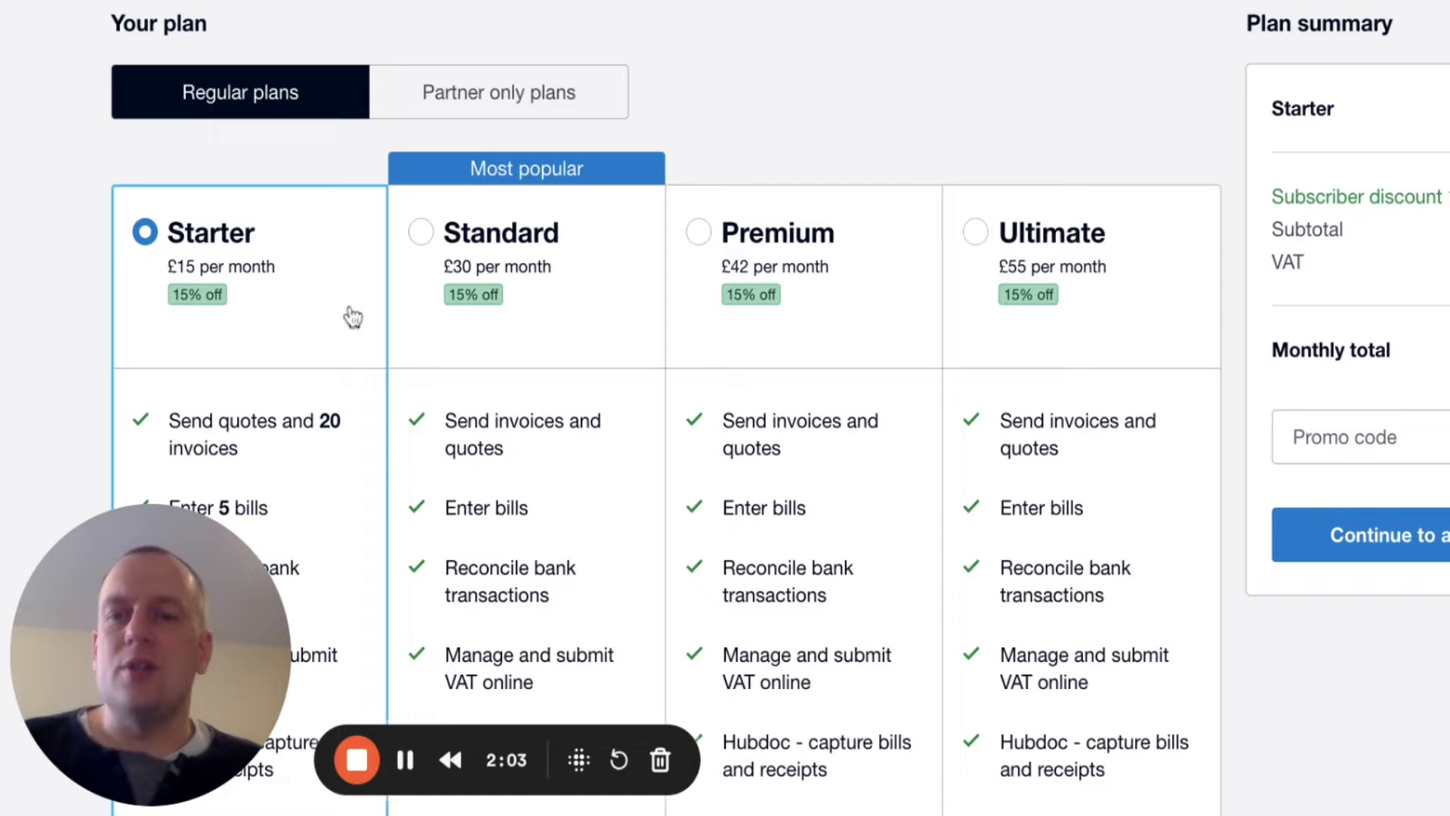
mouse_move(586, 287)
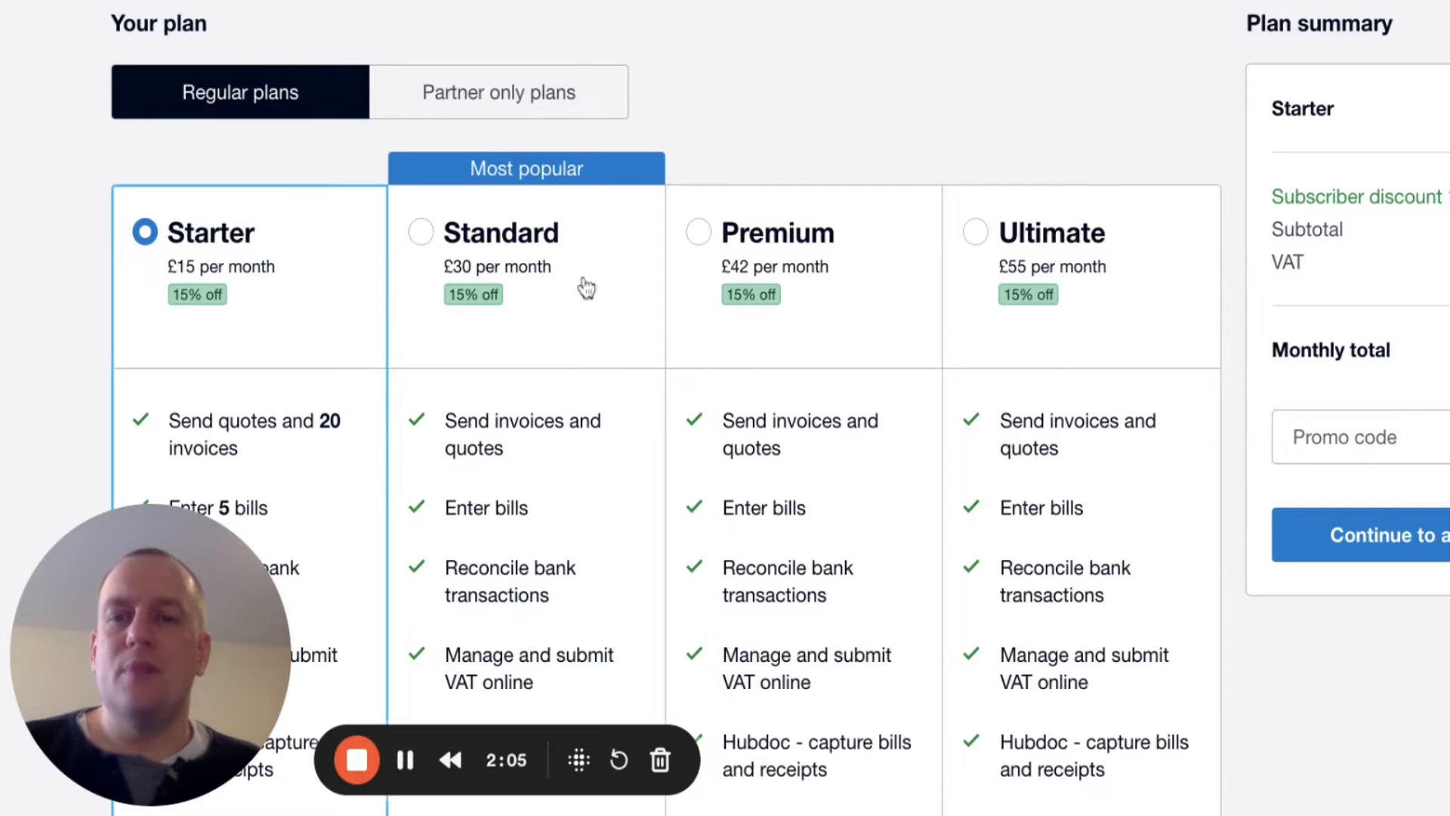
mouse_move(349, 283)
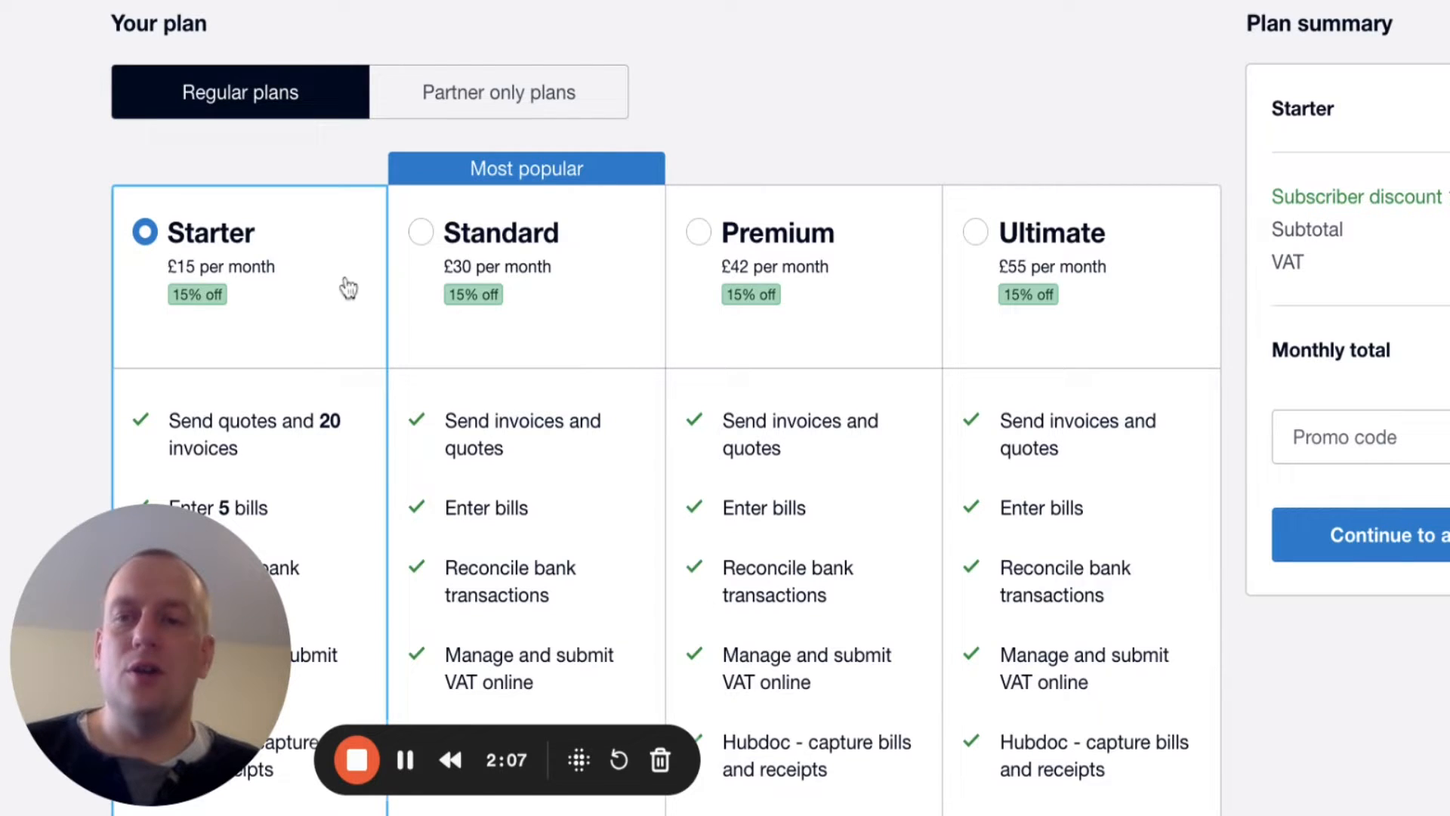
scroll("down", 3)
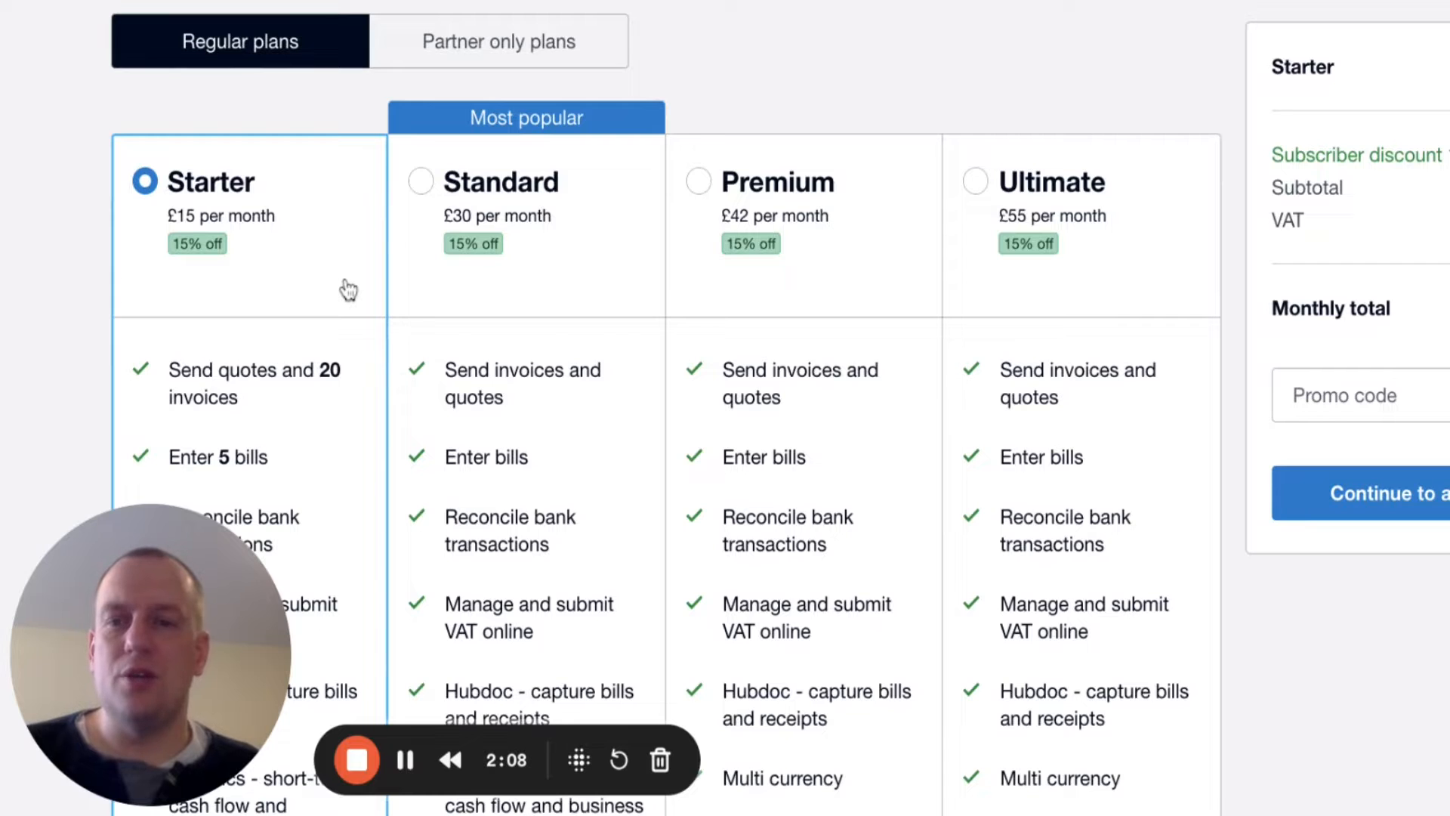
scroll("down", 3)
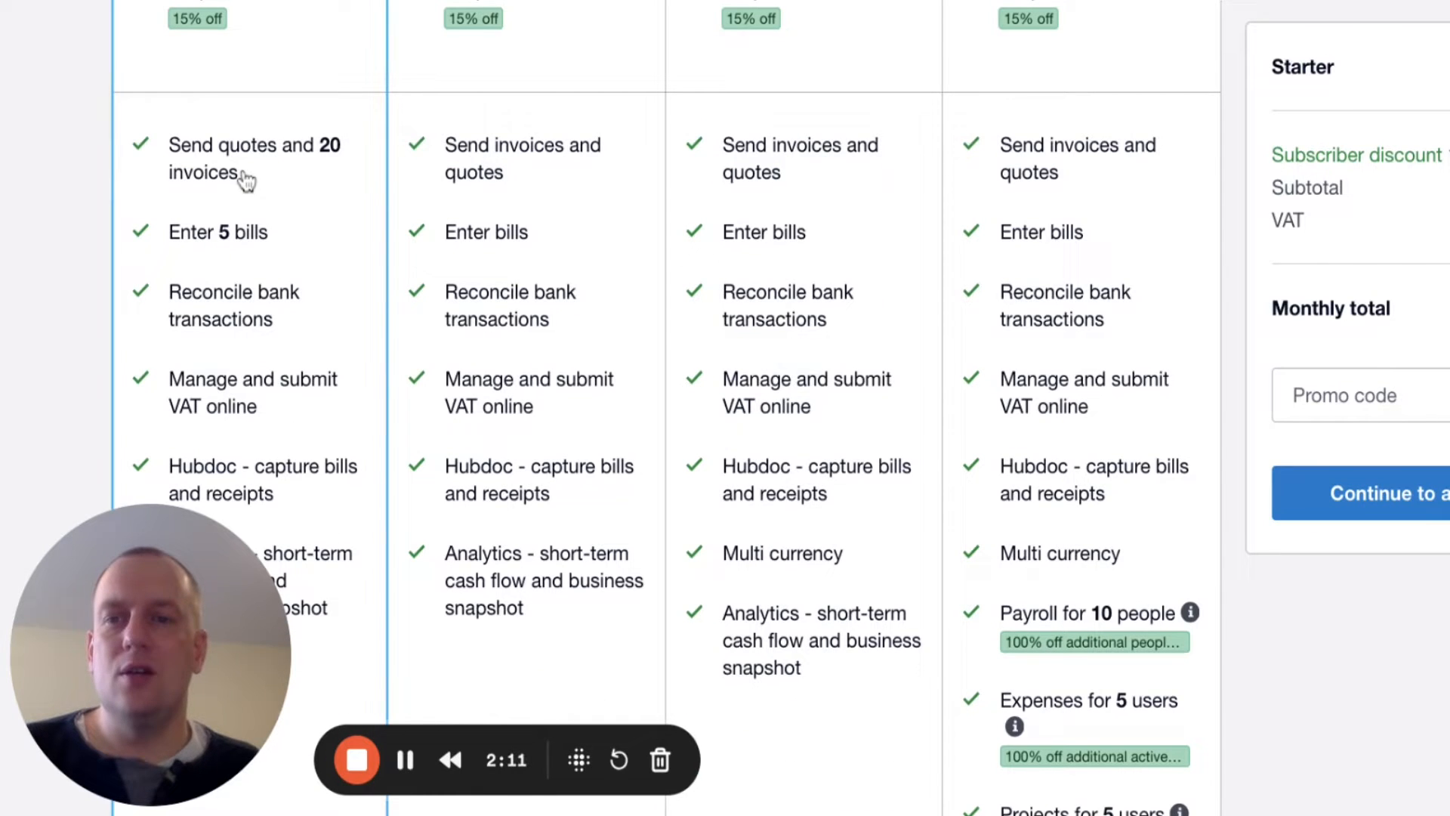
mouse_move(314, 249)
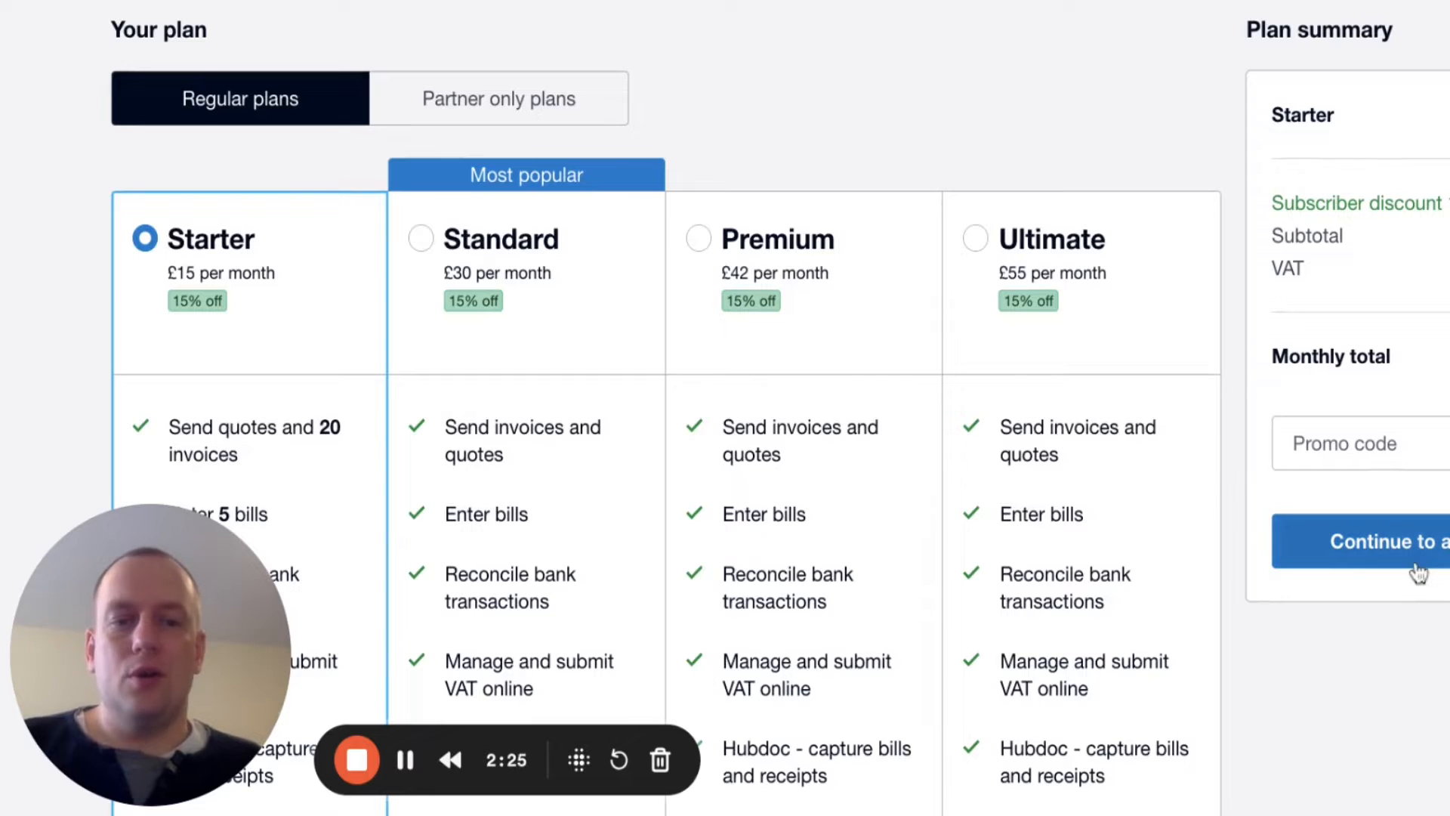
mouse_move(1096, 471)
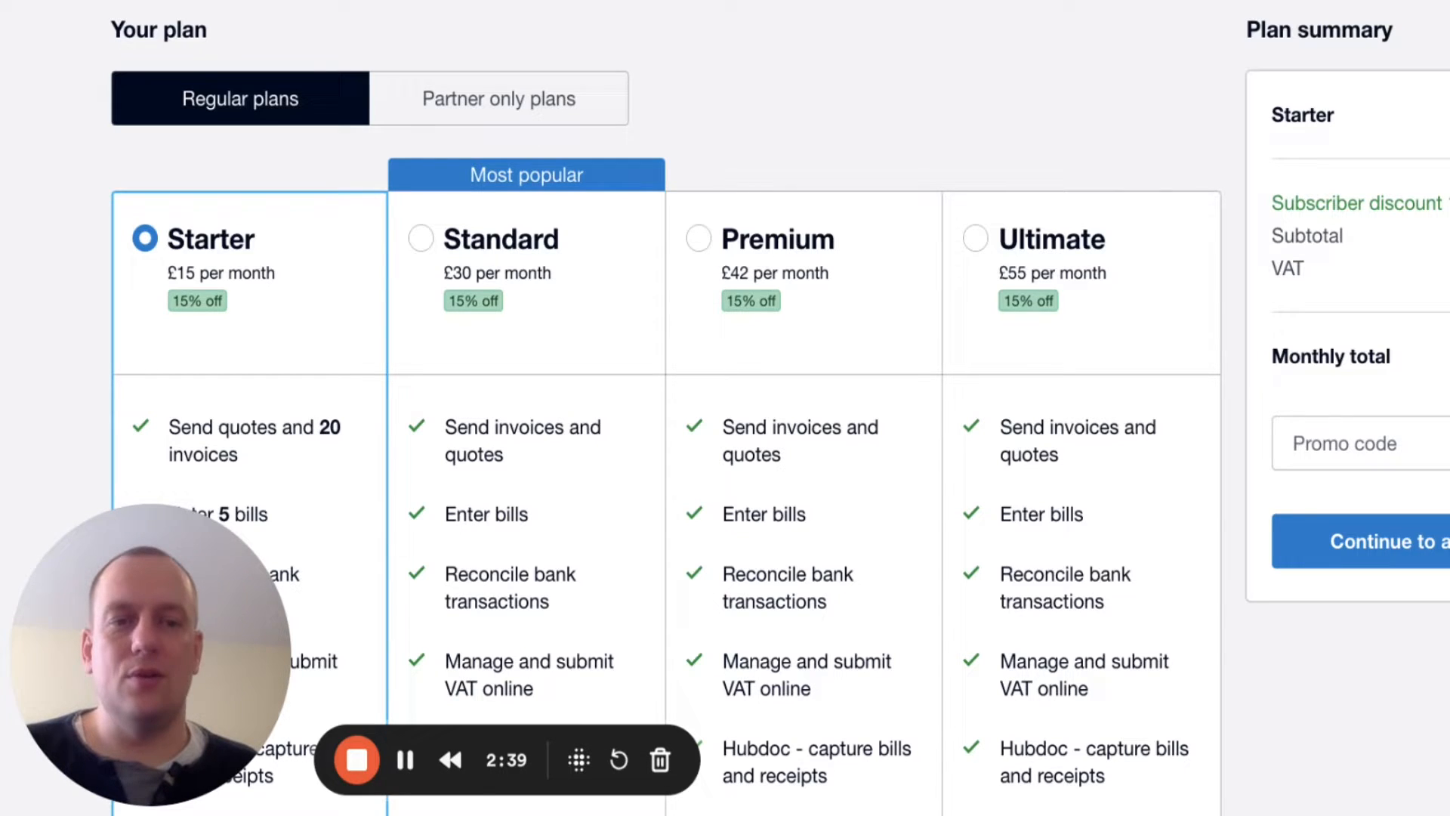
mouse_move(888, 150)
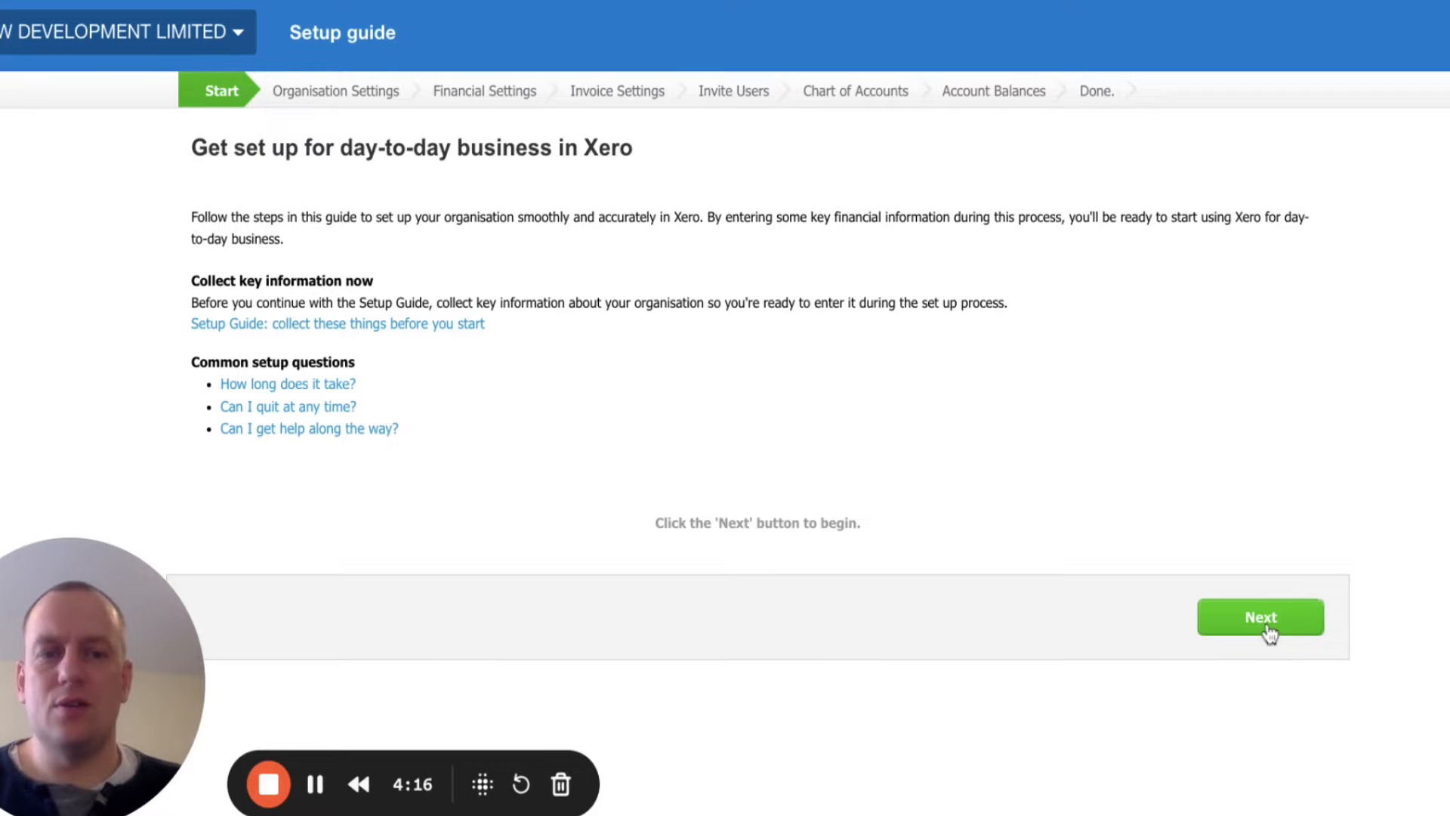
Begin the setup guide and review the organisation settings toward financial details
left_click(1260, 616)
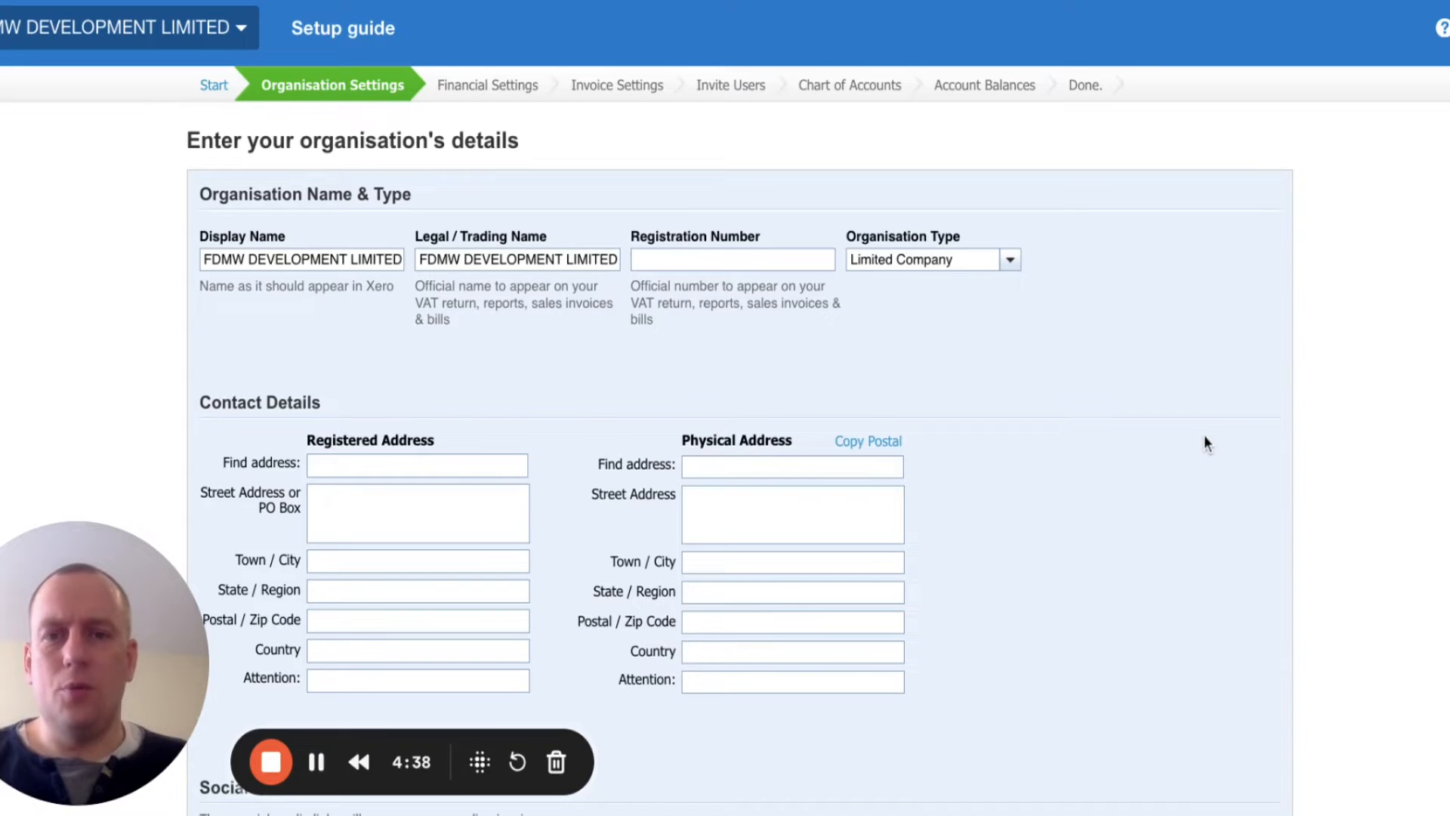
scroll("down", 3)
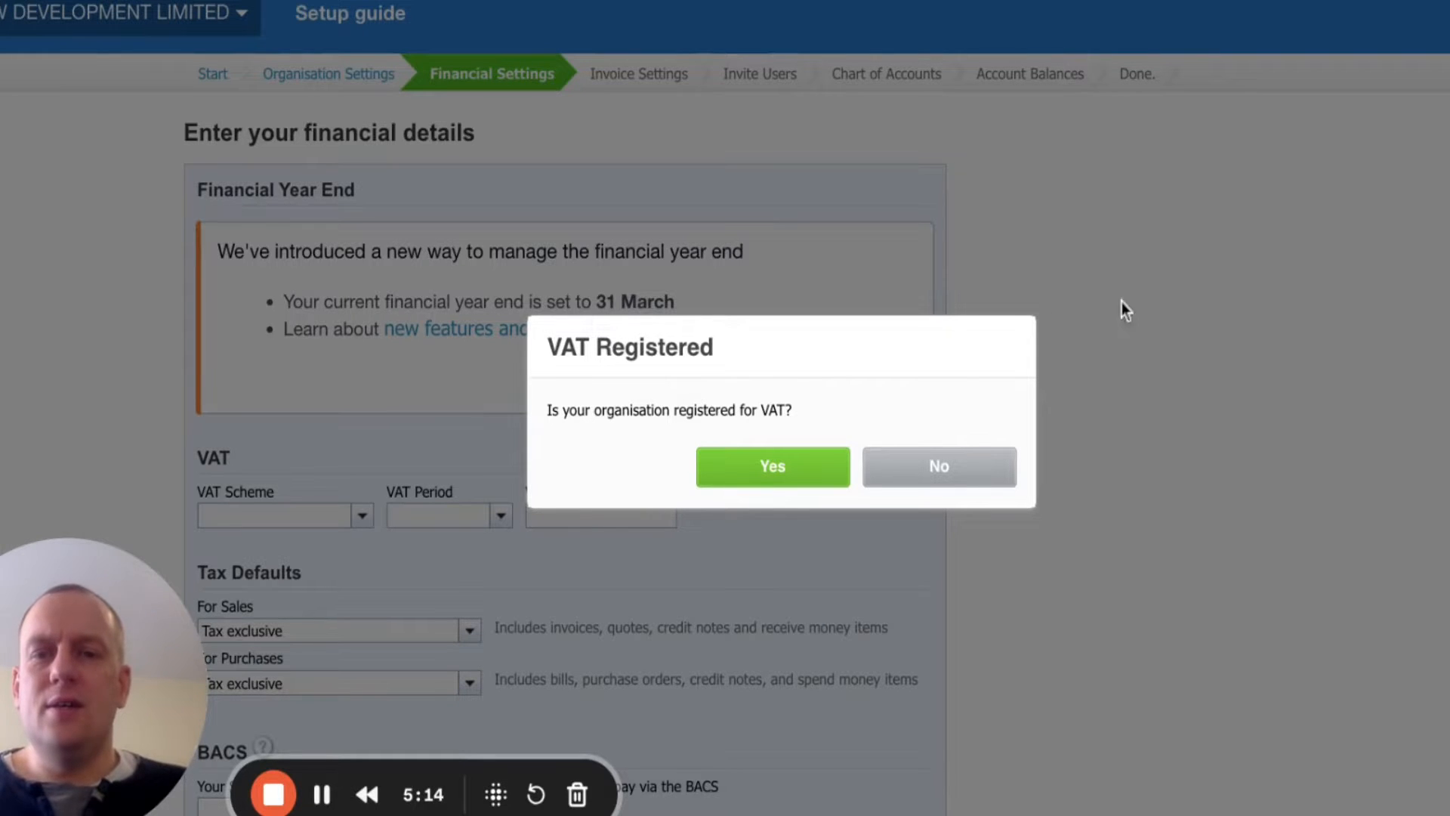
mouse_move(772, 373)
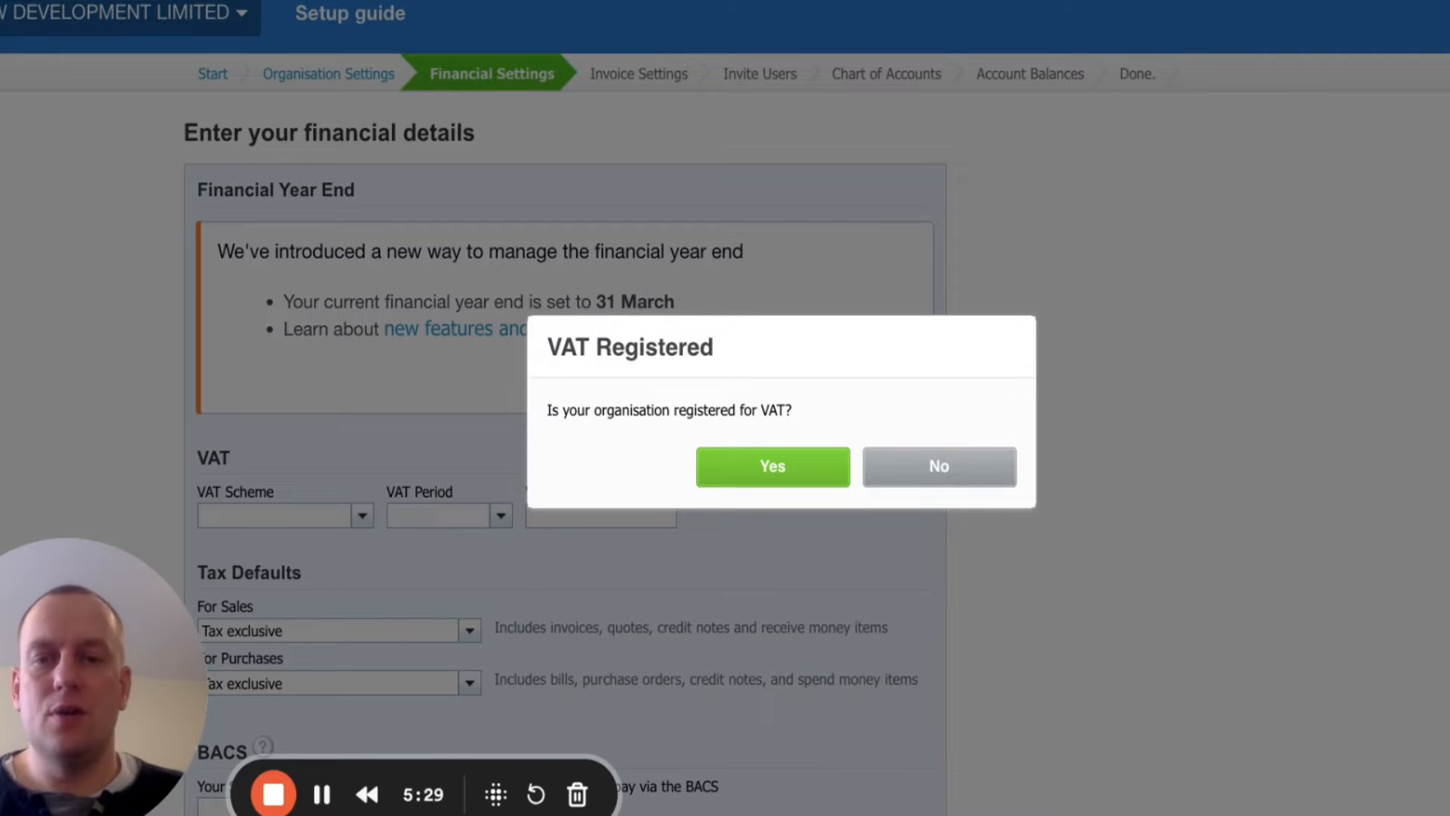
Mark the organisation as not VAT registered and open the financial year end settings
left_click(938, 466)
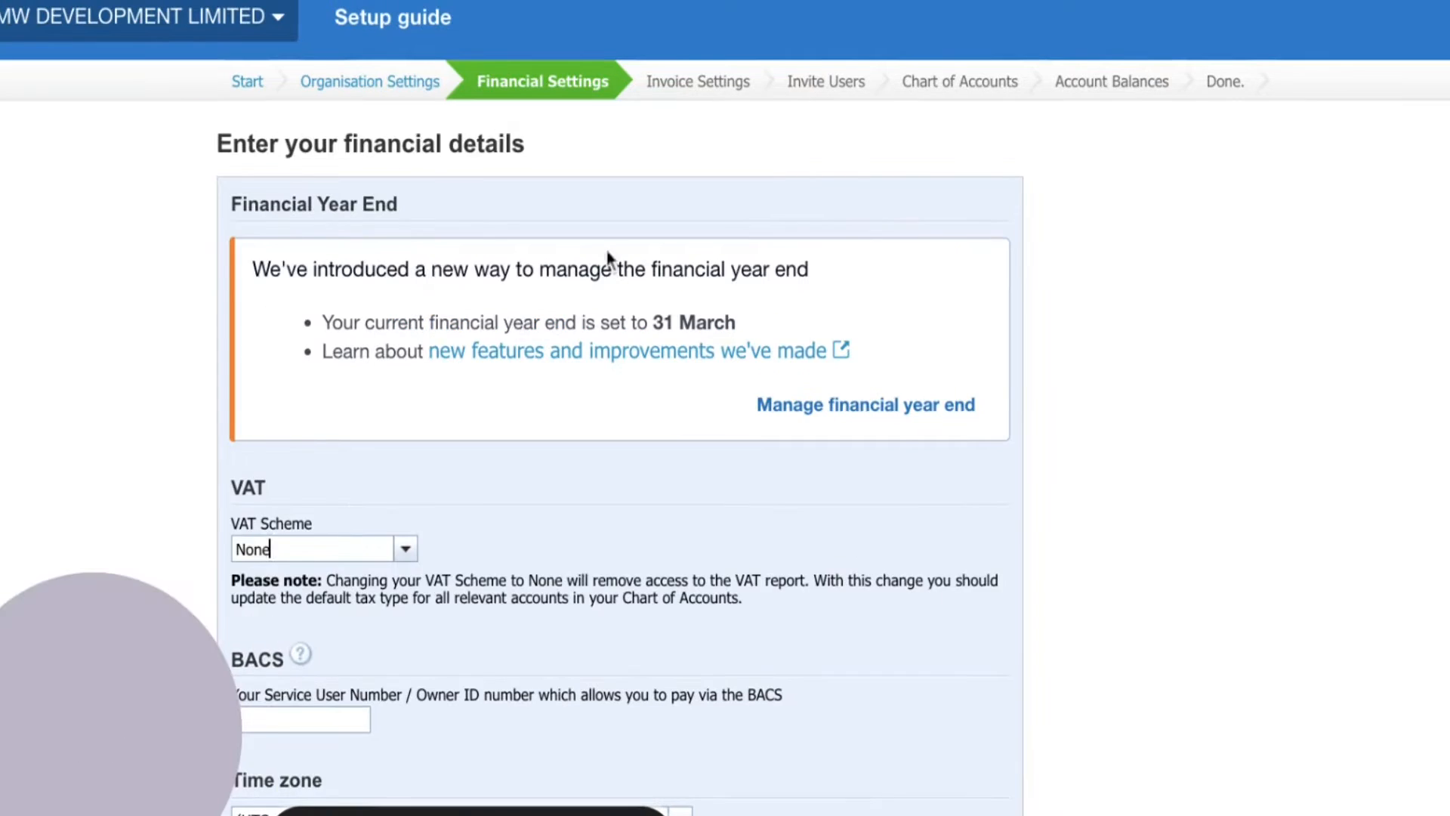
scroll("down", 3)
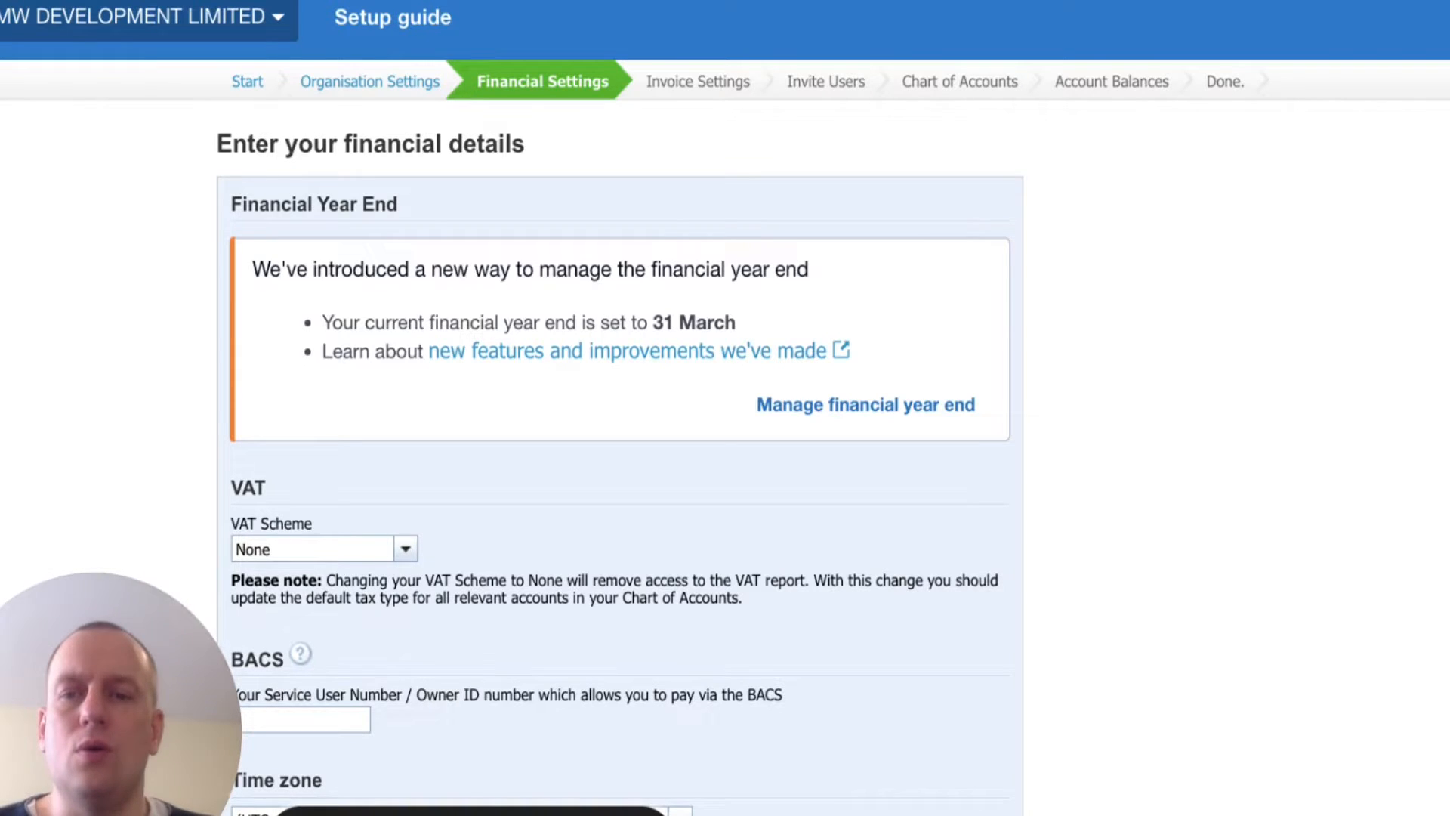
left_click(315, 547)
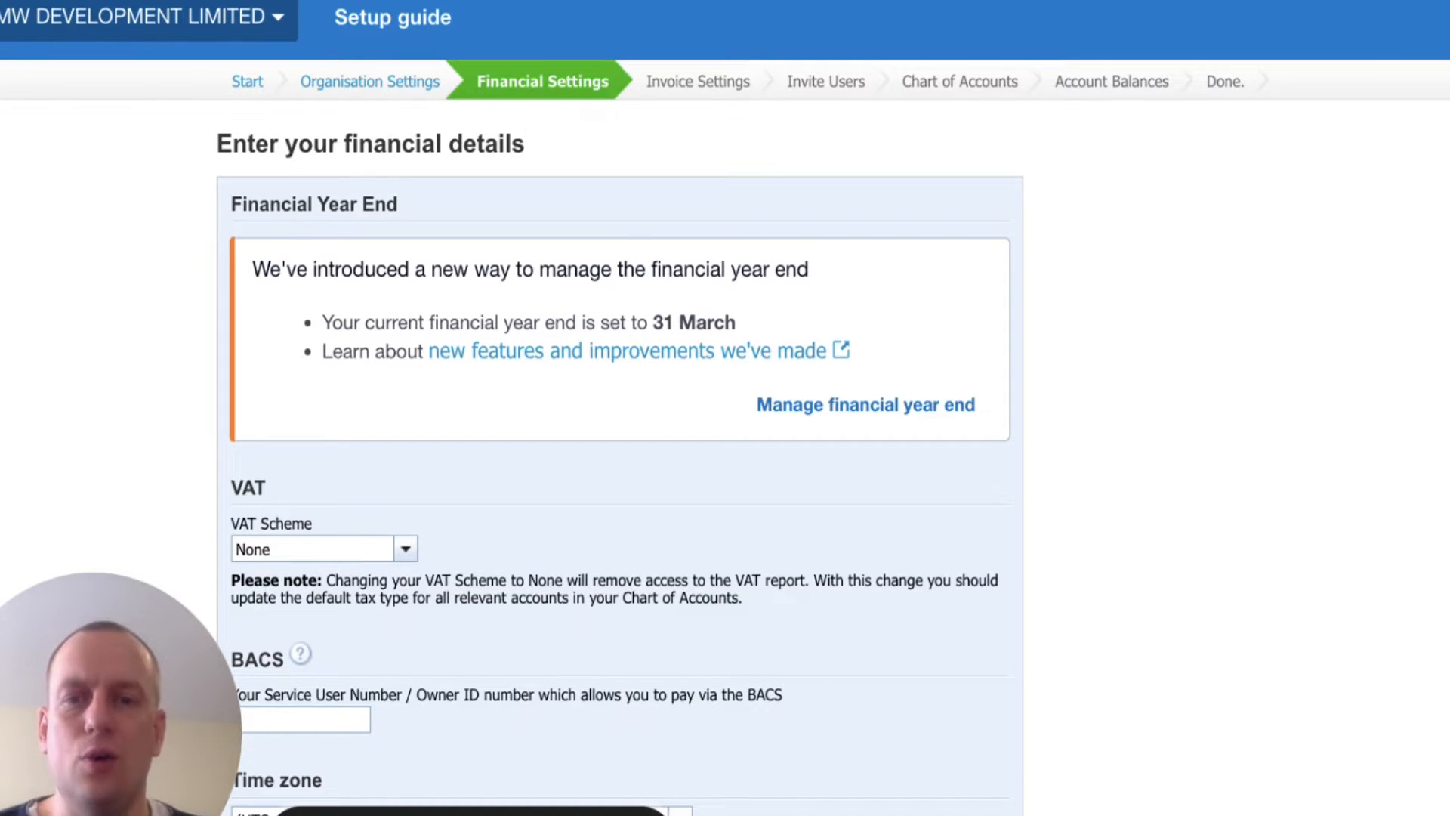
mouse_move(991, 361)
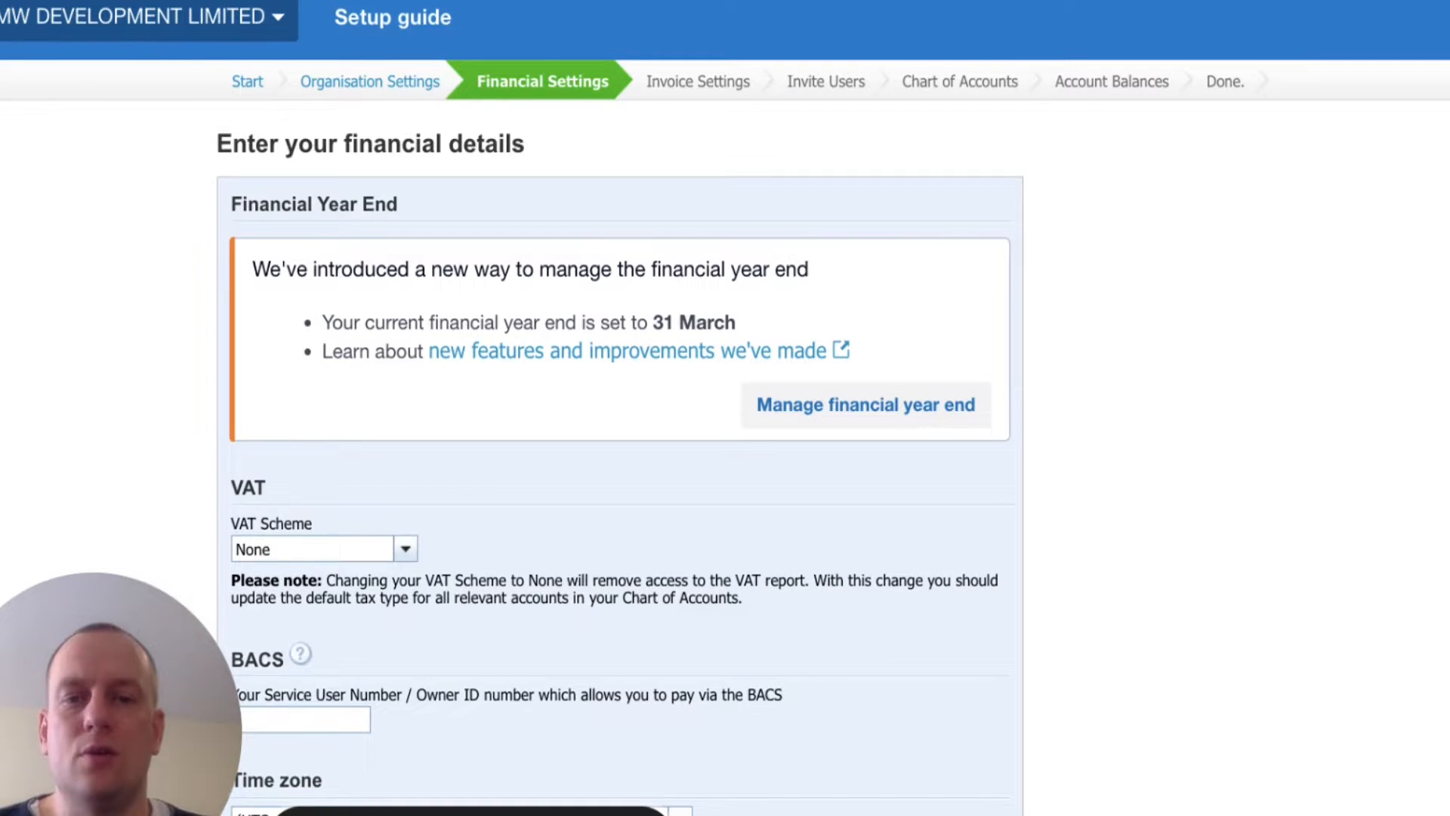
left_click(864, 405)
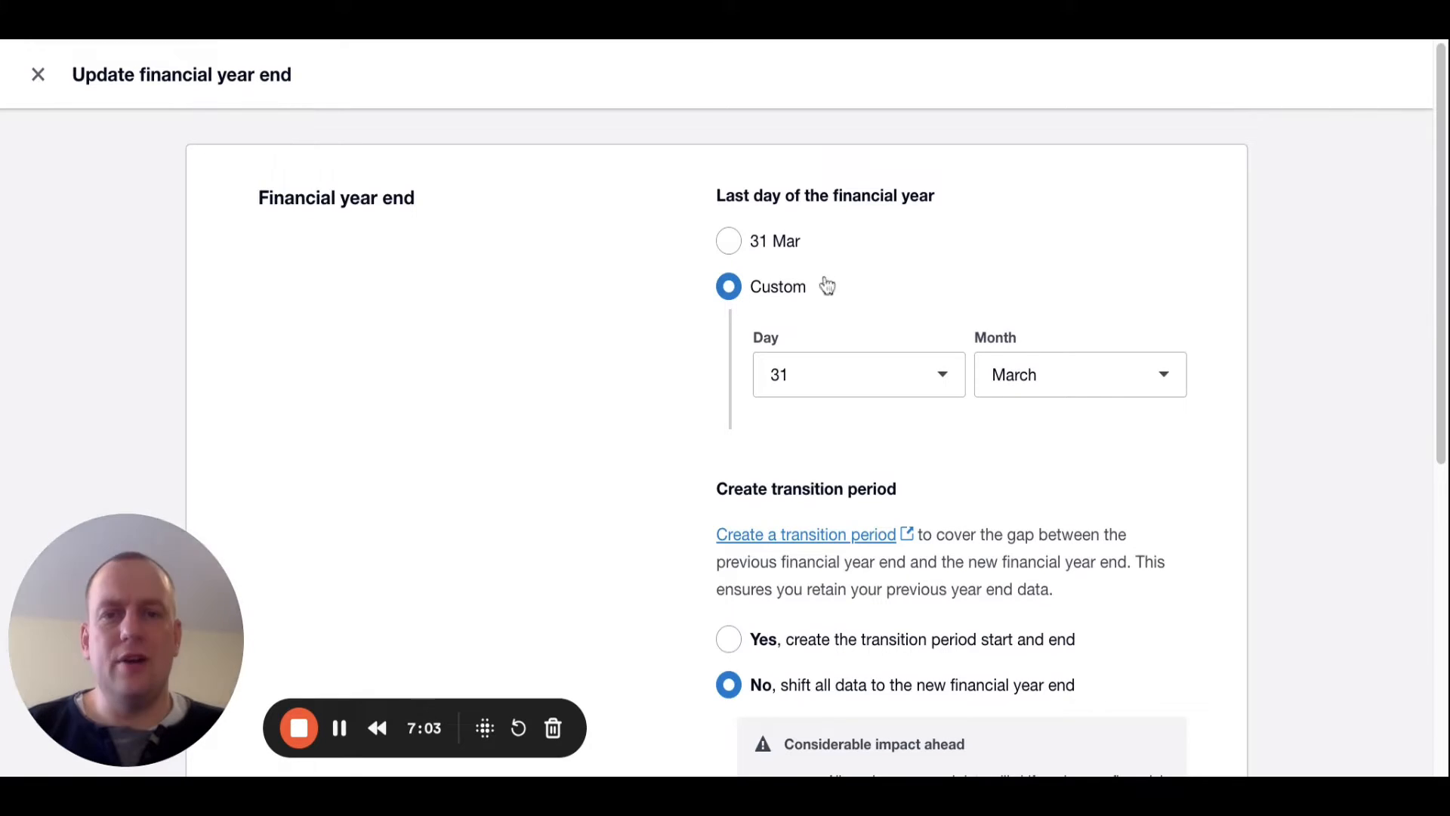
Change the financial year end month to January and confirm the move to 31 Jan
left_click(1078, 373)
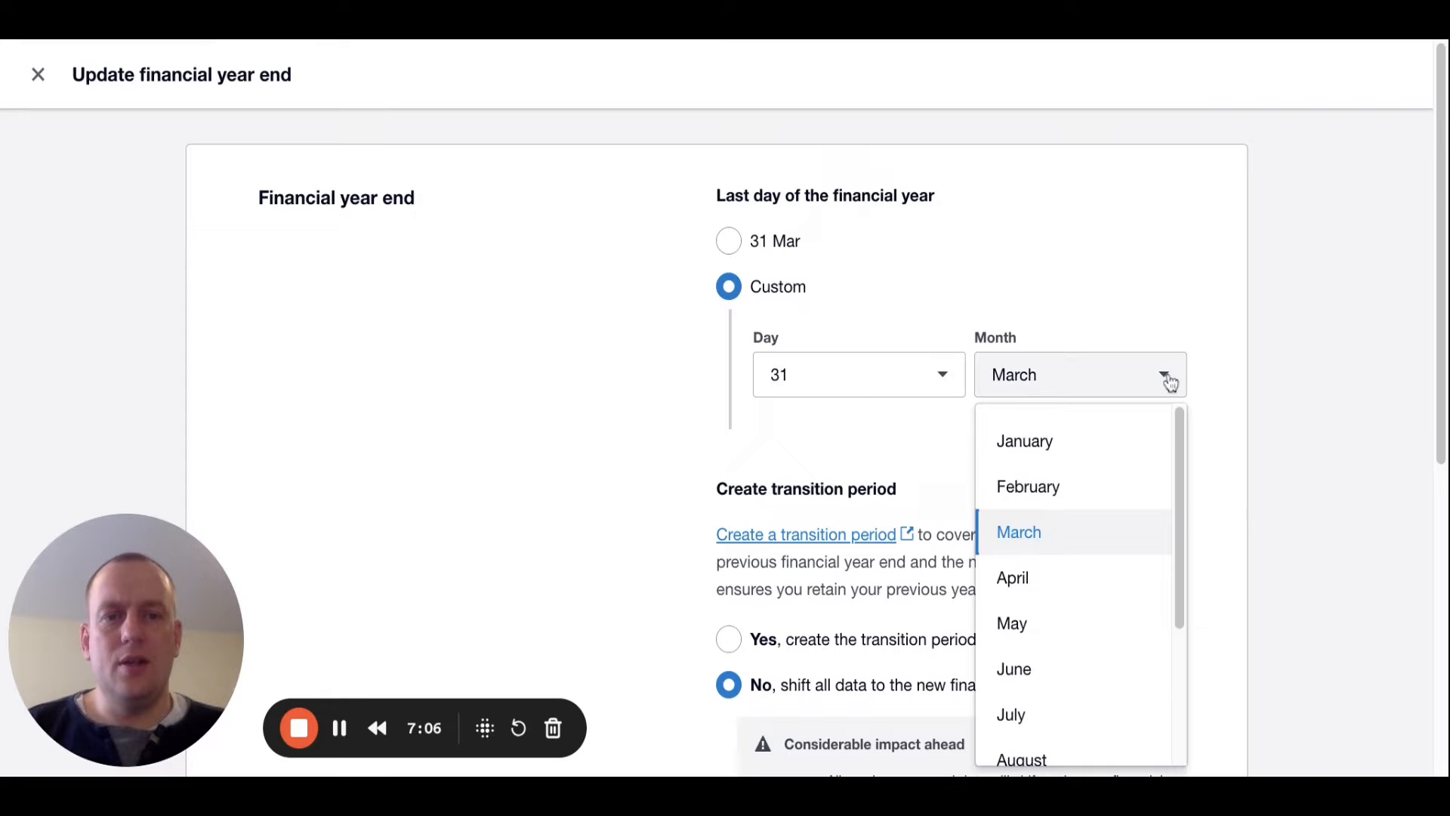
left_click(1024, 440)
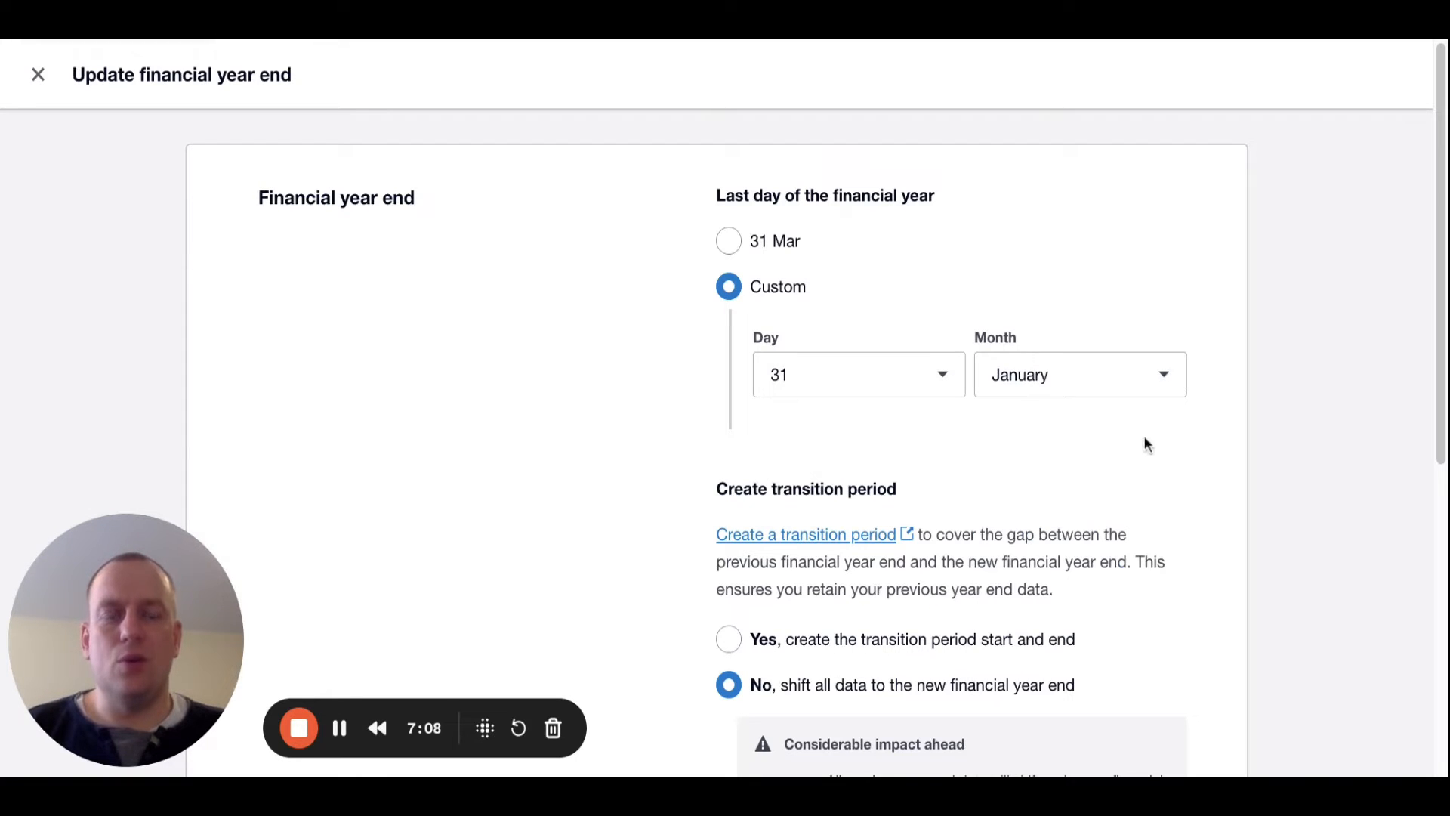
mouse_move(1168, 445)
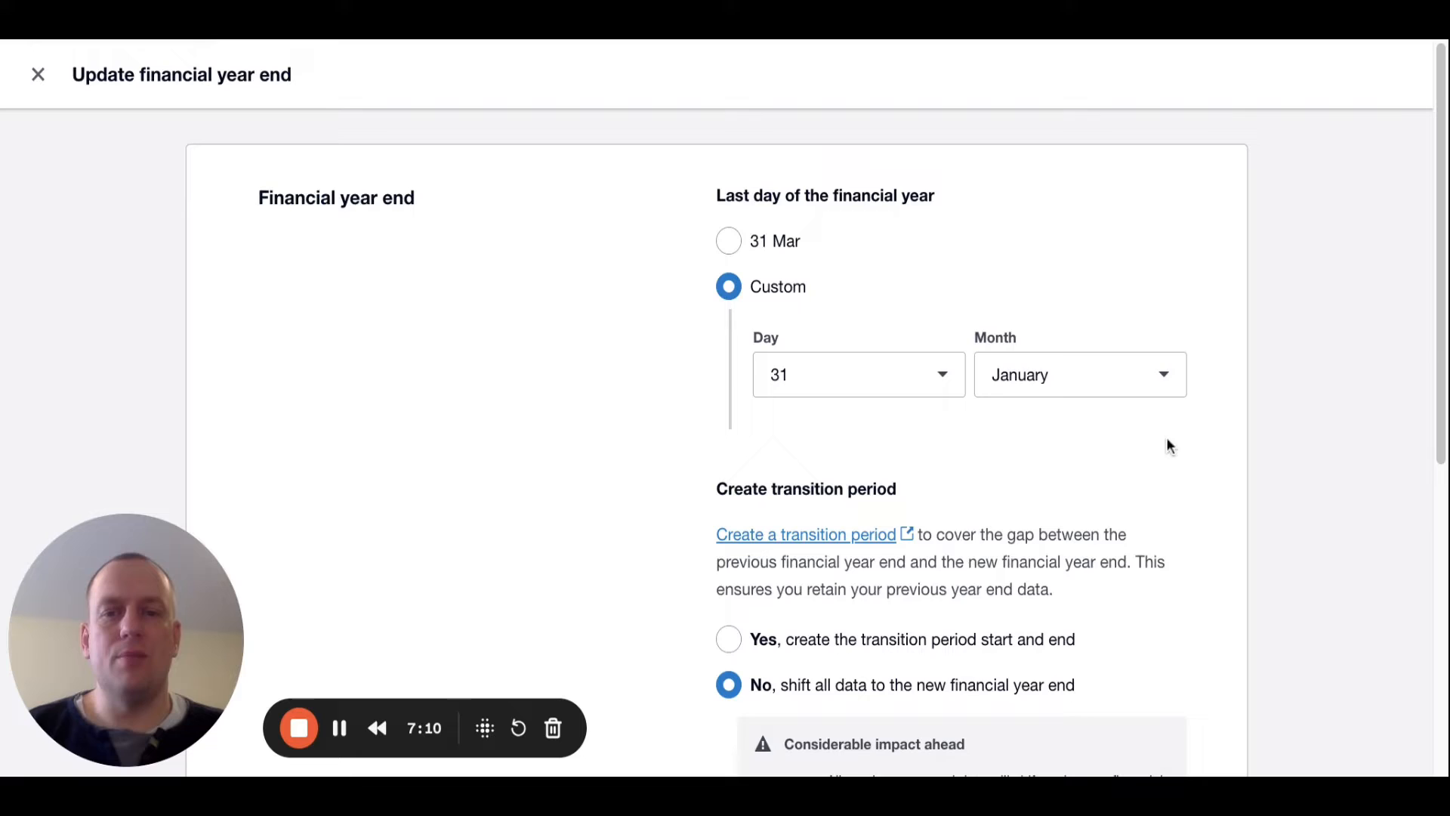
scroll("down", 3)
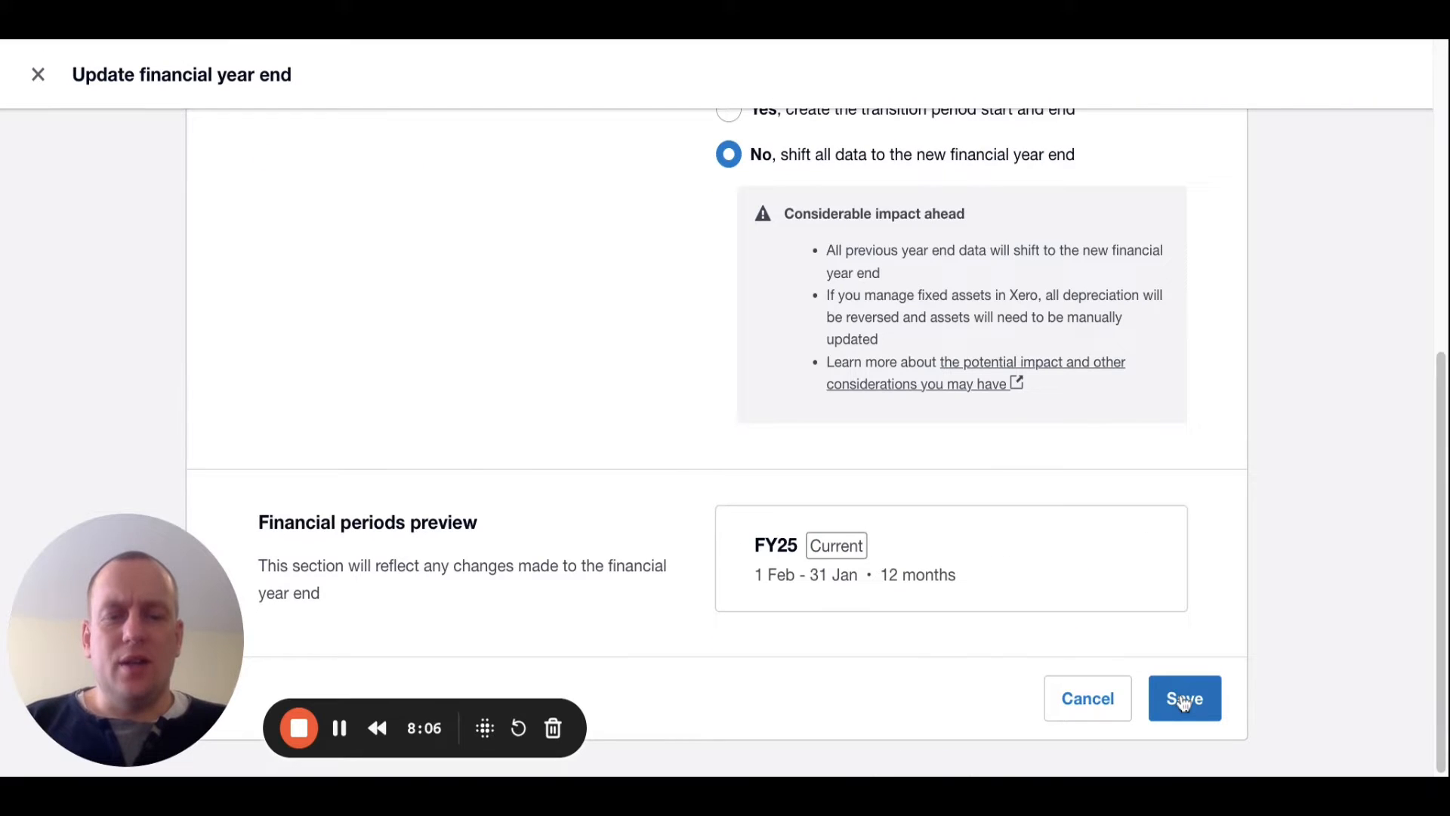
left_click(1184, 698)
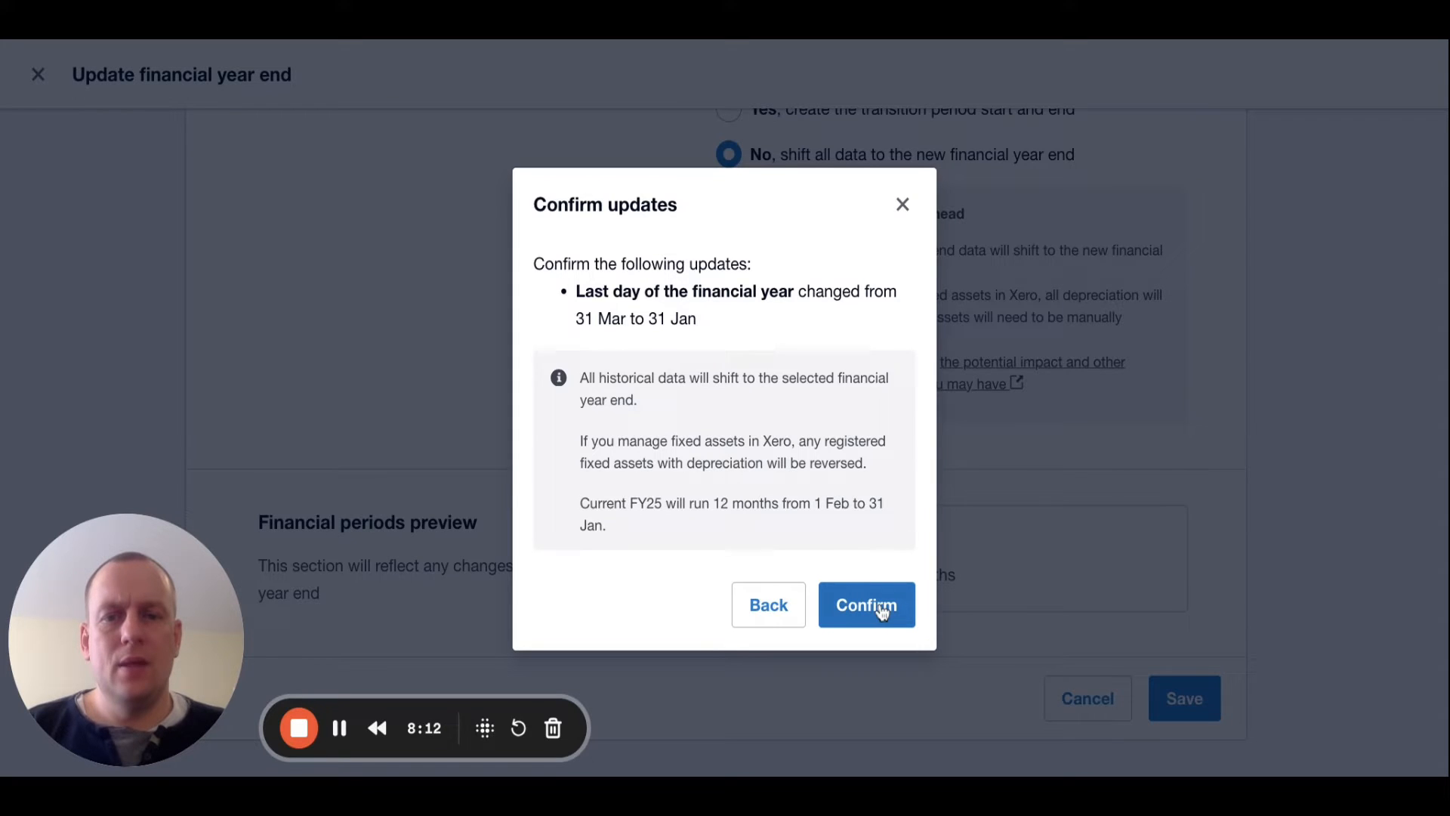
left_click(865, 604)
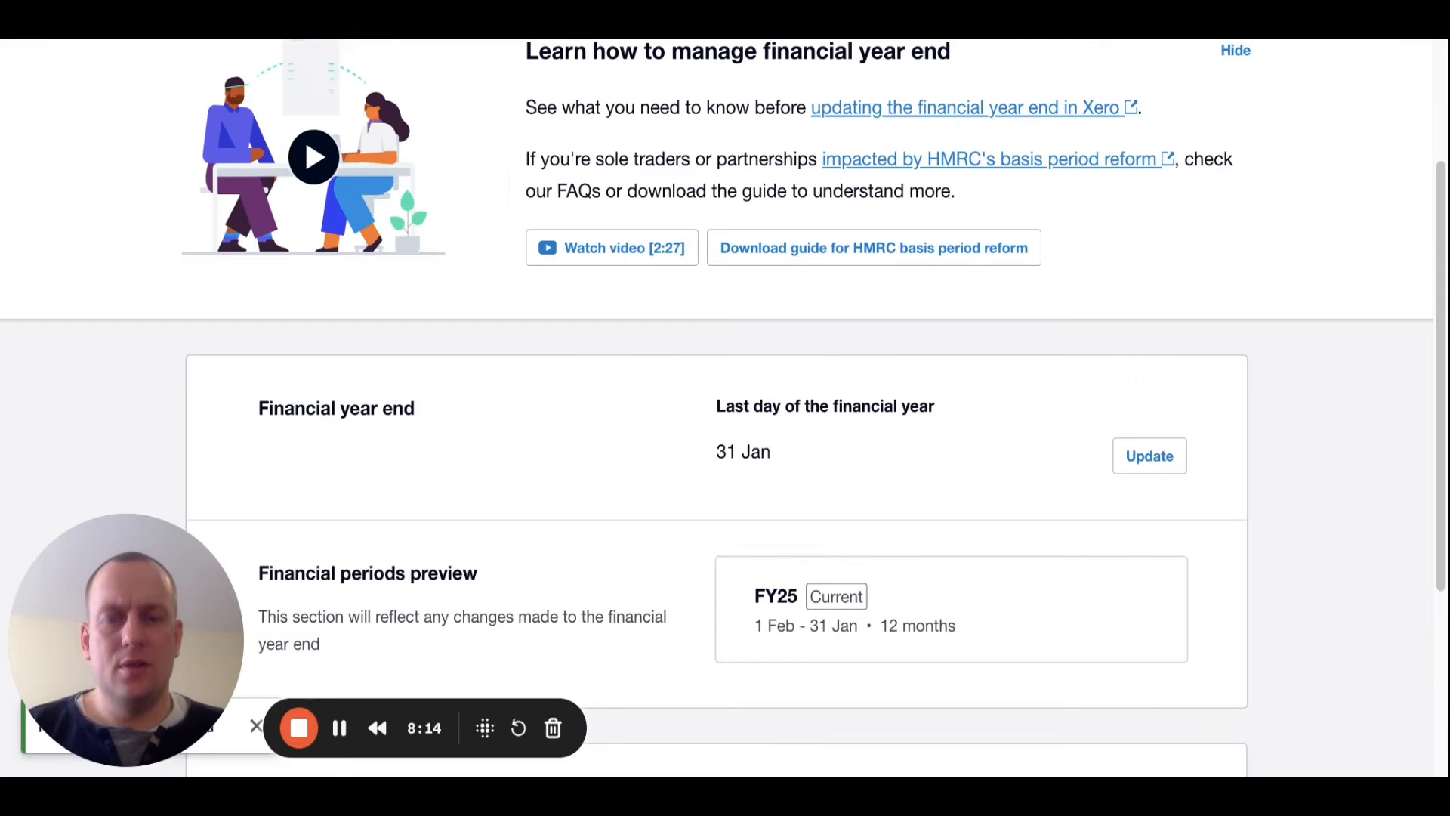
scroll("down", 3)
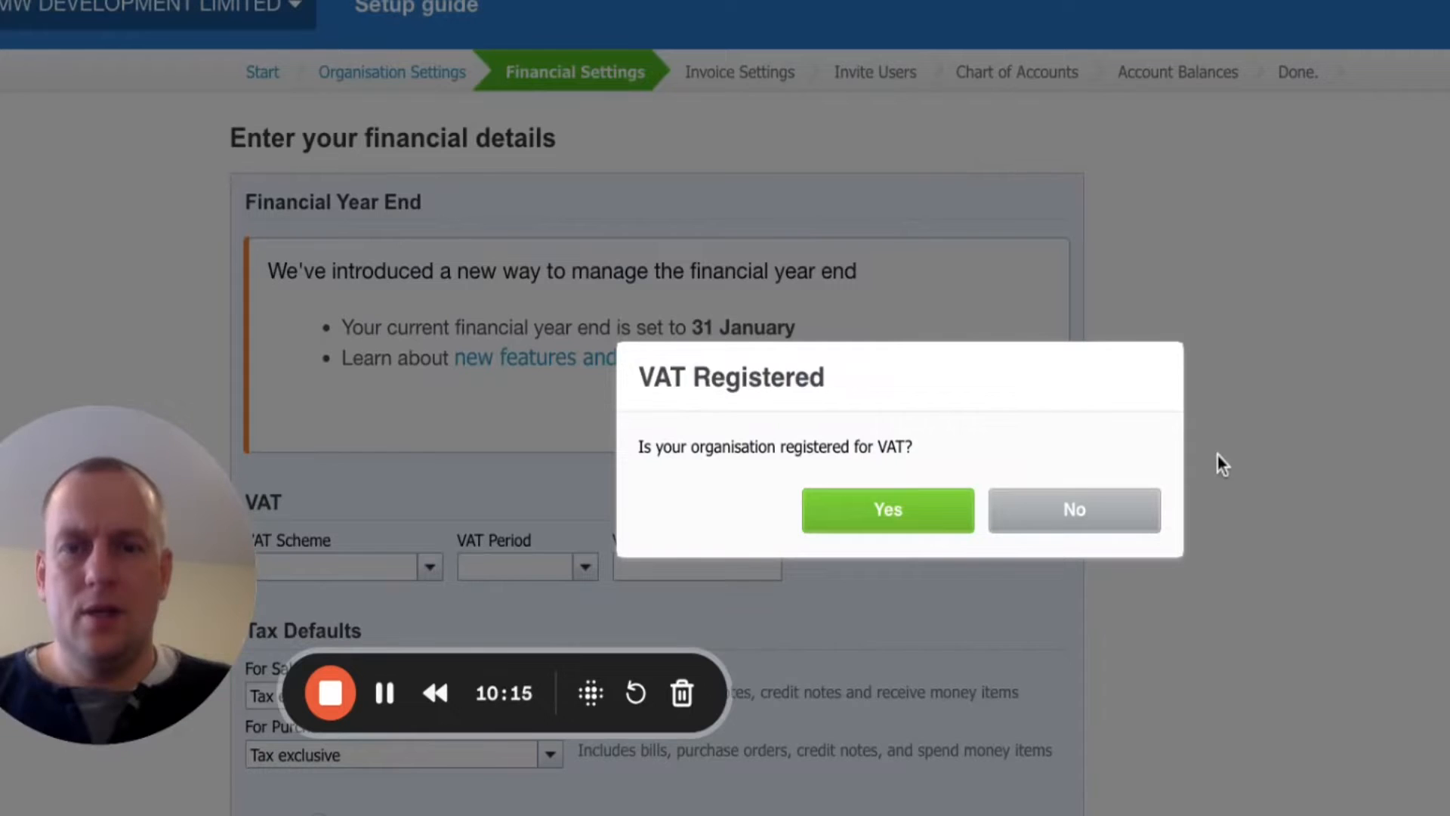
mouse_move(1074, 509)
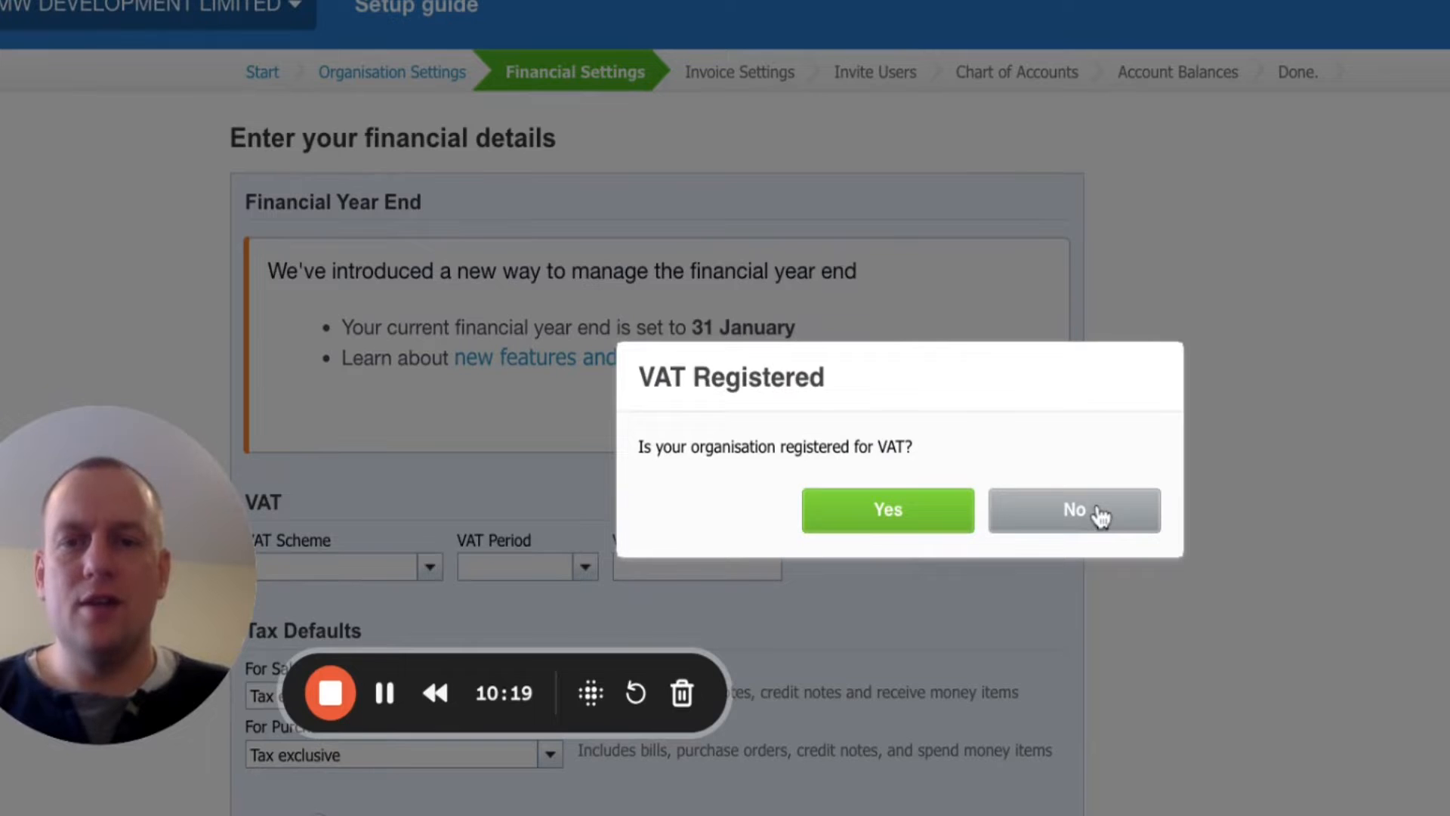
Answer No to VAT registration, leaving the VAT scheme as None
left_click(1074, 509)
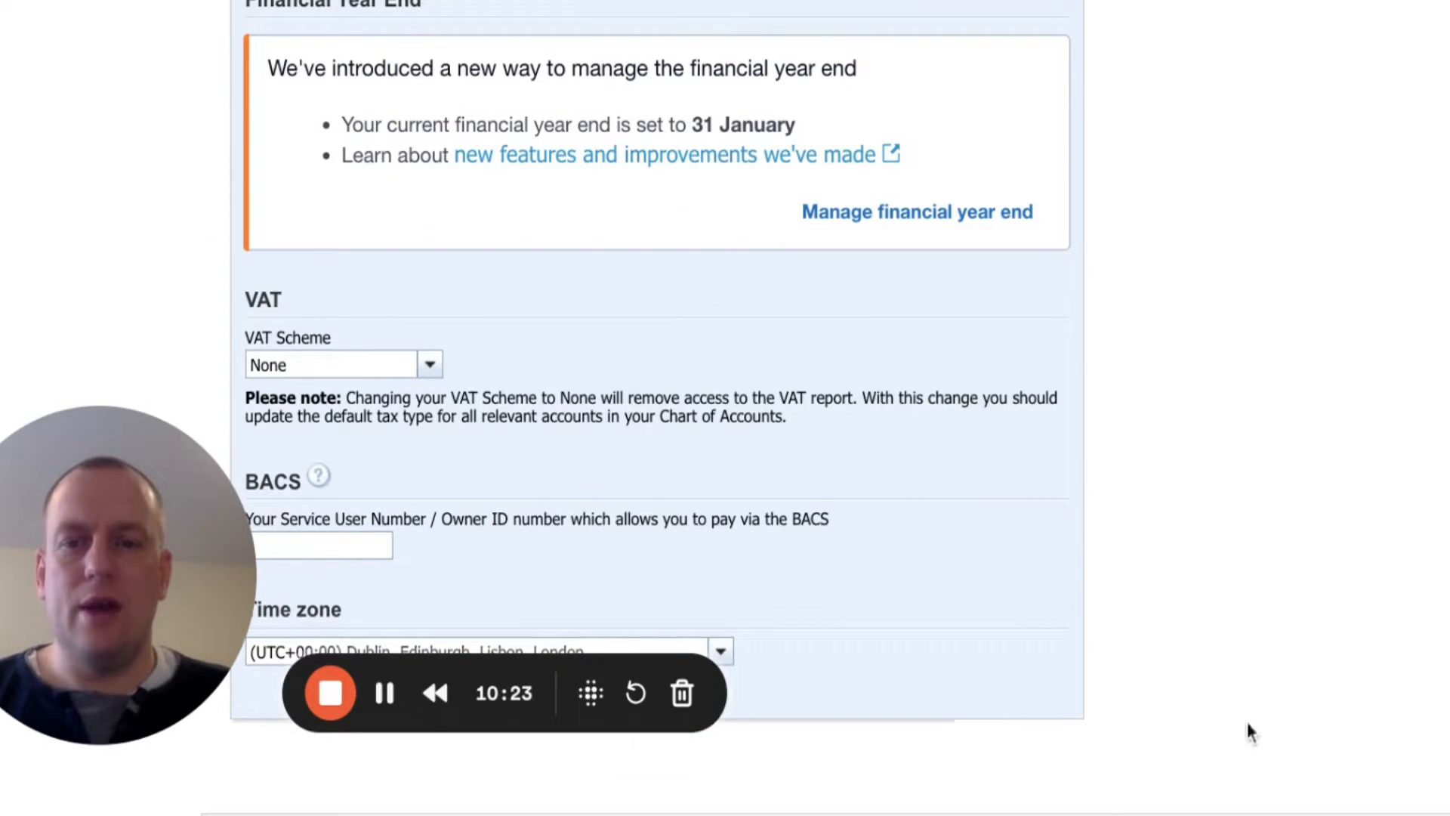
mouse_move(893, 549)
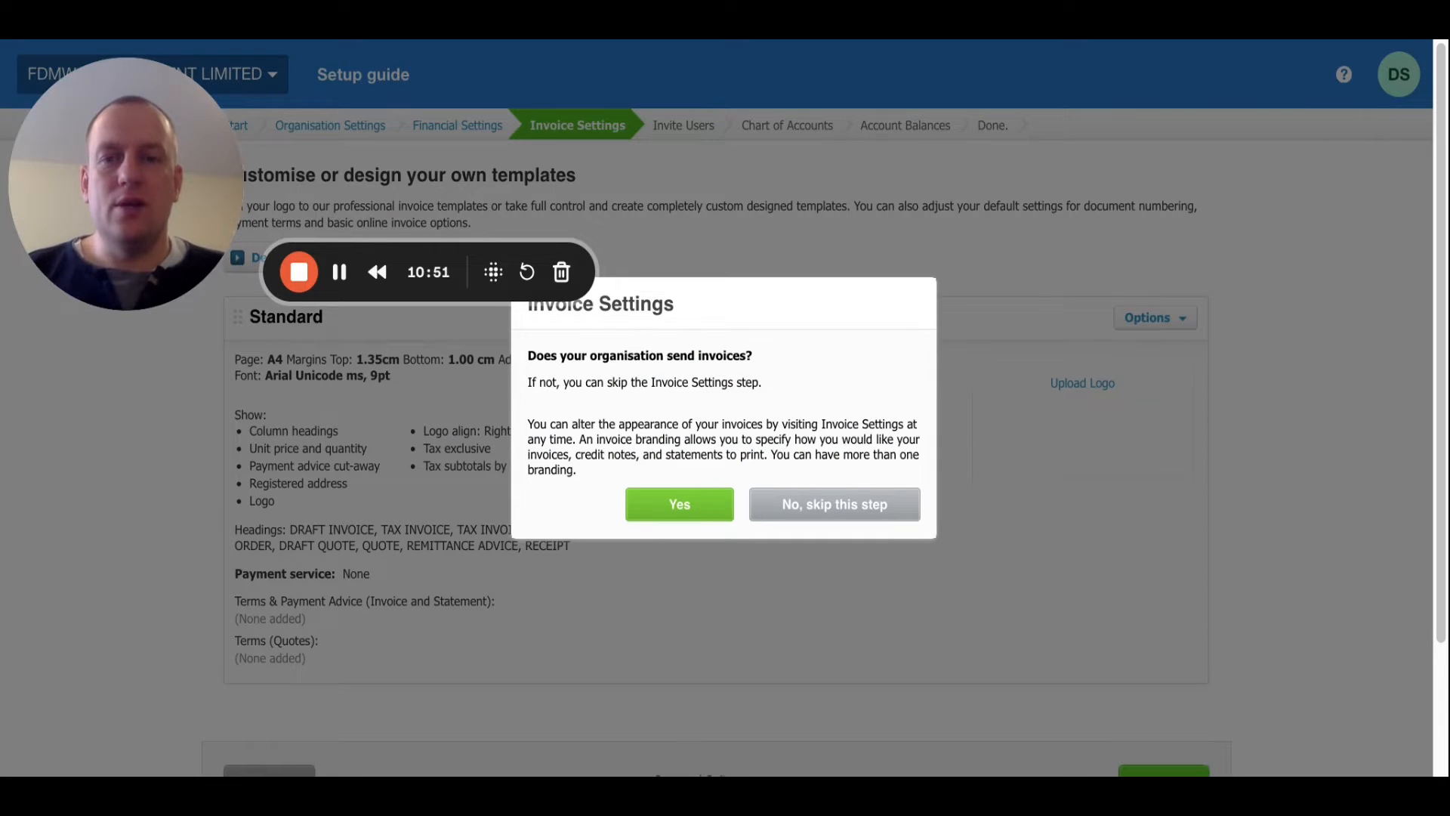
mouse_move(828, 386)
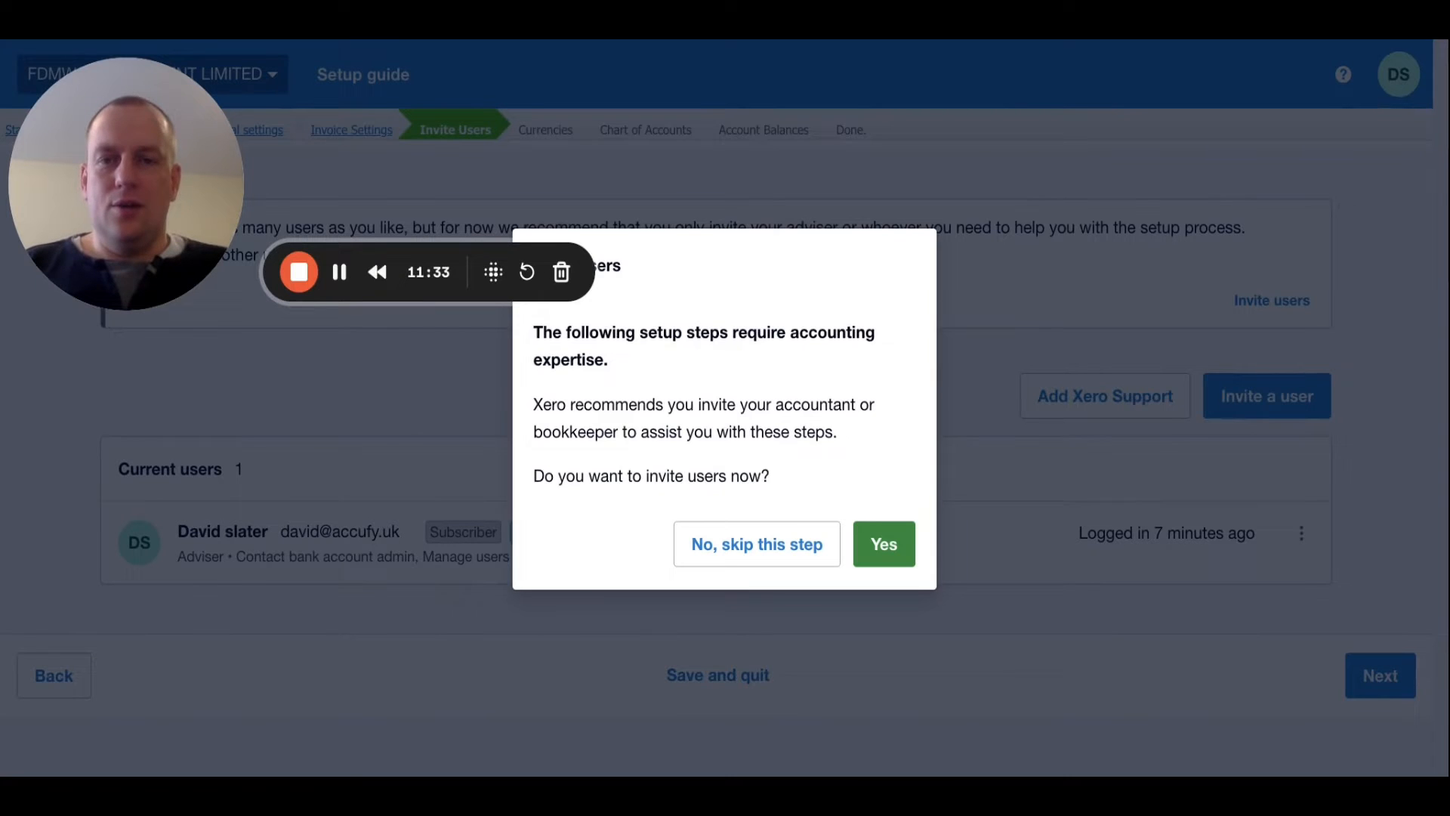
mouse_move(731, 238)
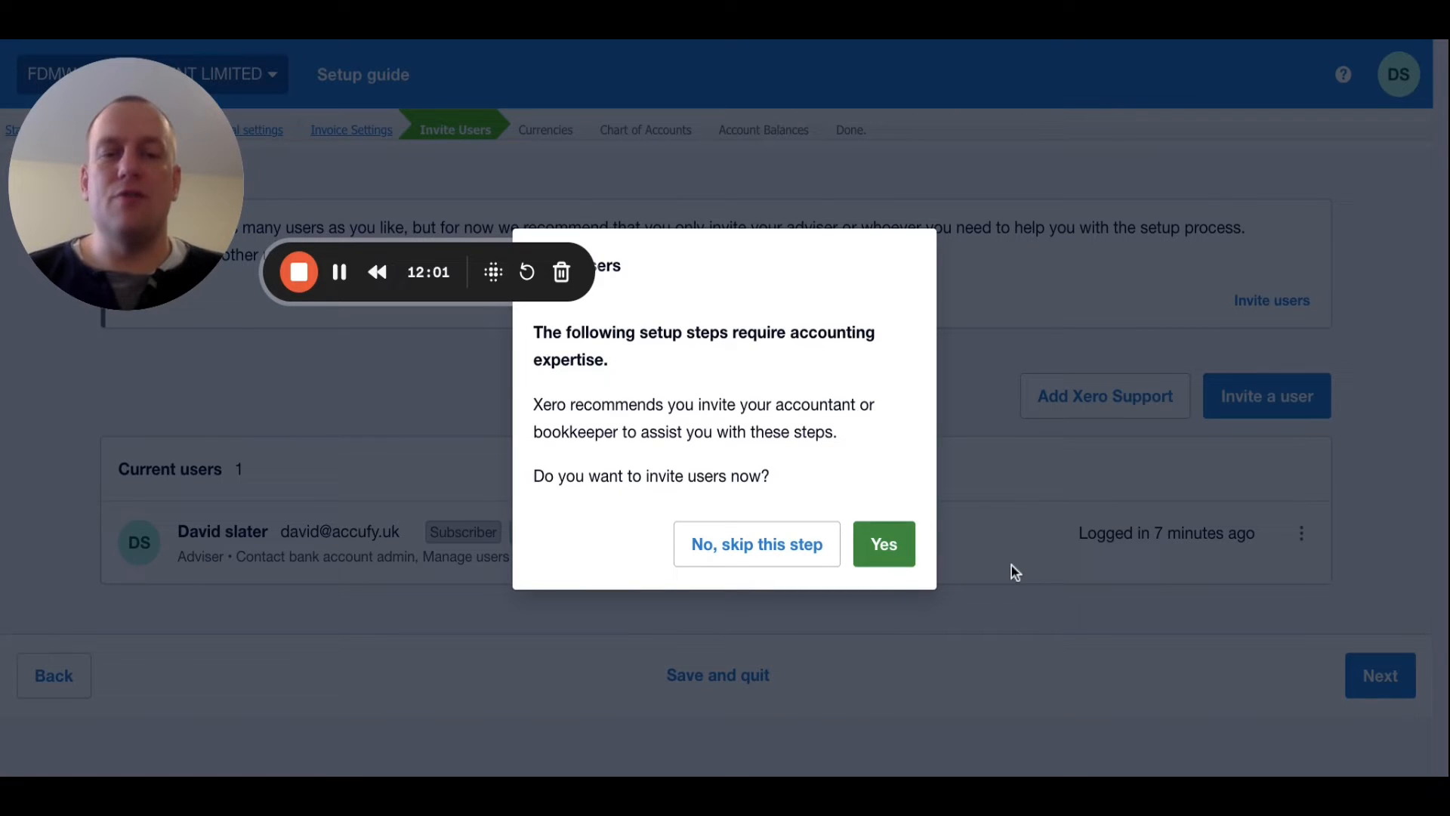
mouse_move(953, 667)
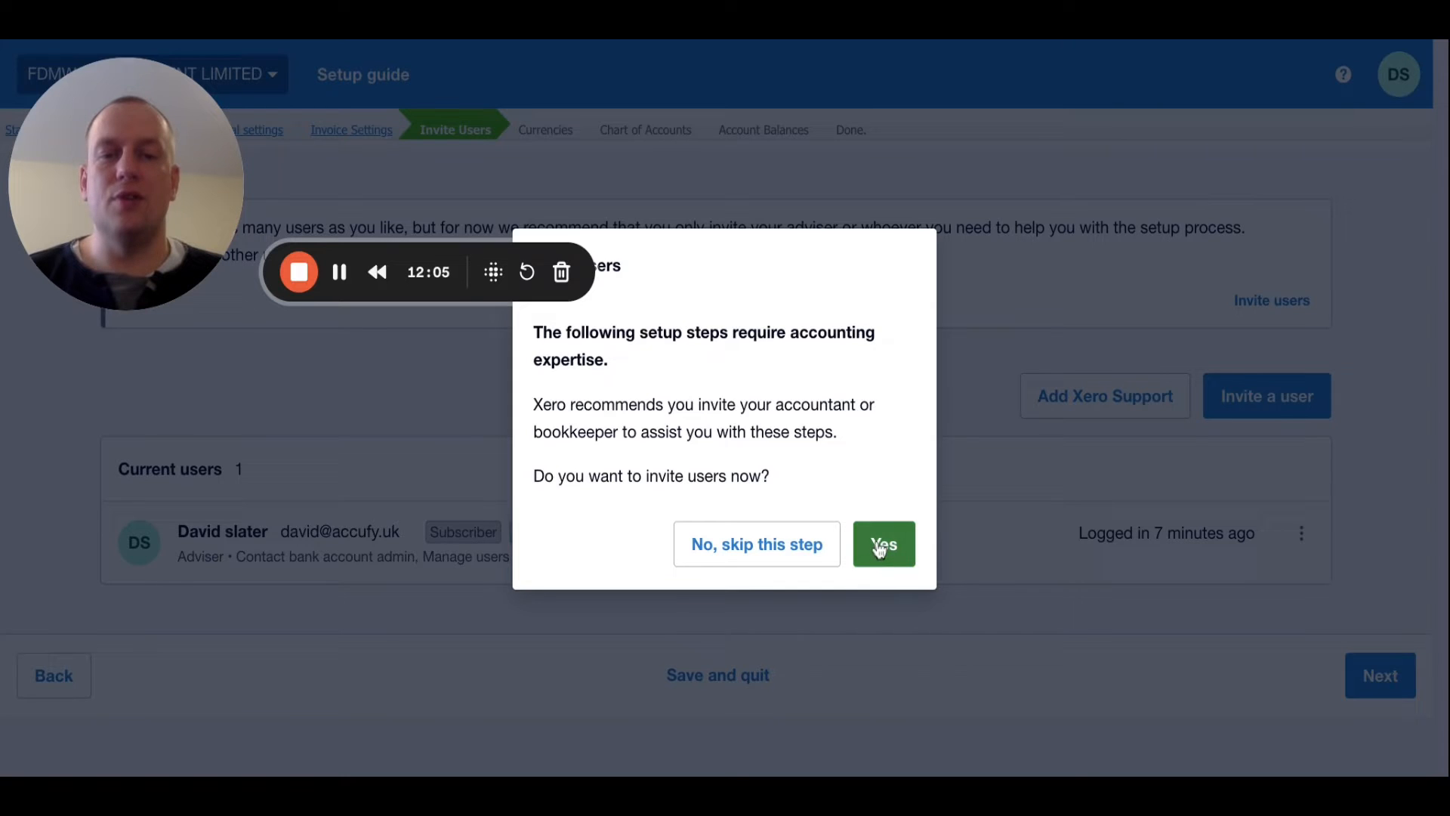
Choose Yes to invite users now, bringing up the invite form
left_click(882, 543)
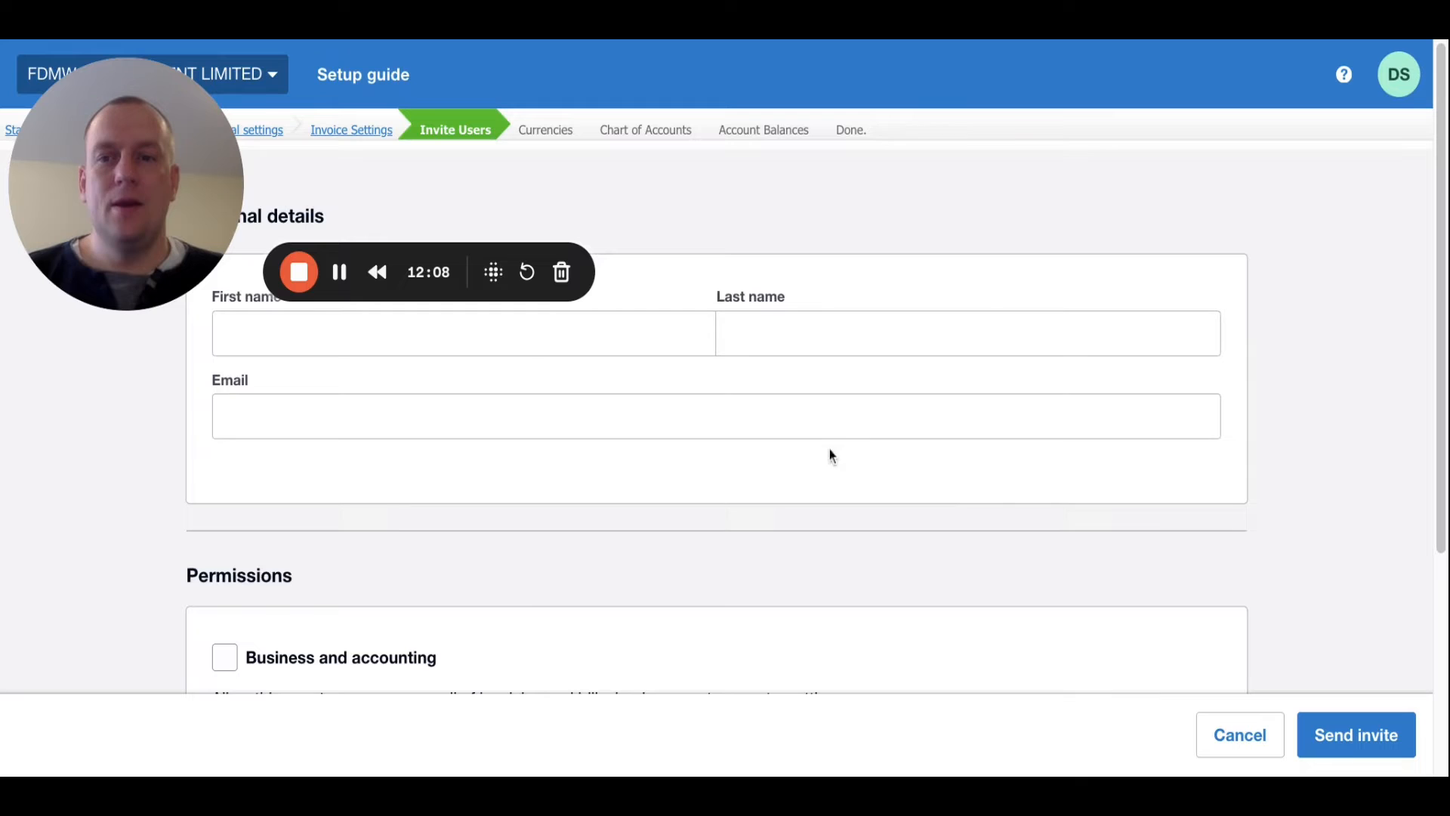
Review the invite form and permissions, then cancel without sending an invite
left_click(462, 332)
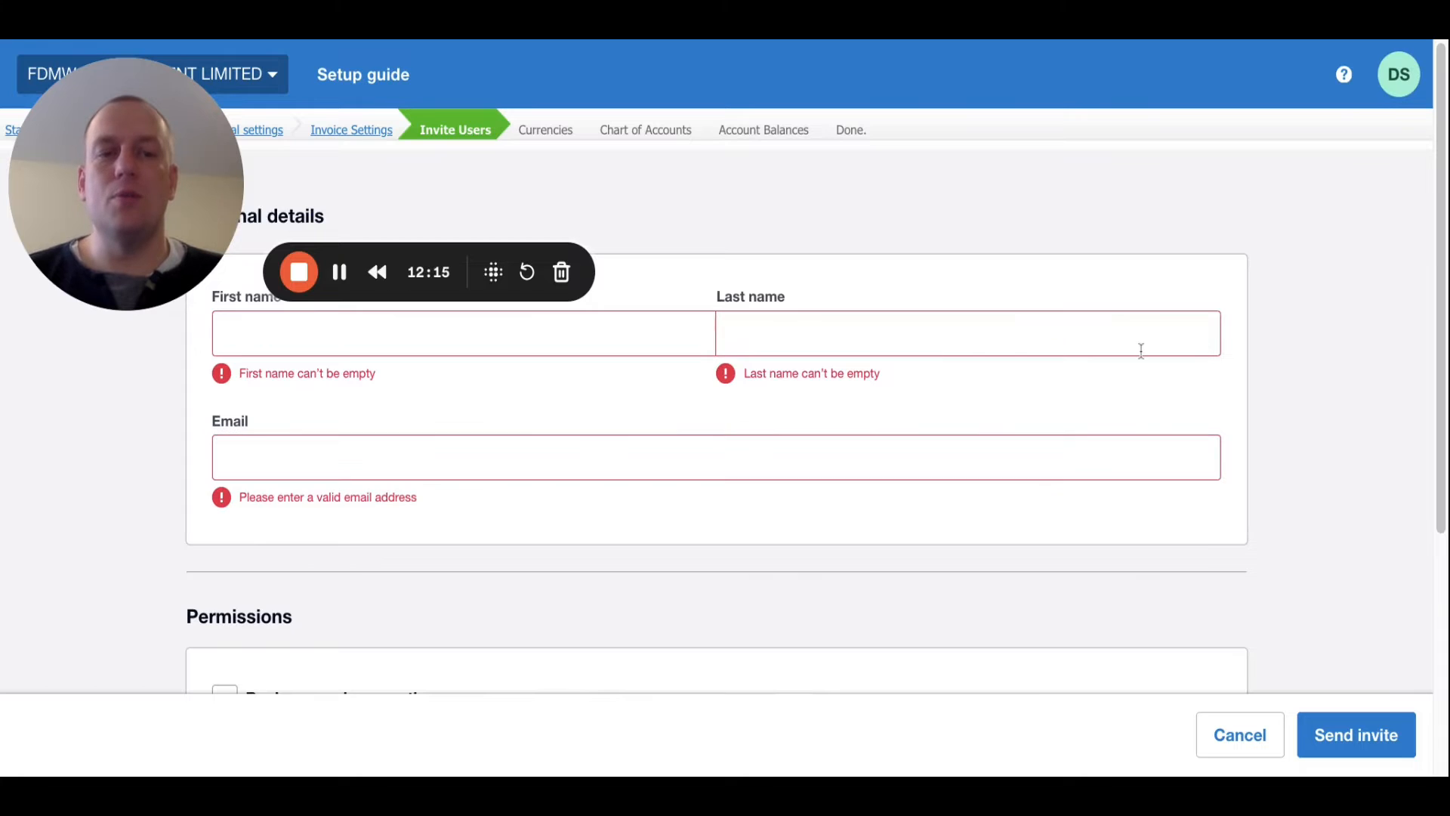
scroll("down", 3)
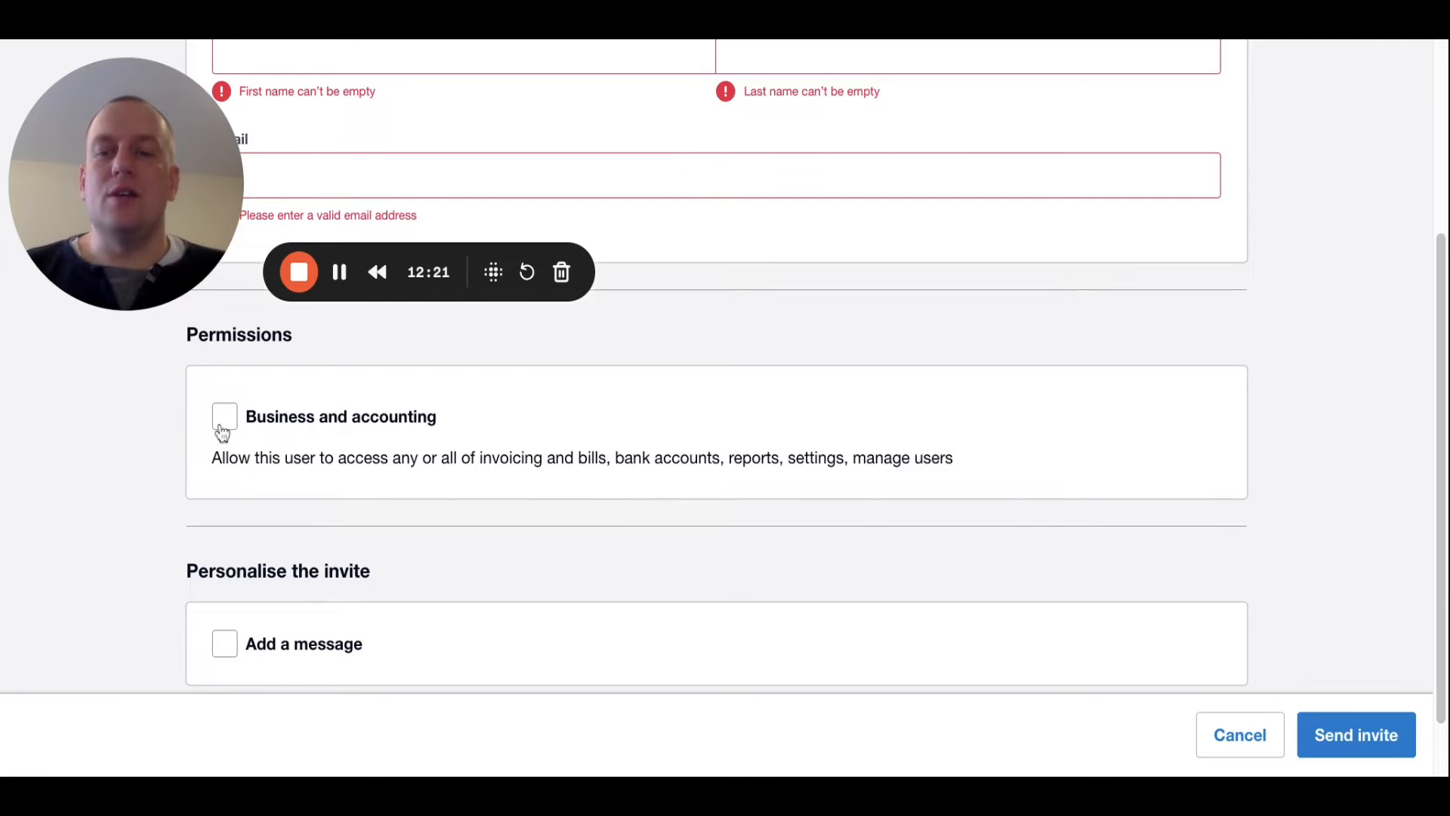
mouse_move(235, 668)
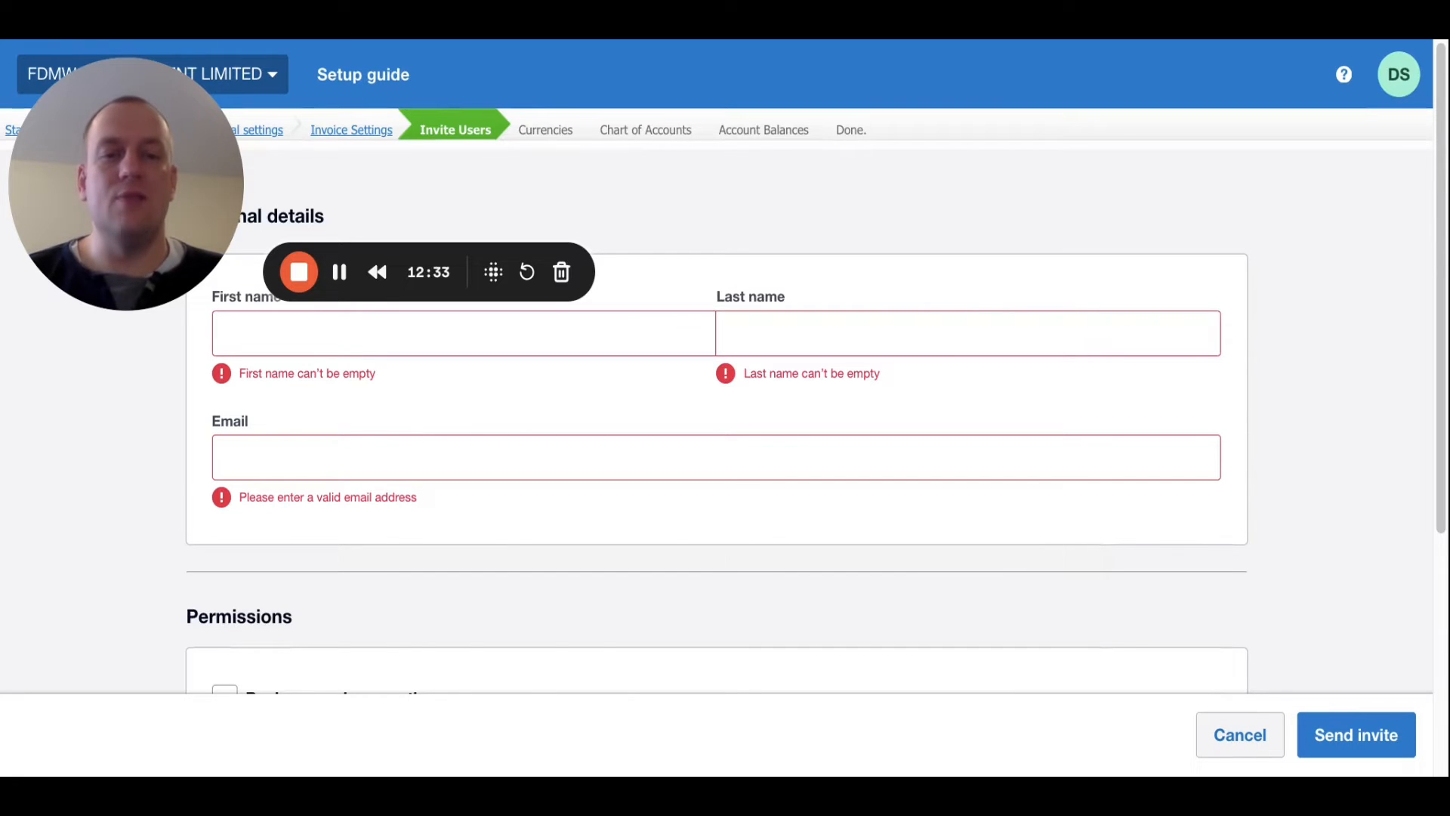
left_click(1238, 734)
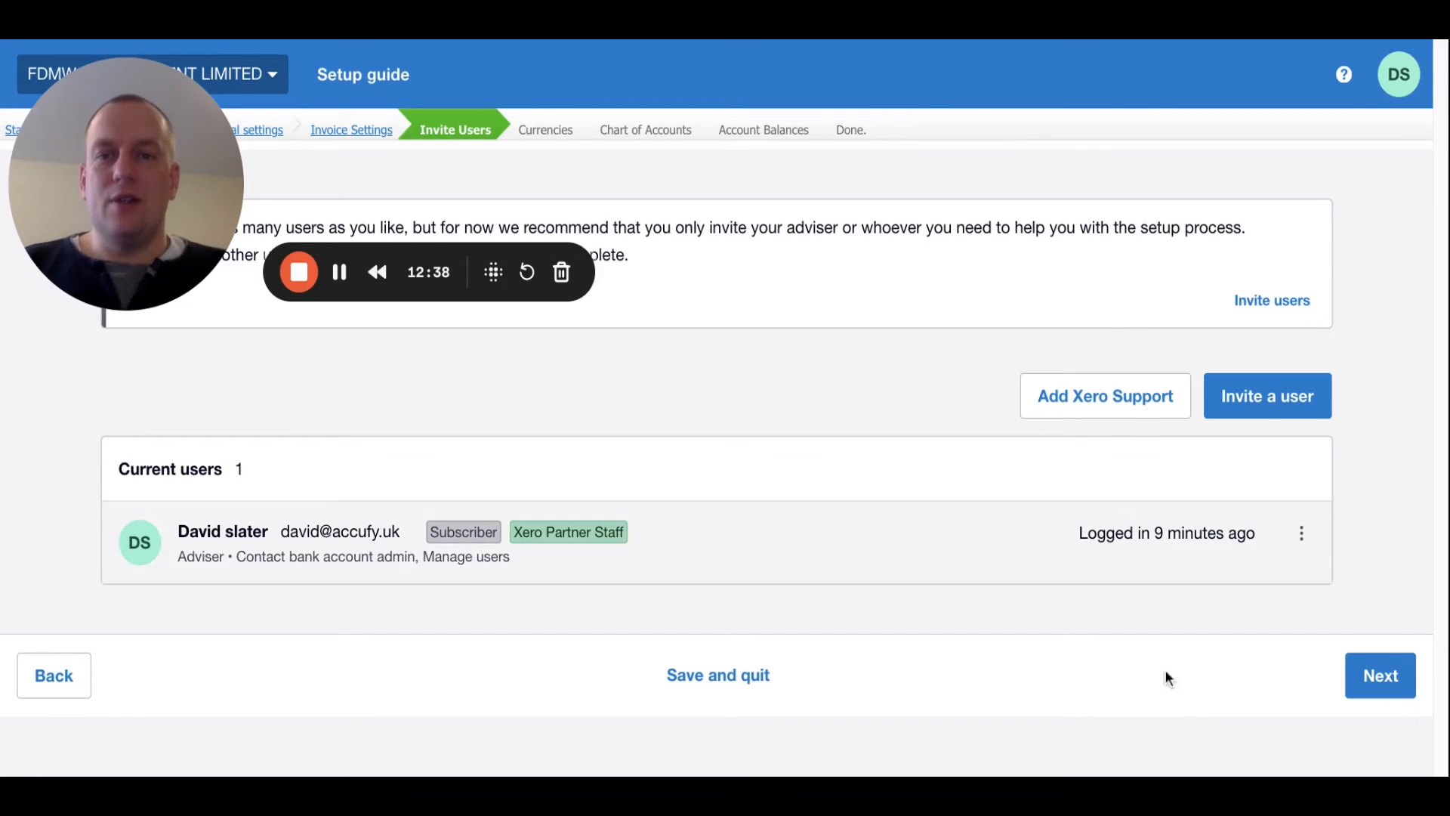
Advance to Chart of Accounts and select 'Import from file' to reach the import page
left_click(1378, 675)
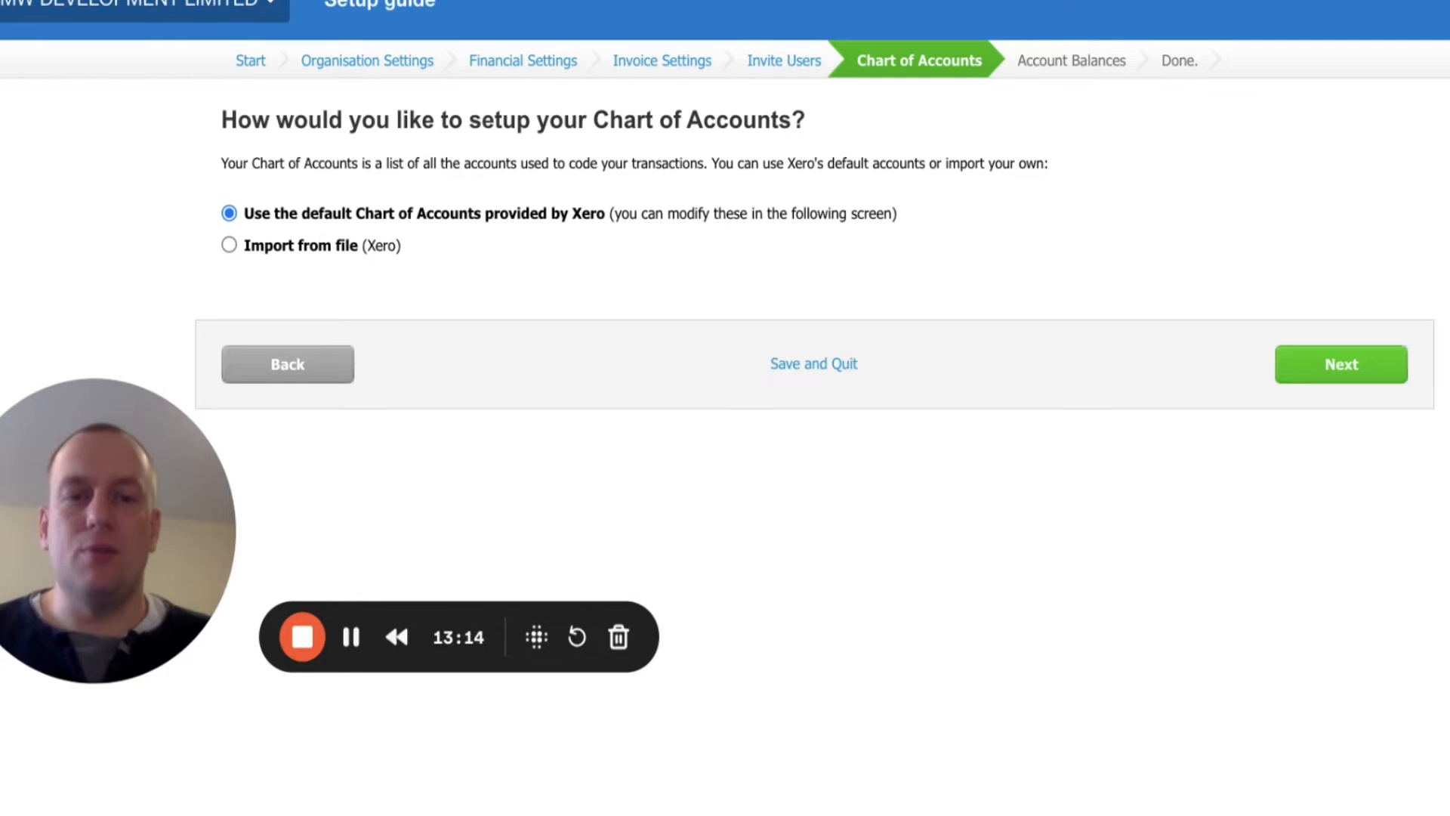
mouse_move(875, 296)
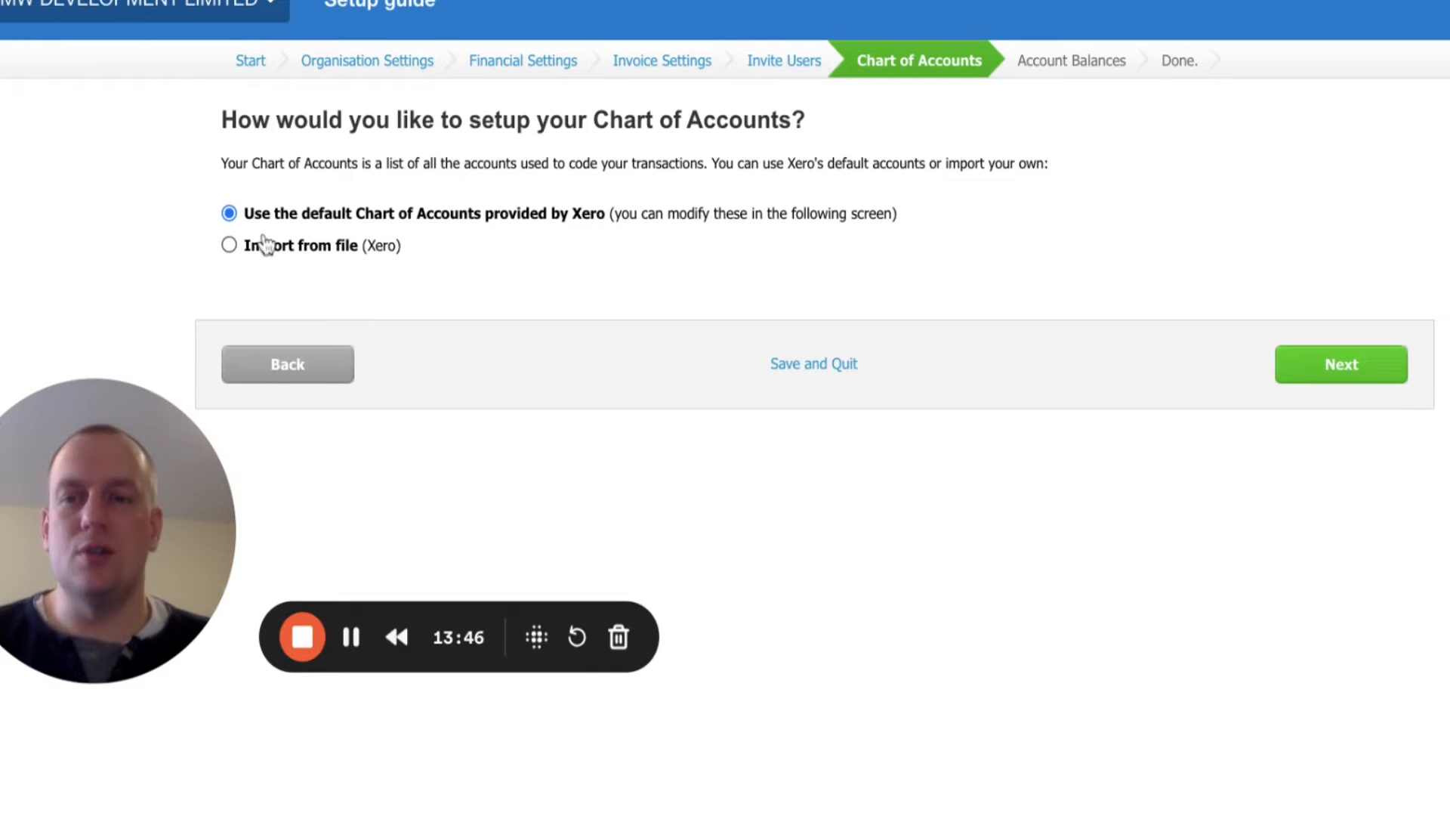
left_click(228, 245)
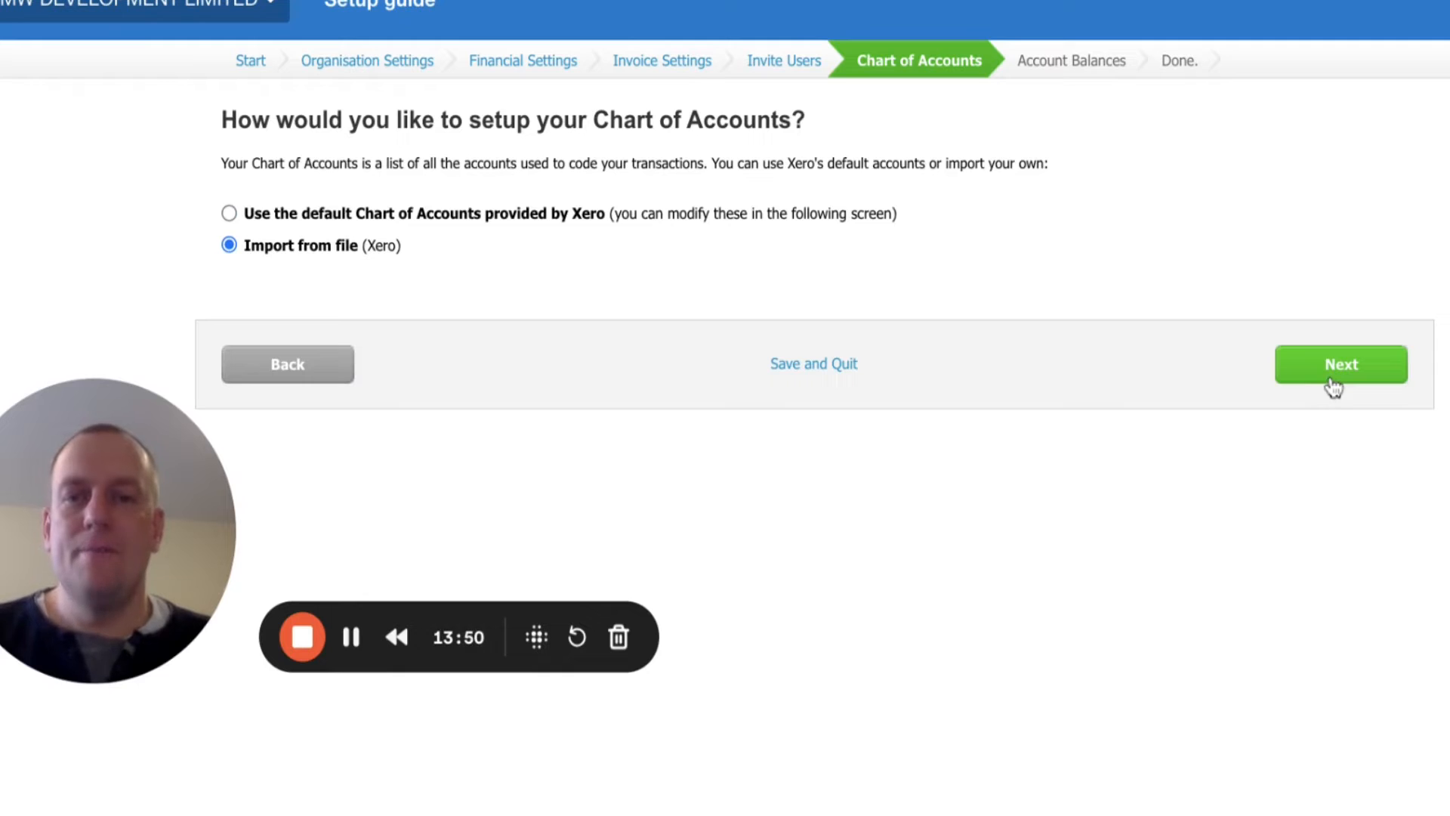
left_click(1340, 364)
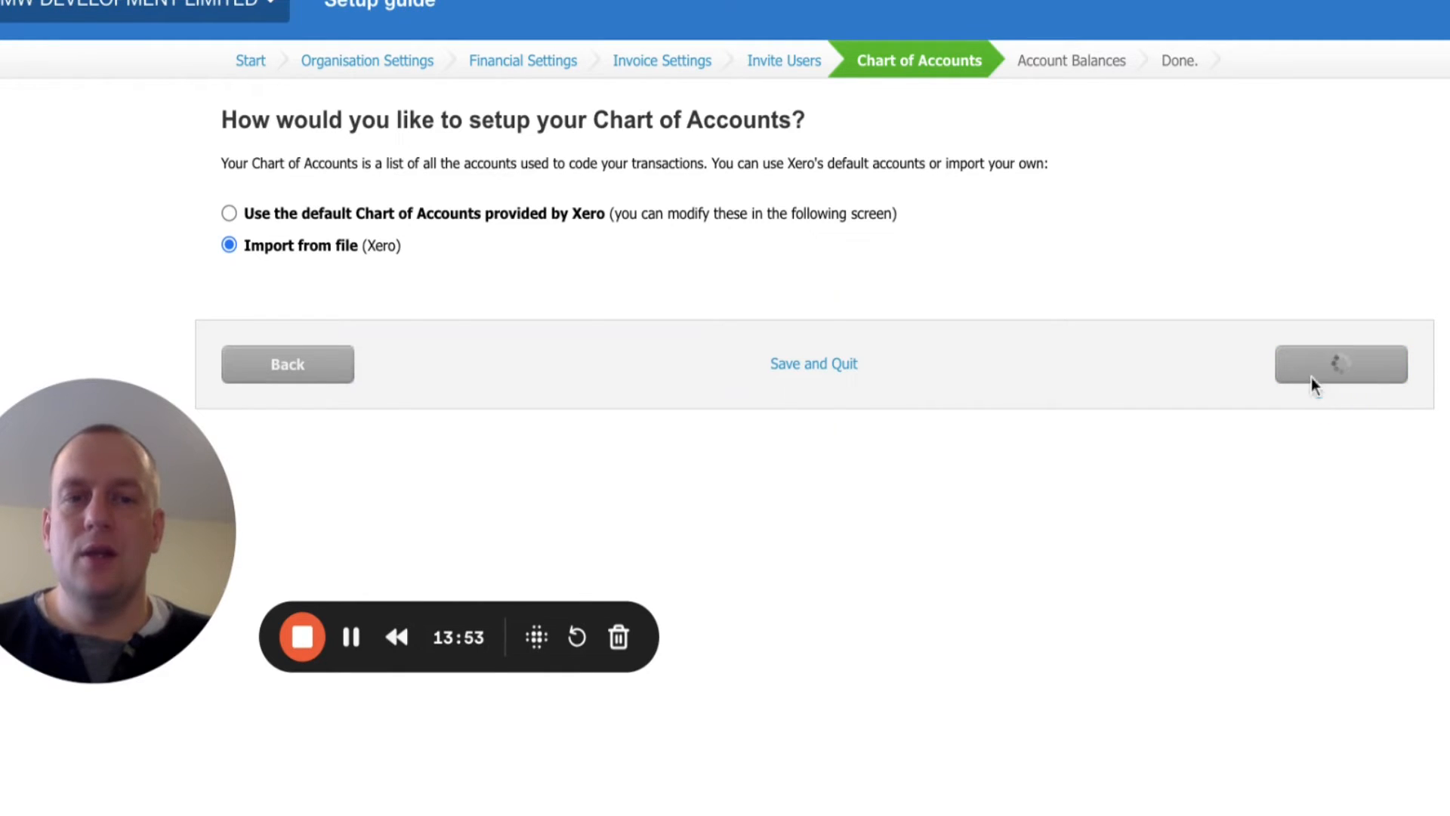
left_click(1340, 364)
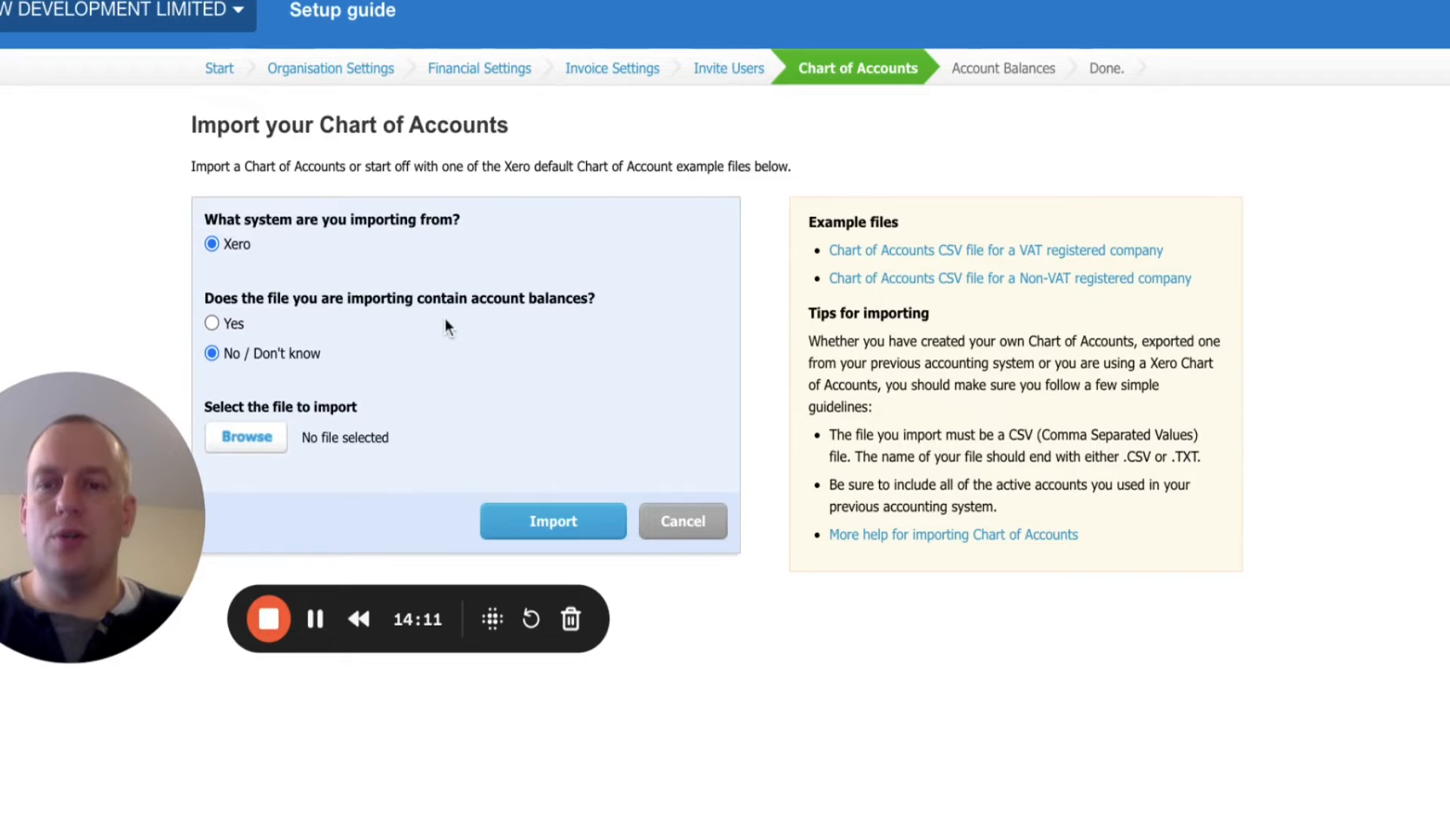
mouse_move(285, 373)
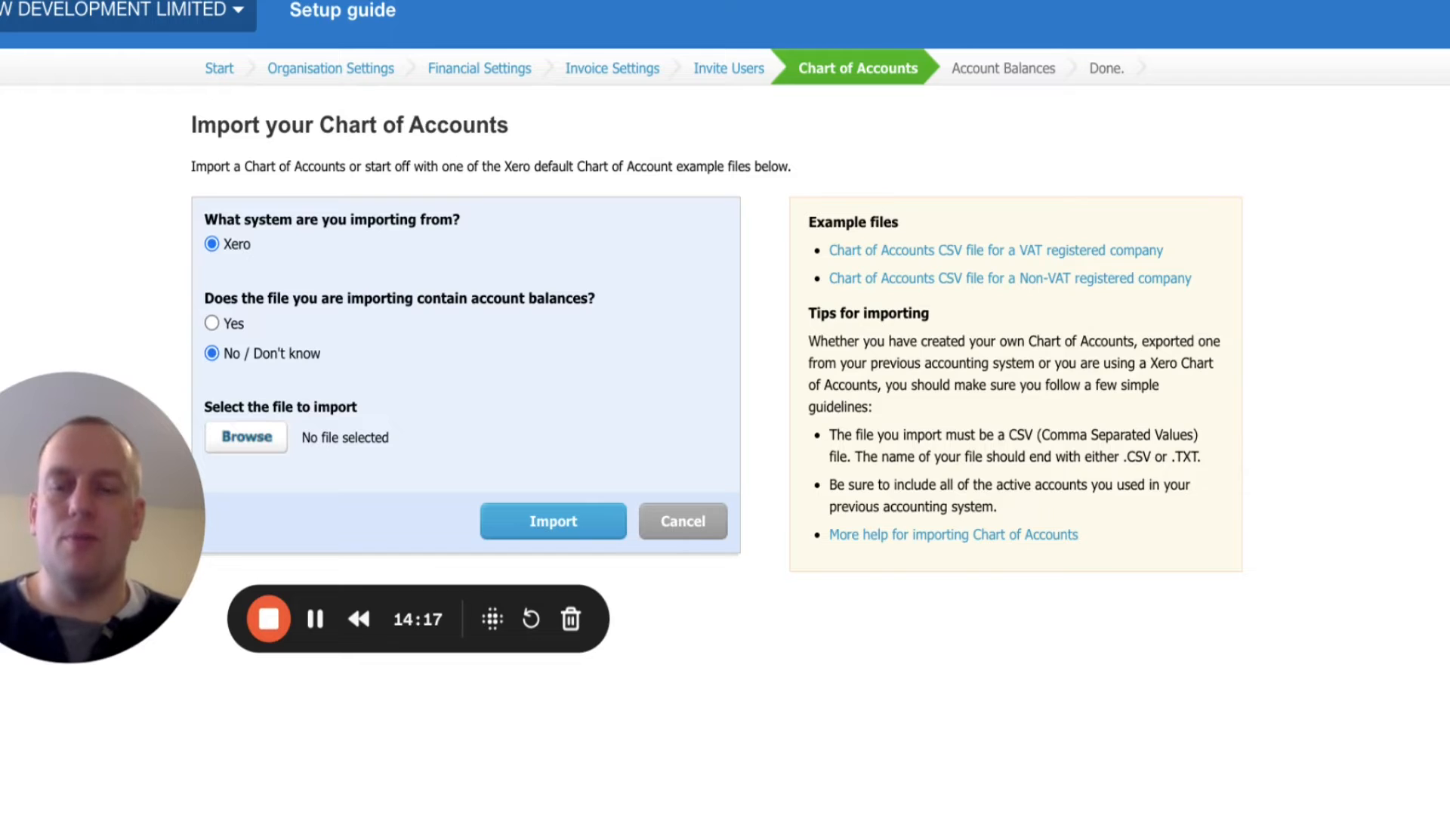
Import ChartOfAccounts property investment.csv, confirm its 76 accounts, and continue past bank account types
left_click(553, 520)
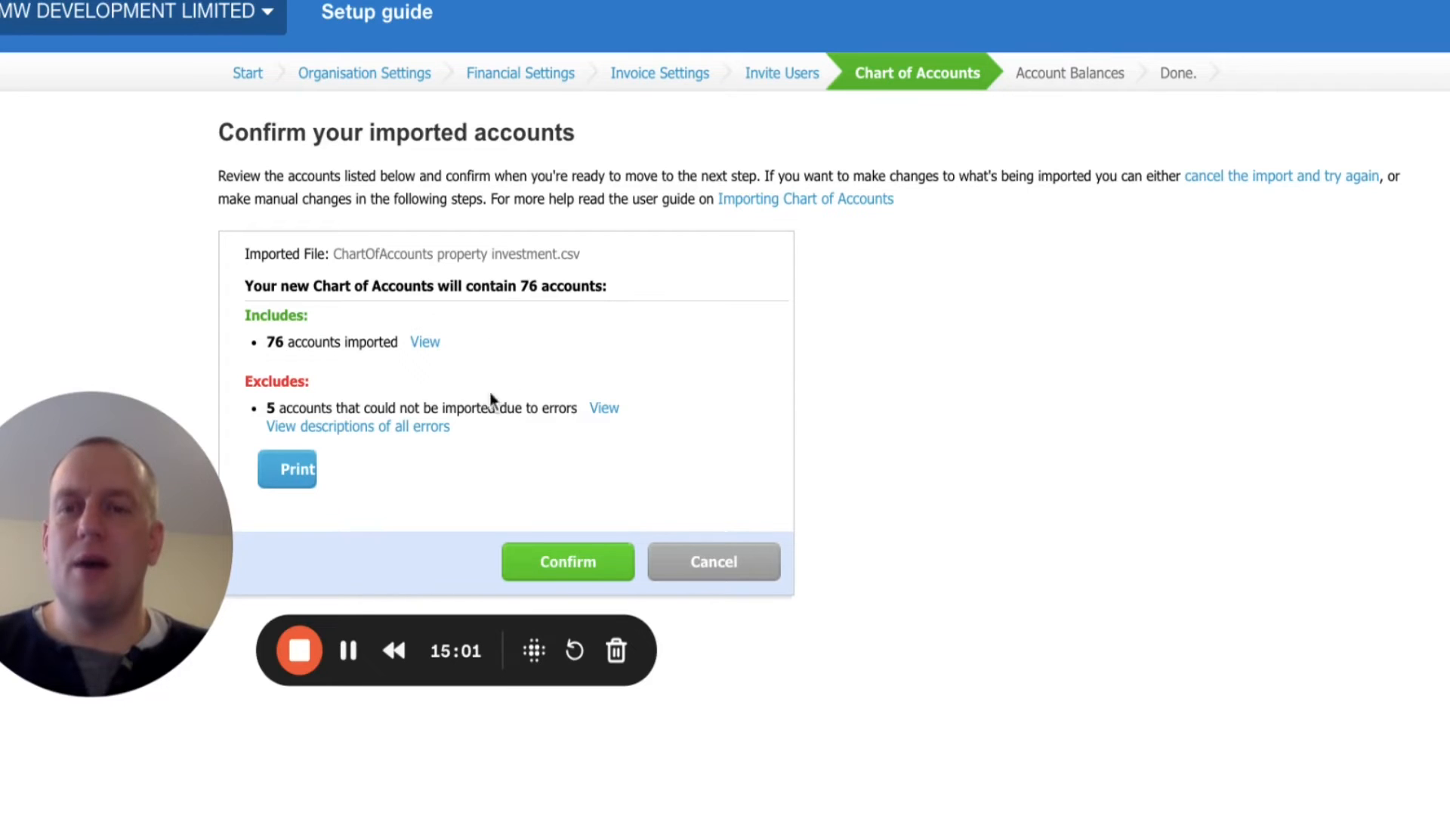
mouse_move(499, 426)
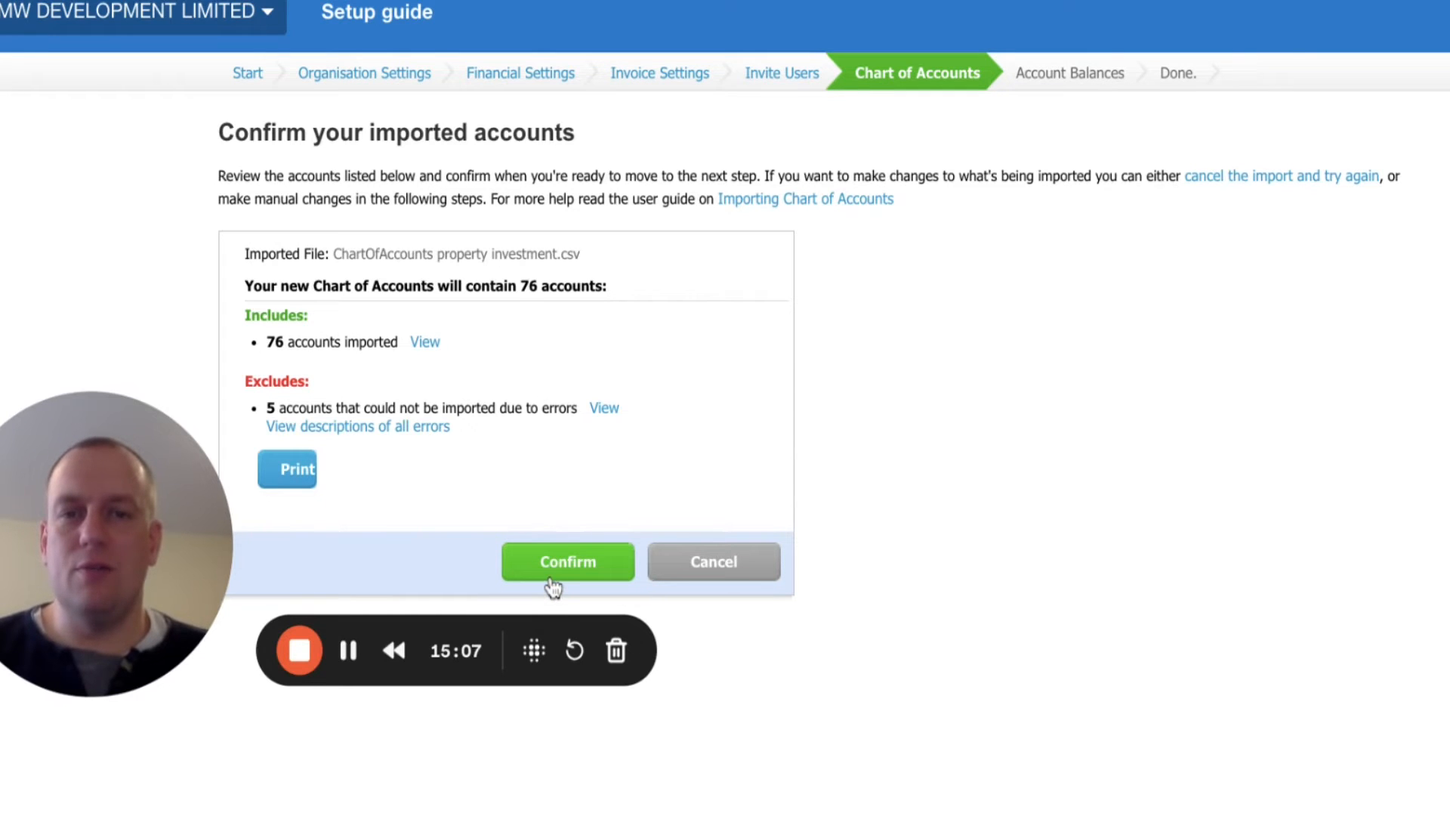
left_click(567, 561)
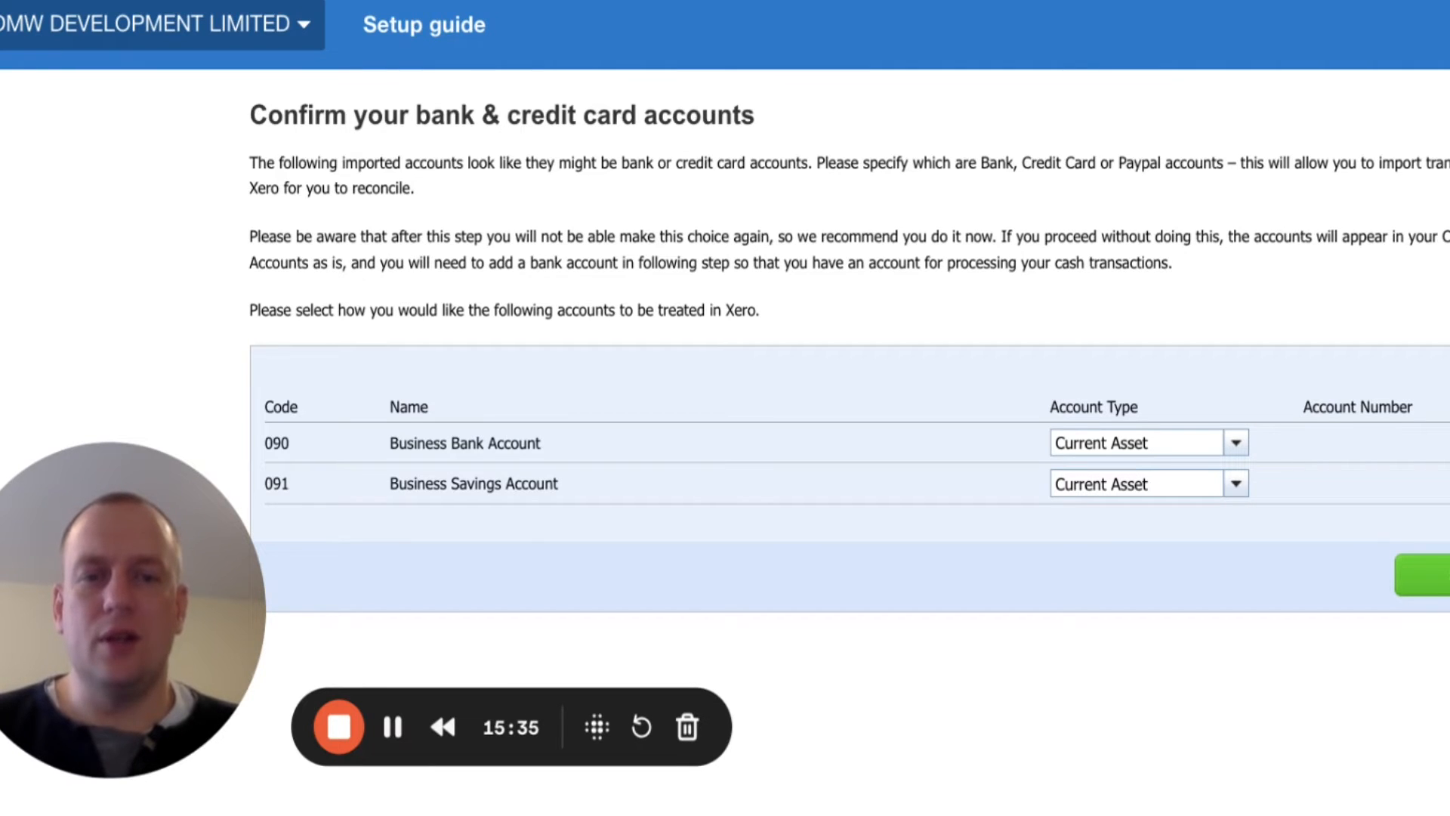
left_click(1437, 574)
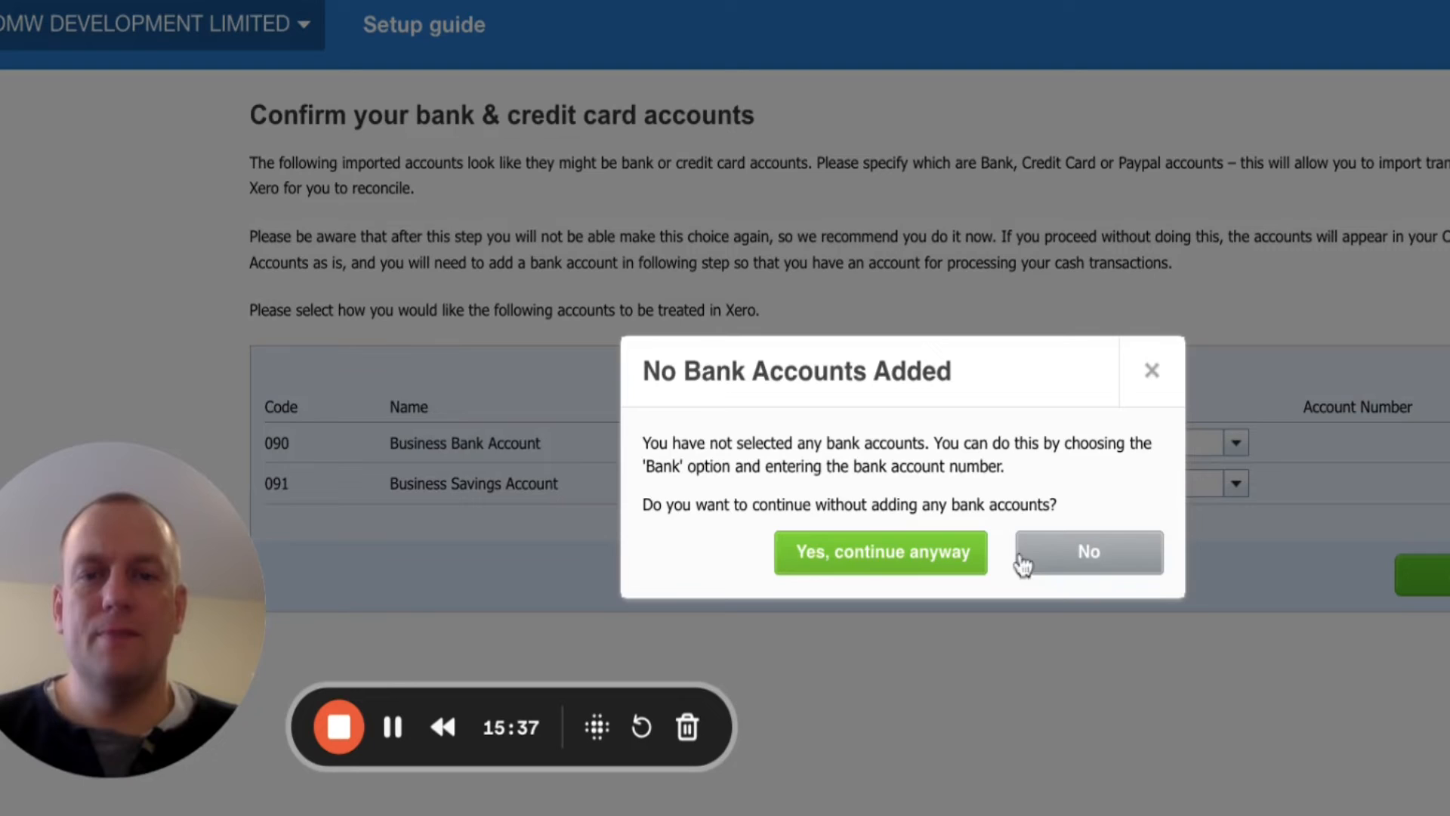
mouse_move(879, 552)
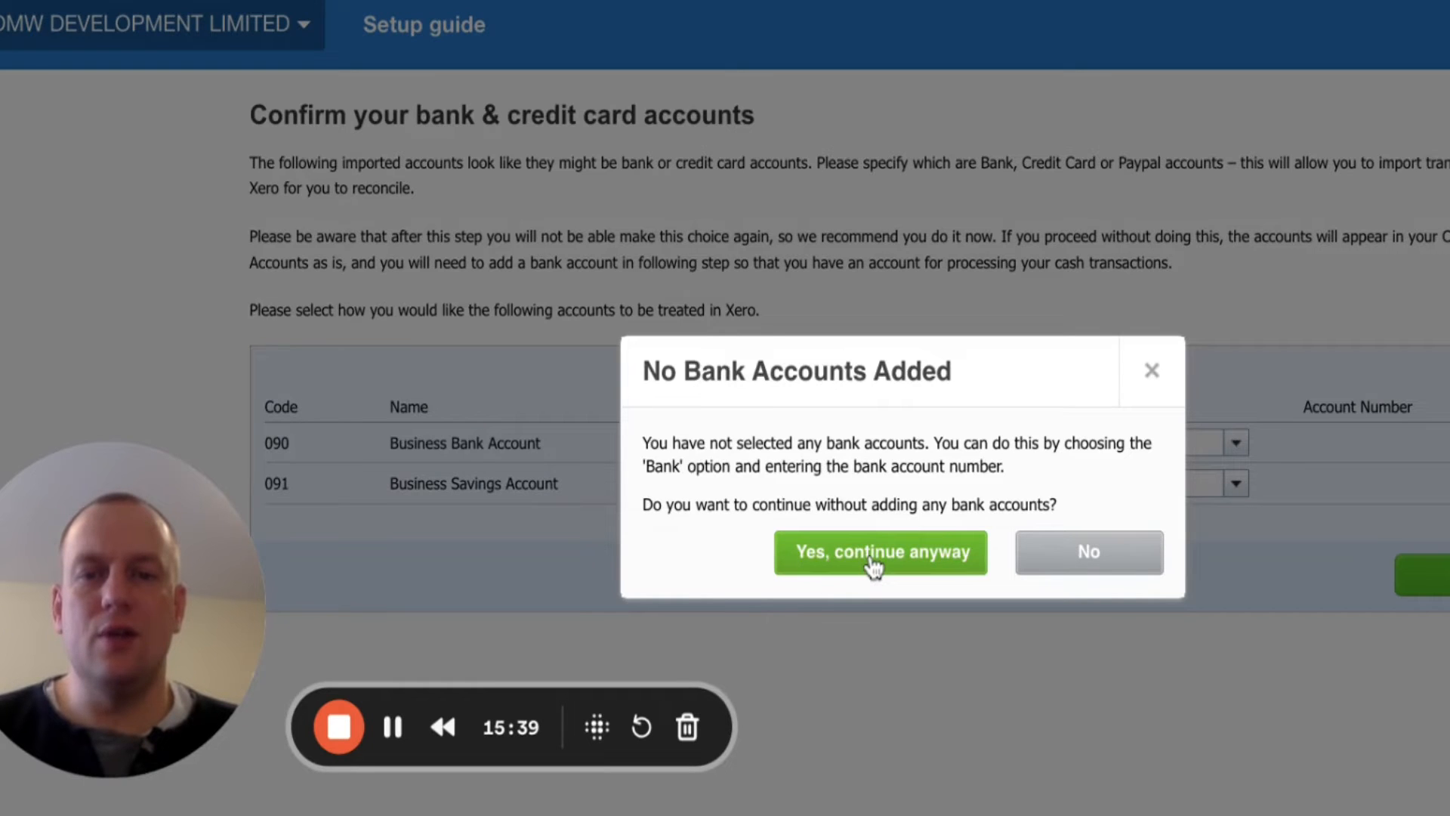
Review the imported 73-item chart of accounts and proceed, raising the 'No Bank Accounts Added' warning
left_click(879, 552)
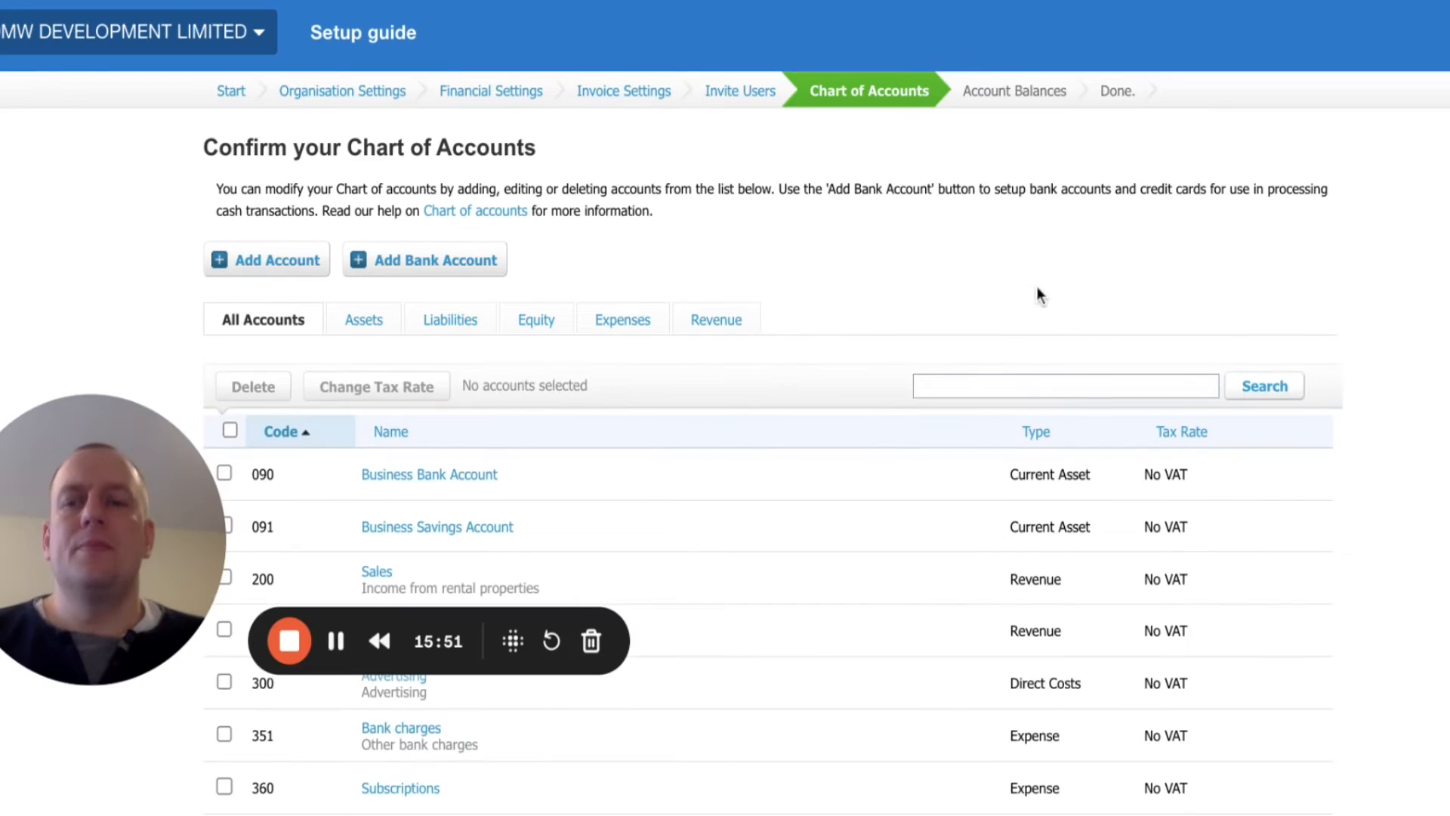
mouse_move(1048, 332)
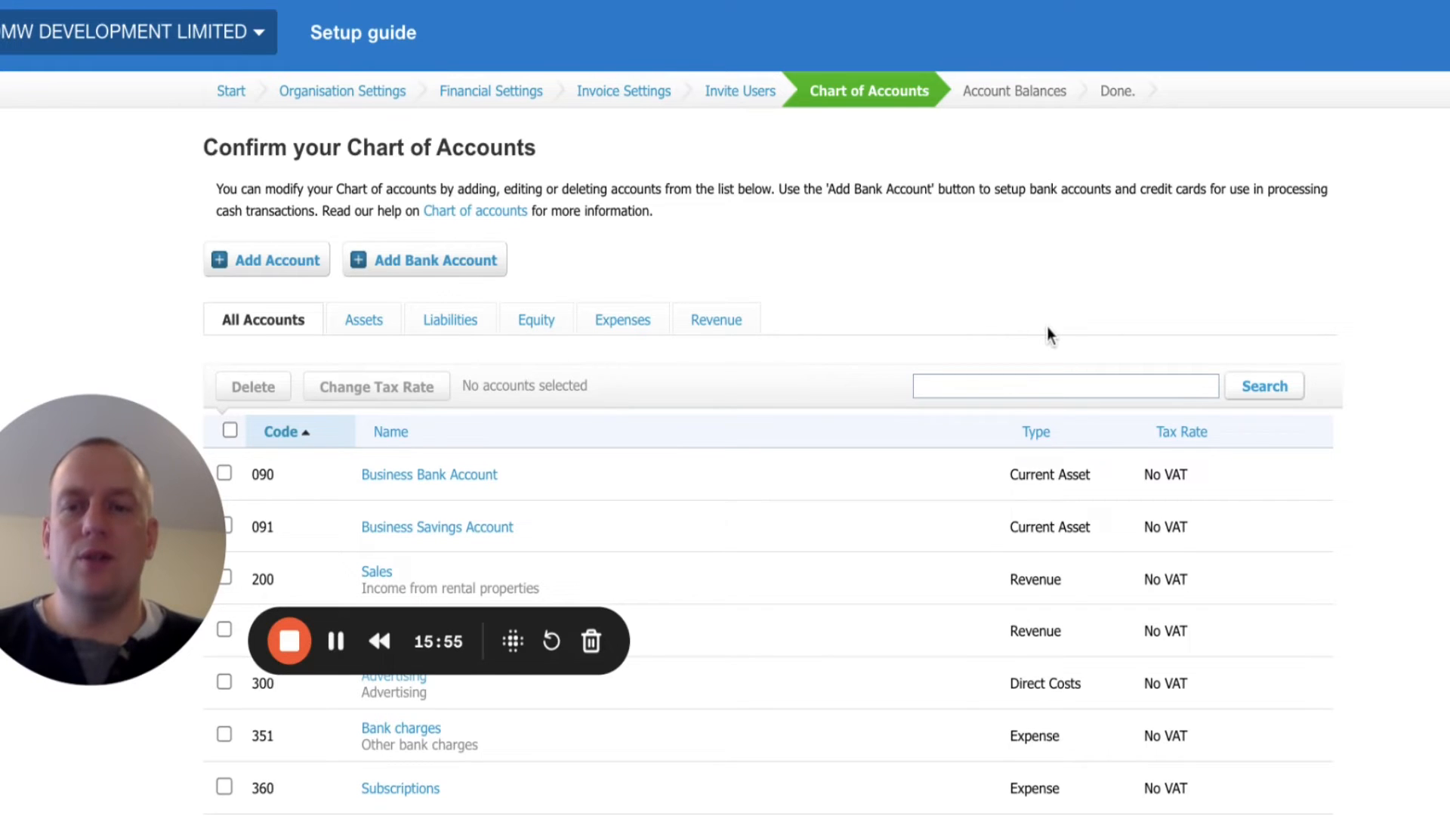
scroll("down", 3)
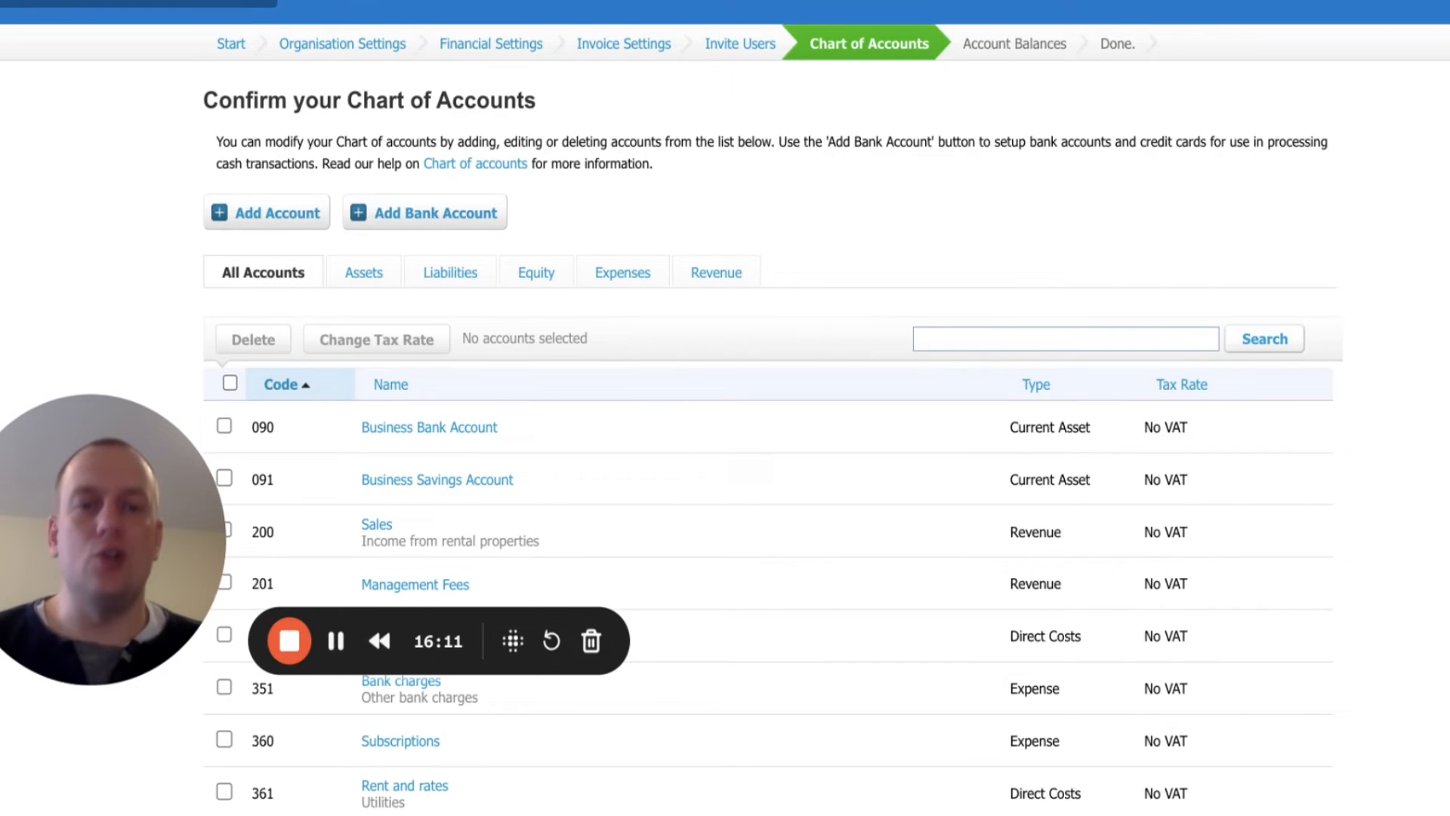
scroll("down", 3)
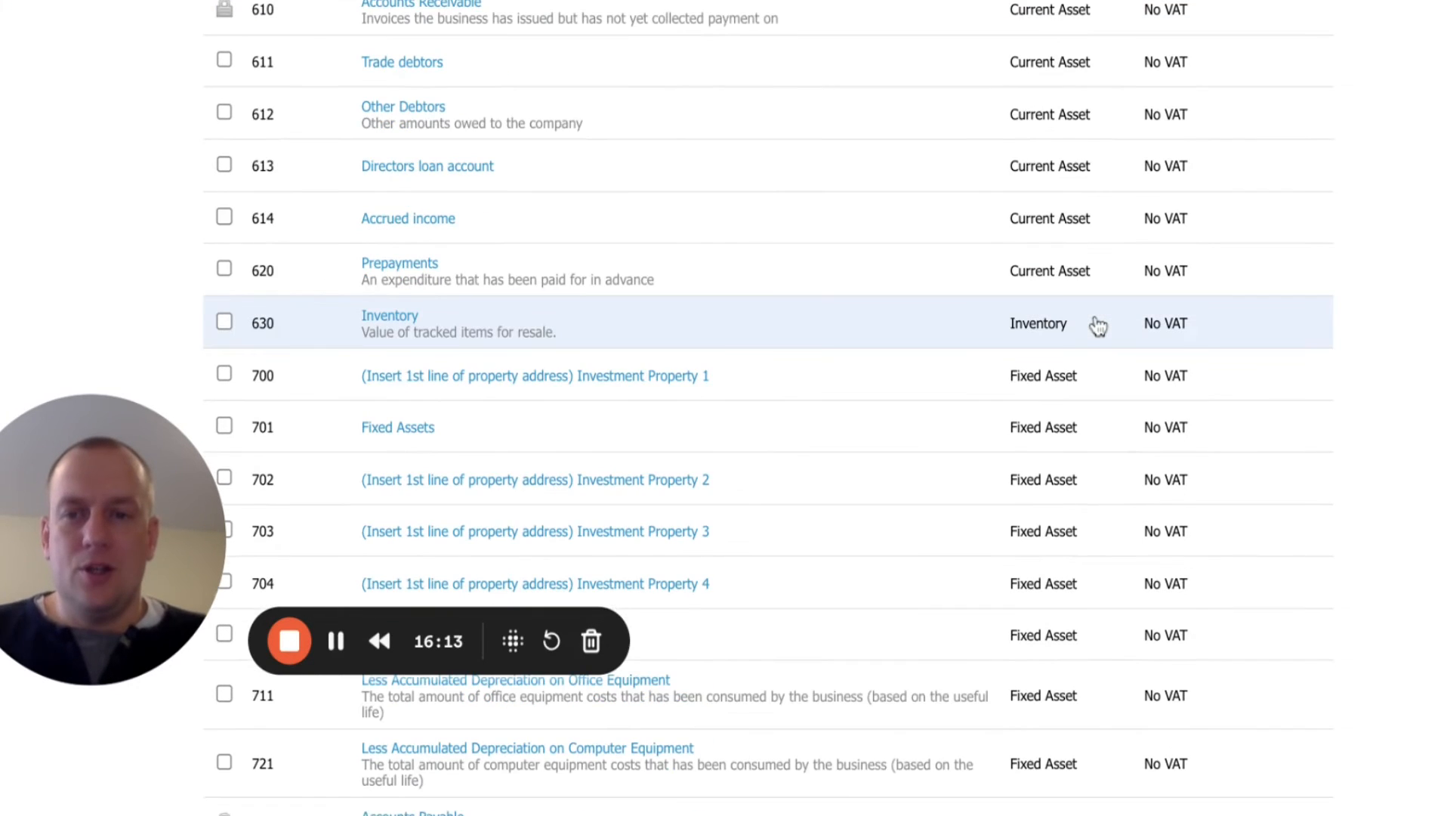
mouse_move(1106, 319)
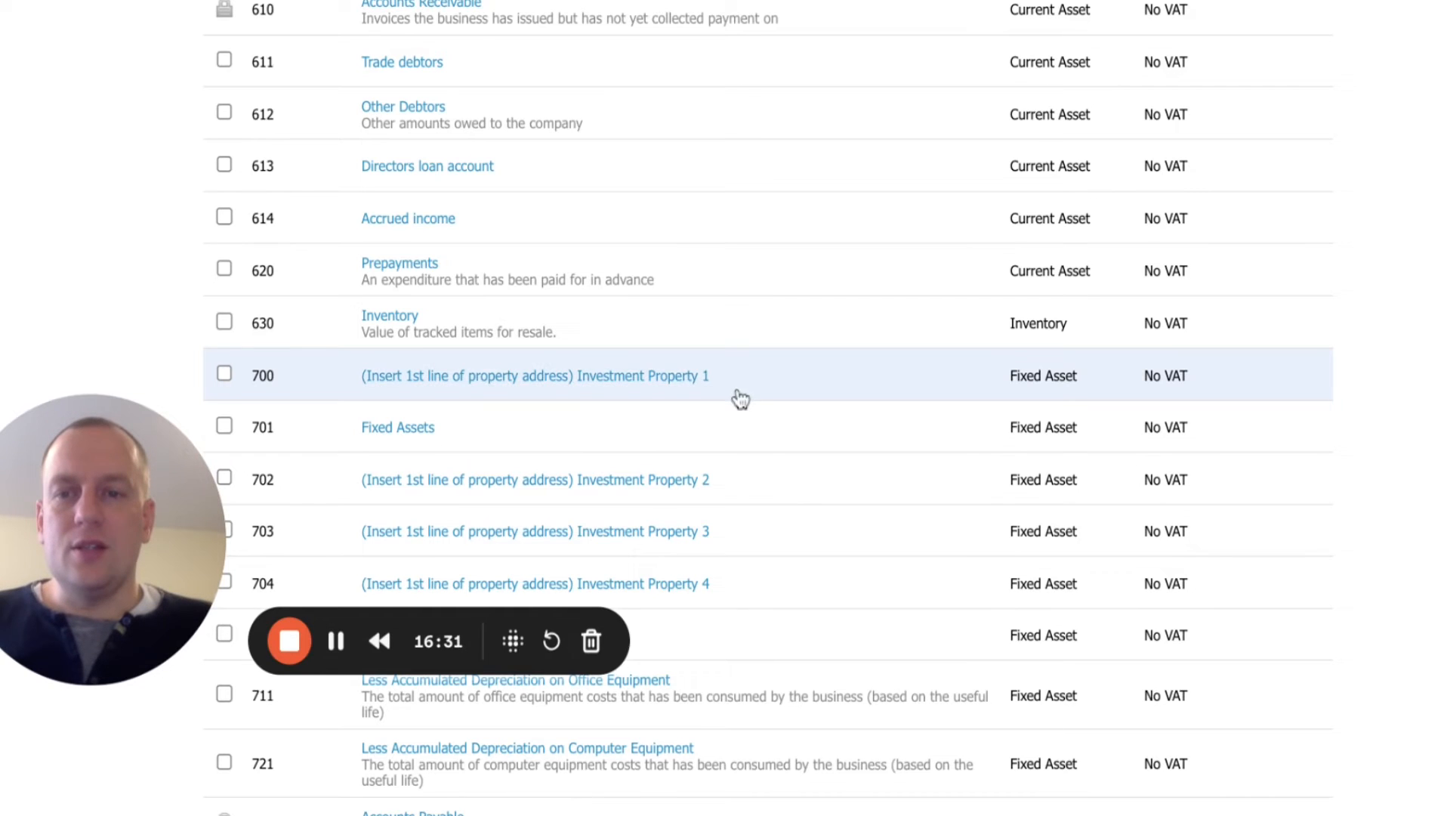
scroll("down", 3)
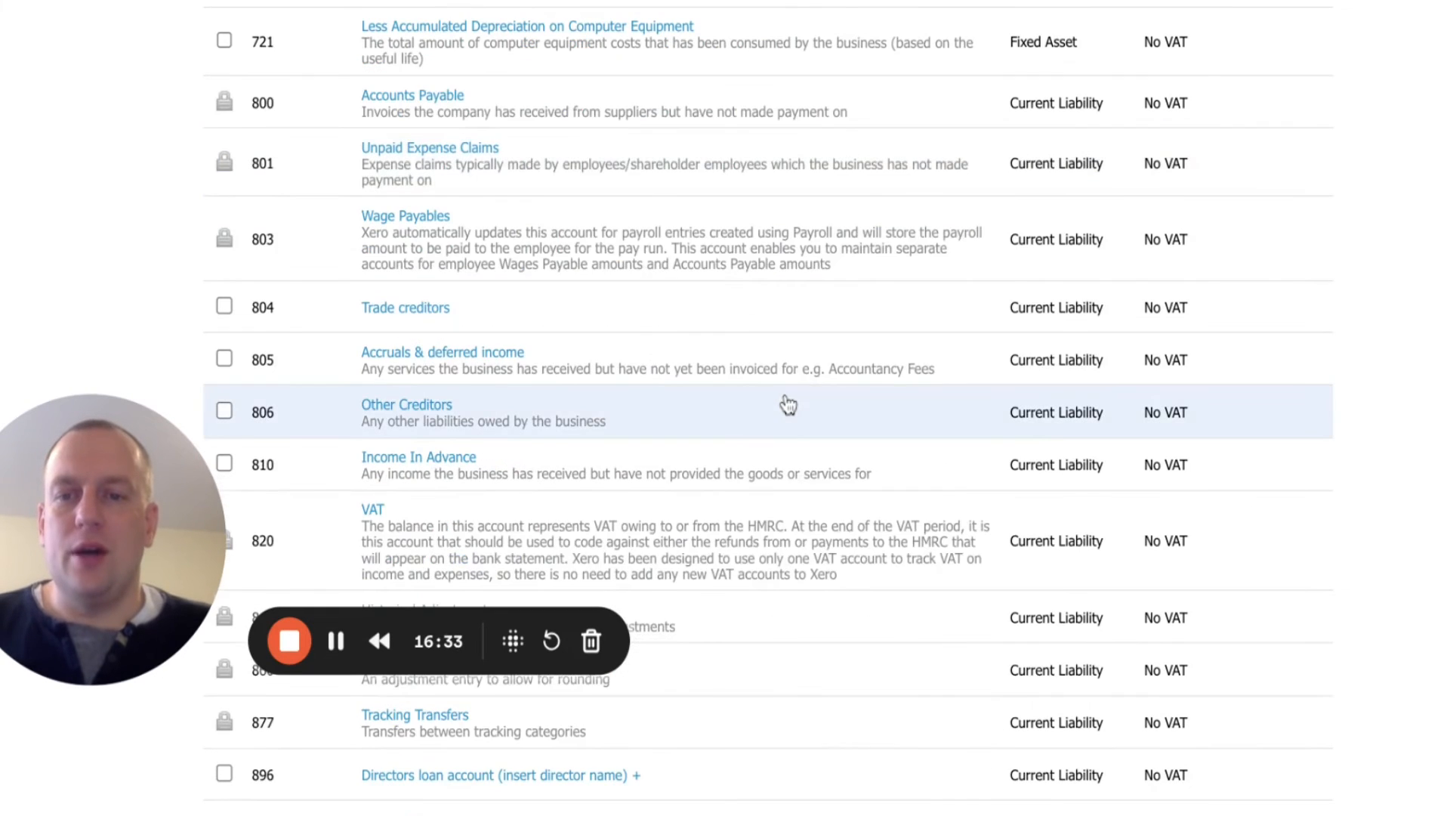
scroll("down", 3)
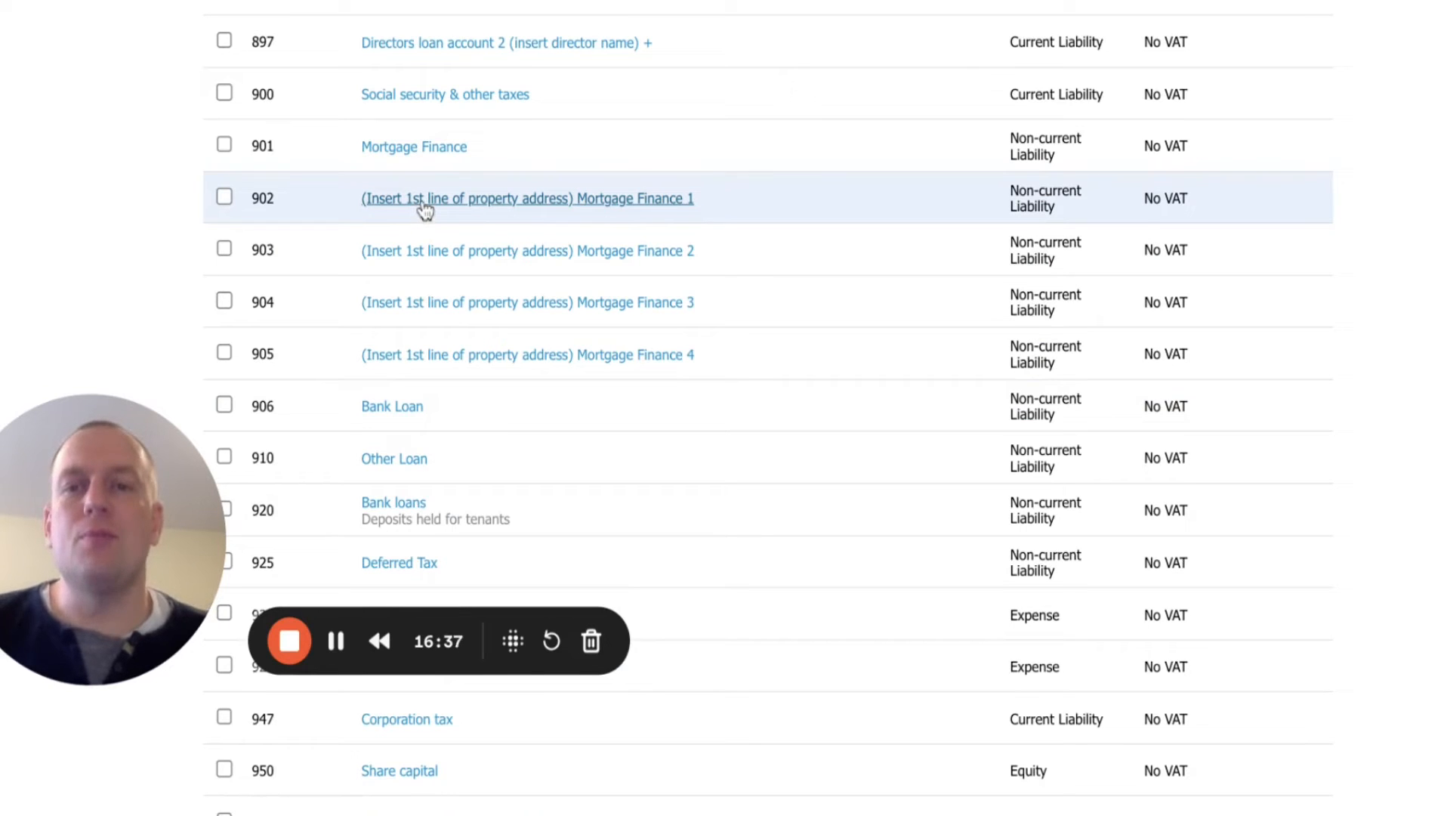
mouse_move(666, 213)
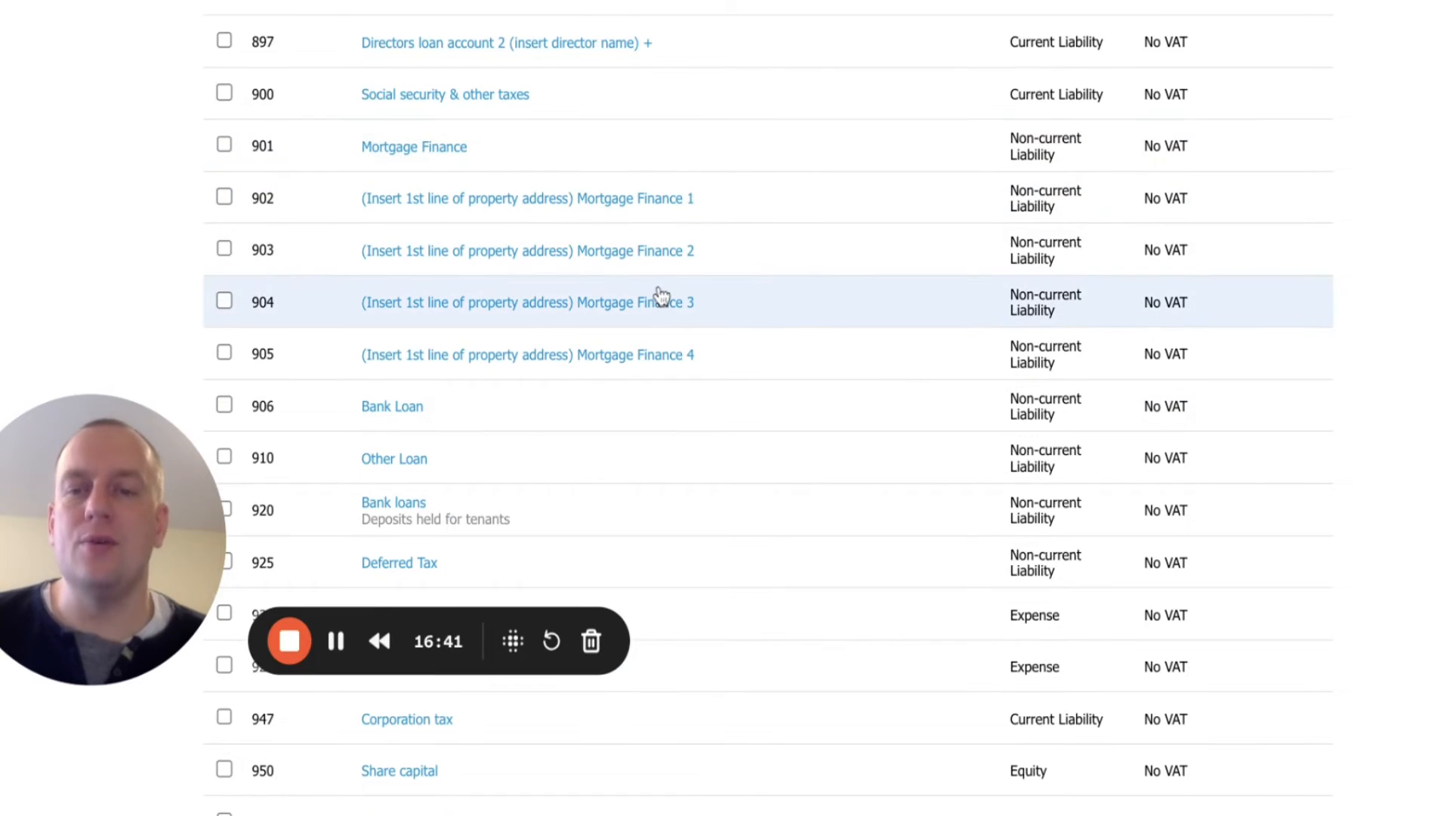
scroll("down", 3)
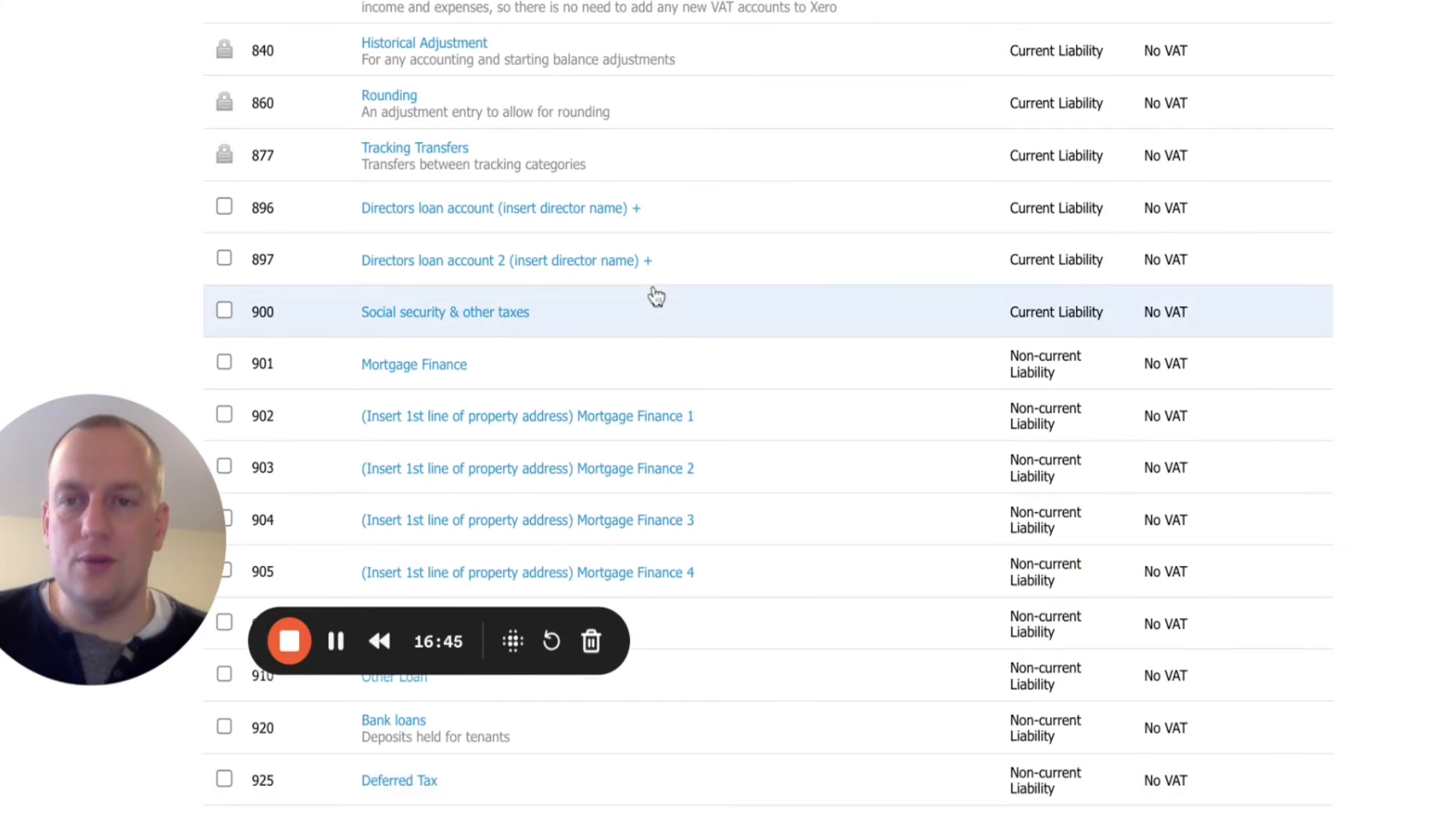
scroll("down", 3)
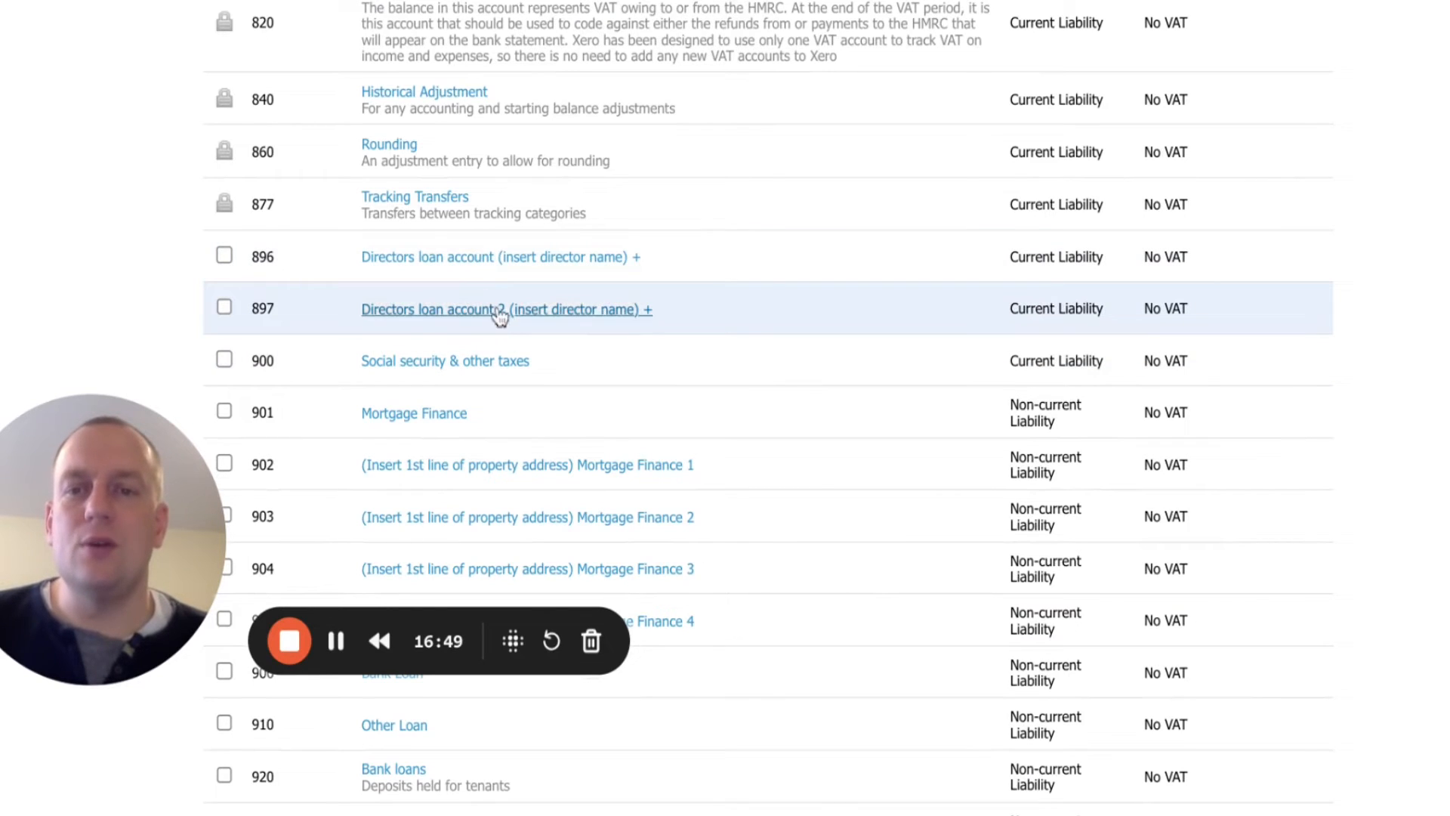
mouse_move(500, 256)
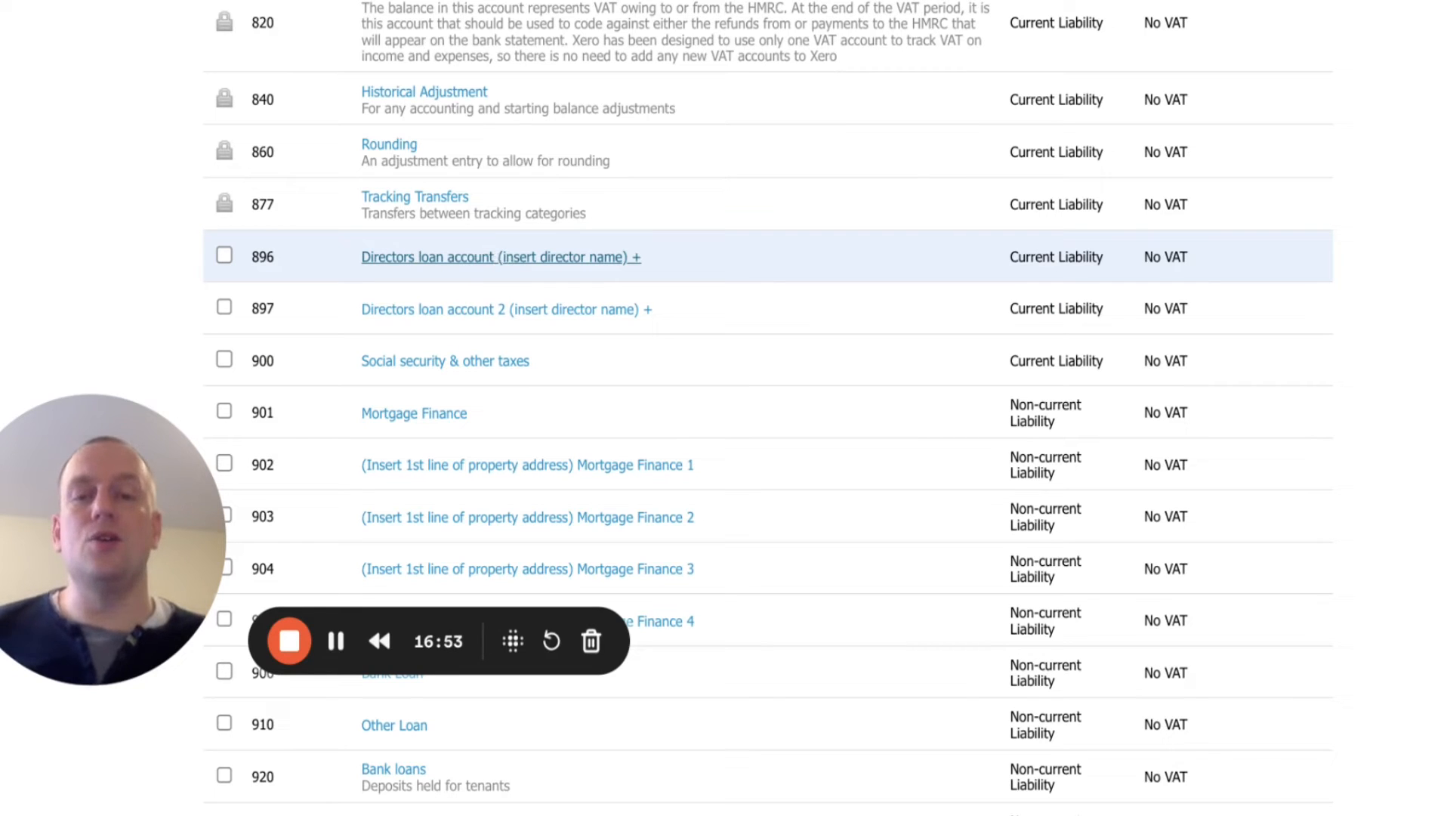
mouse_move(809, 287)
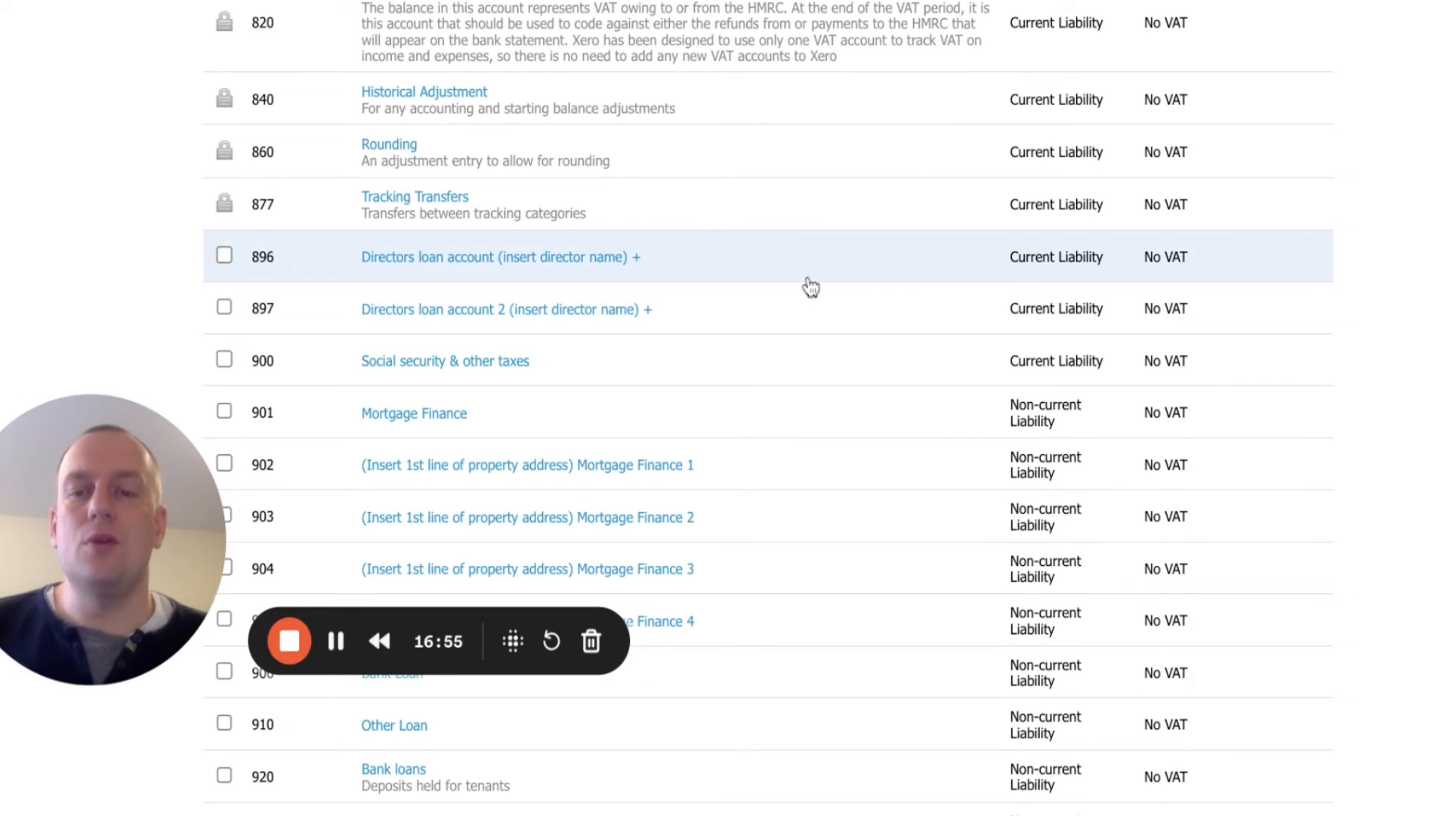
left_click(1270, 744)
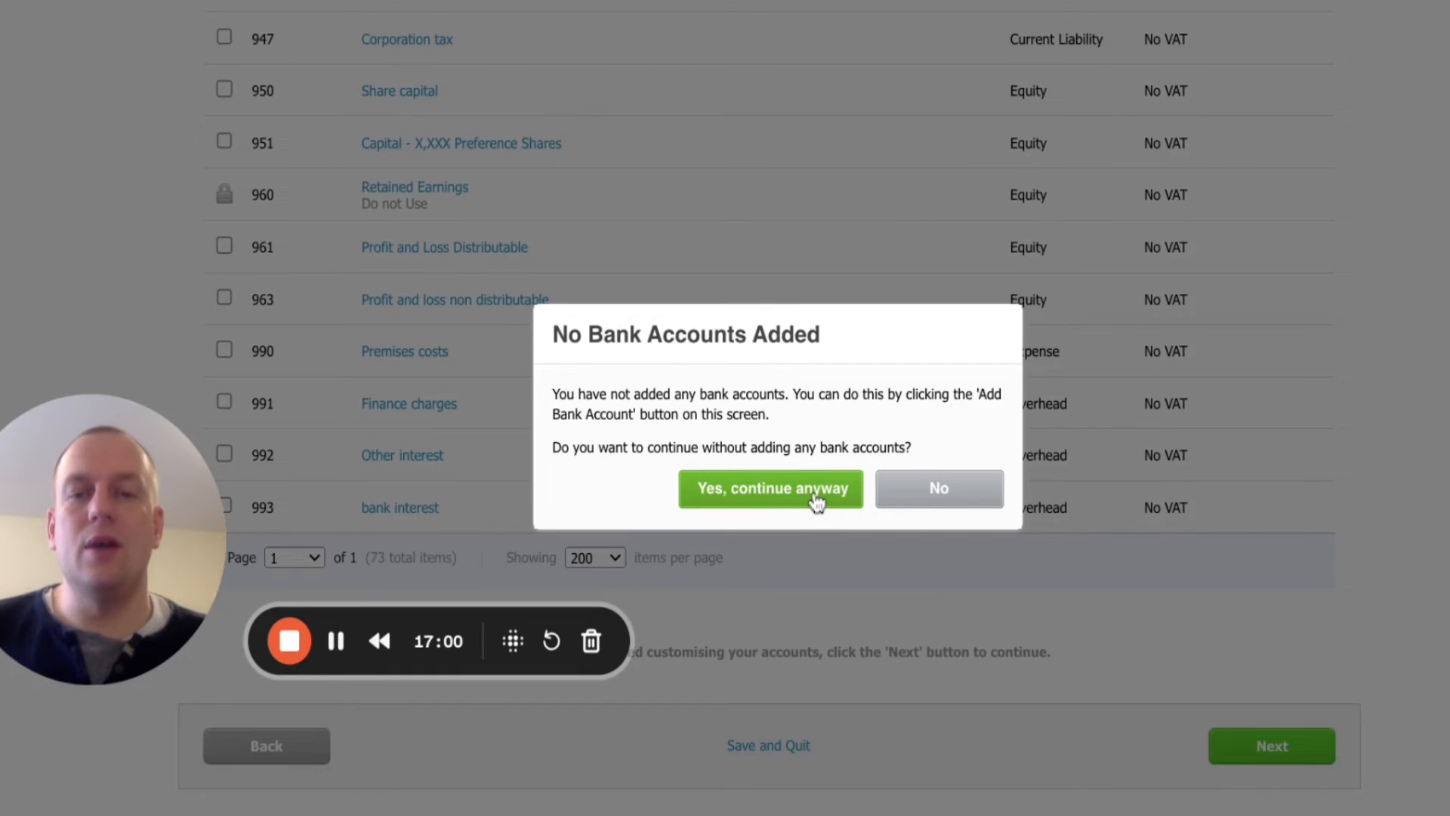
Continue without bank accounts and set the conversion date to February 2023, reaching balances as at 31 Jan 2023
left_click(768, 488)
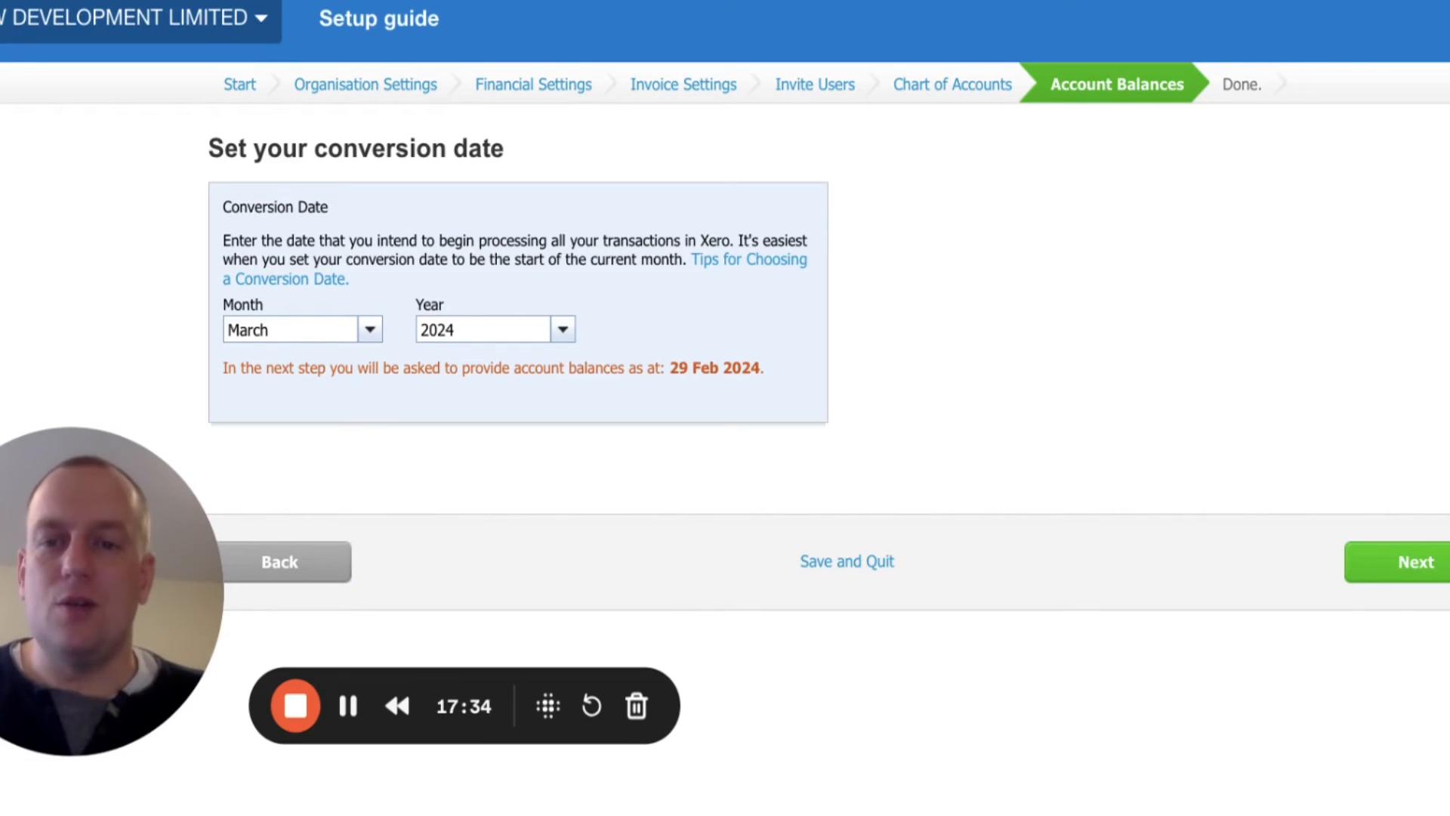
mouse_move(998, 63)
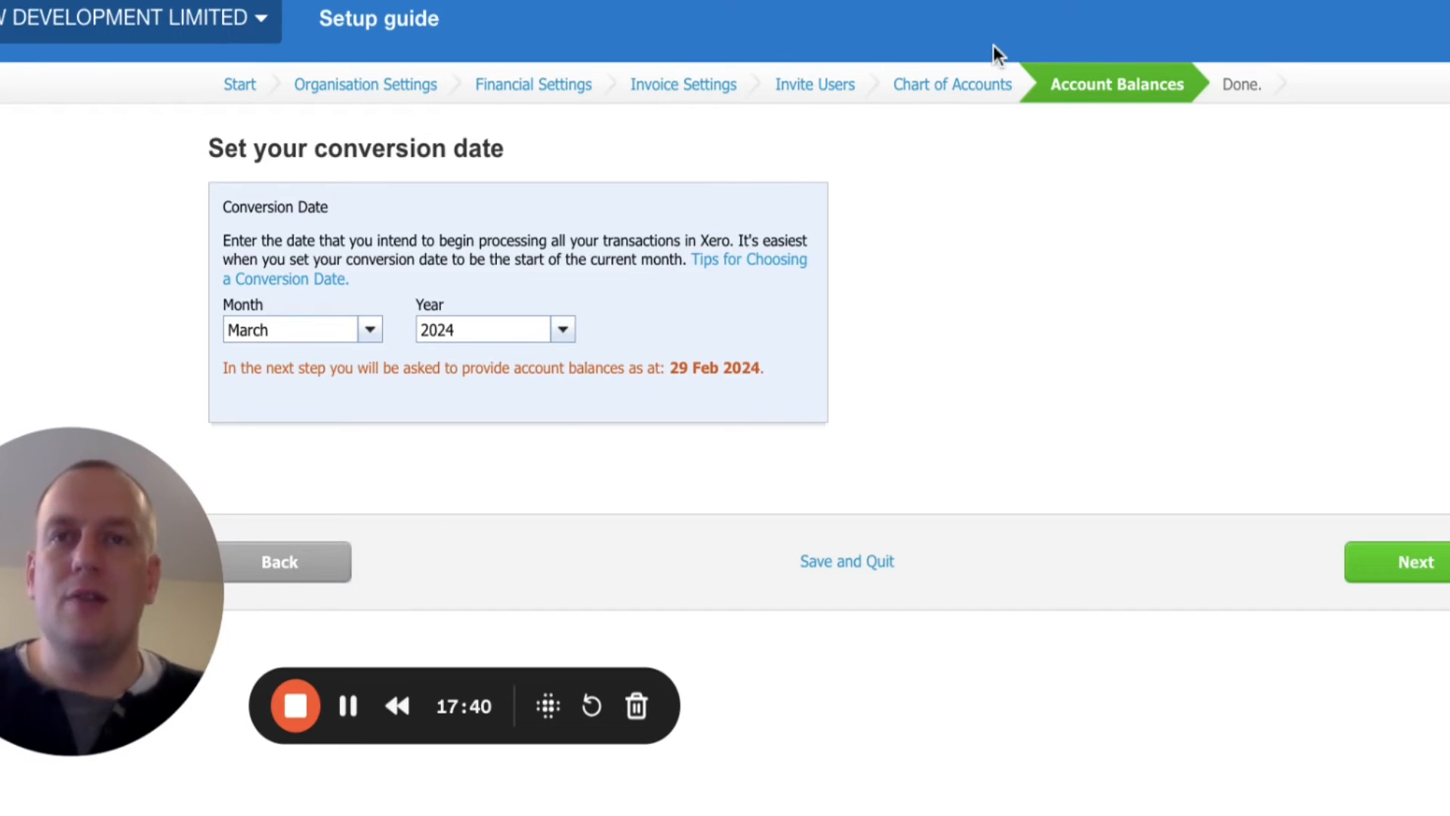
mouse_move(481, 318)
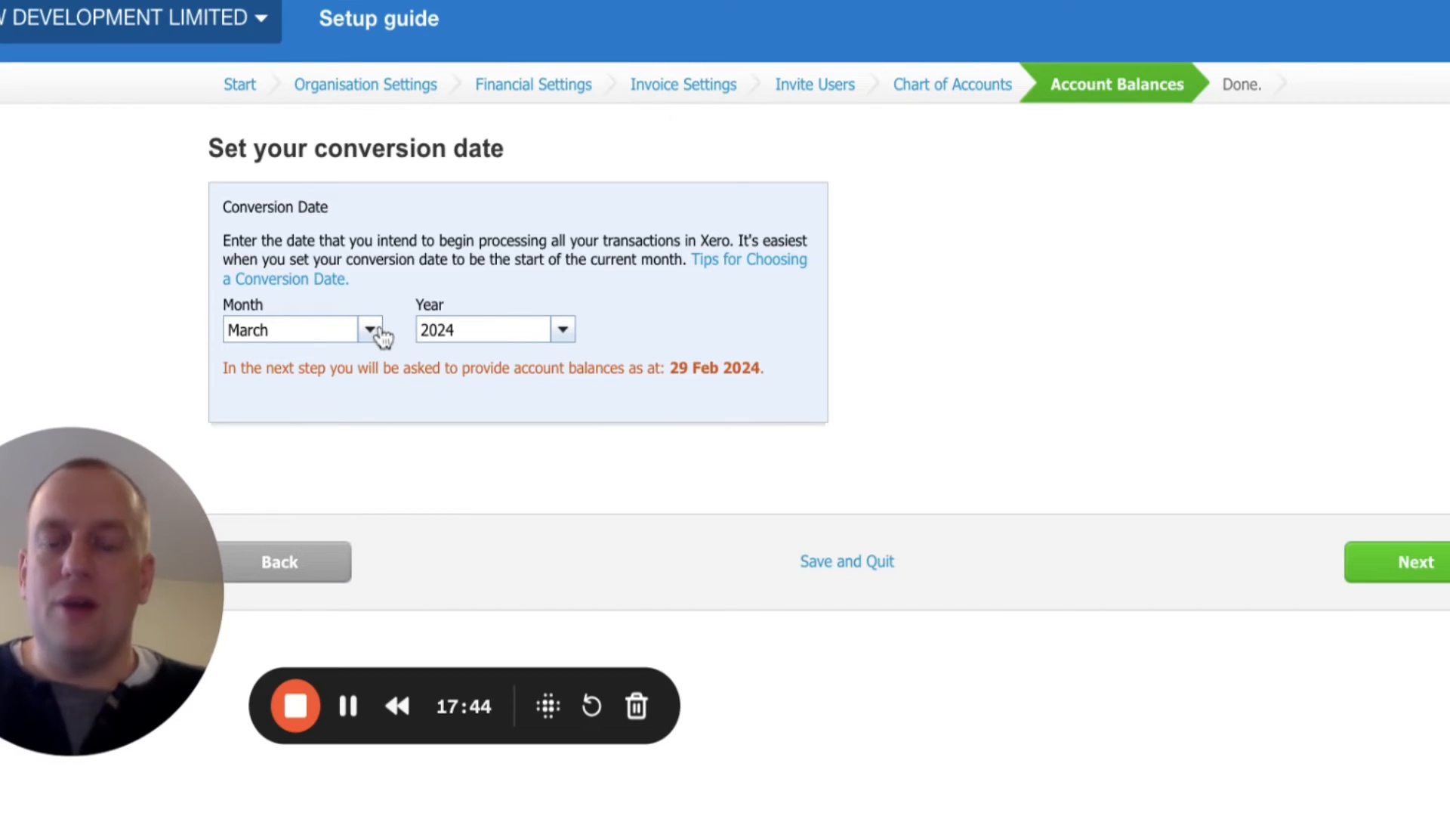
mouse_move(381, 335)
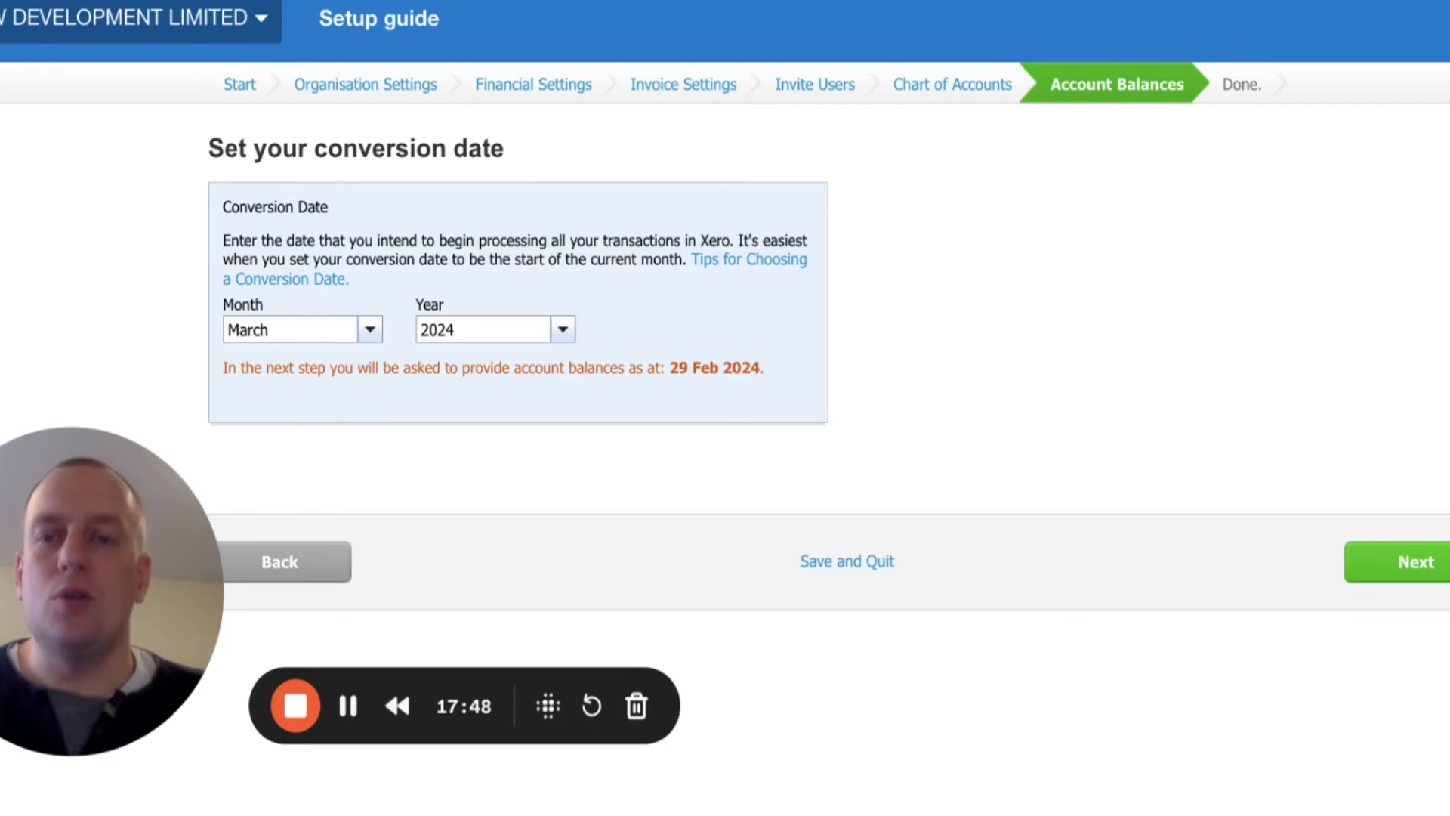
left_click(300, 328)
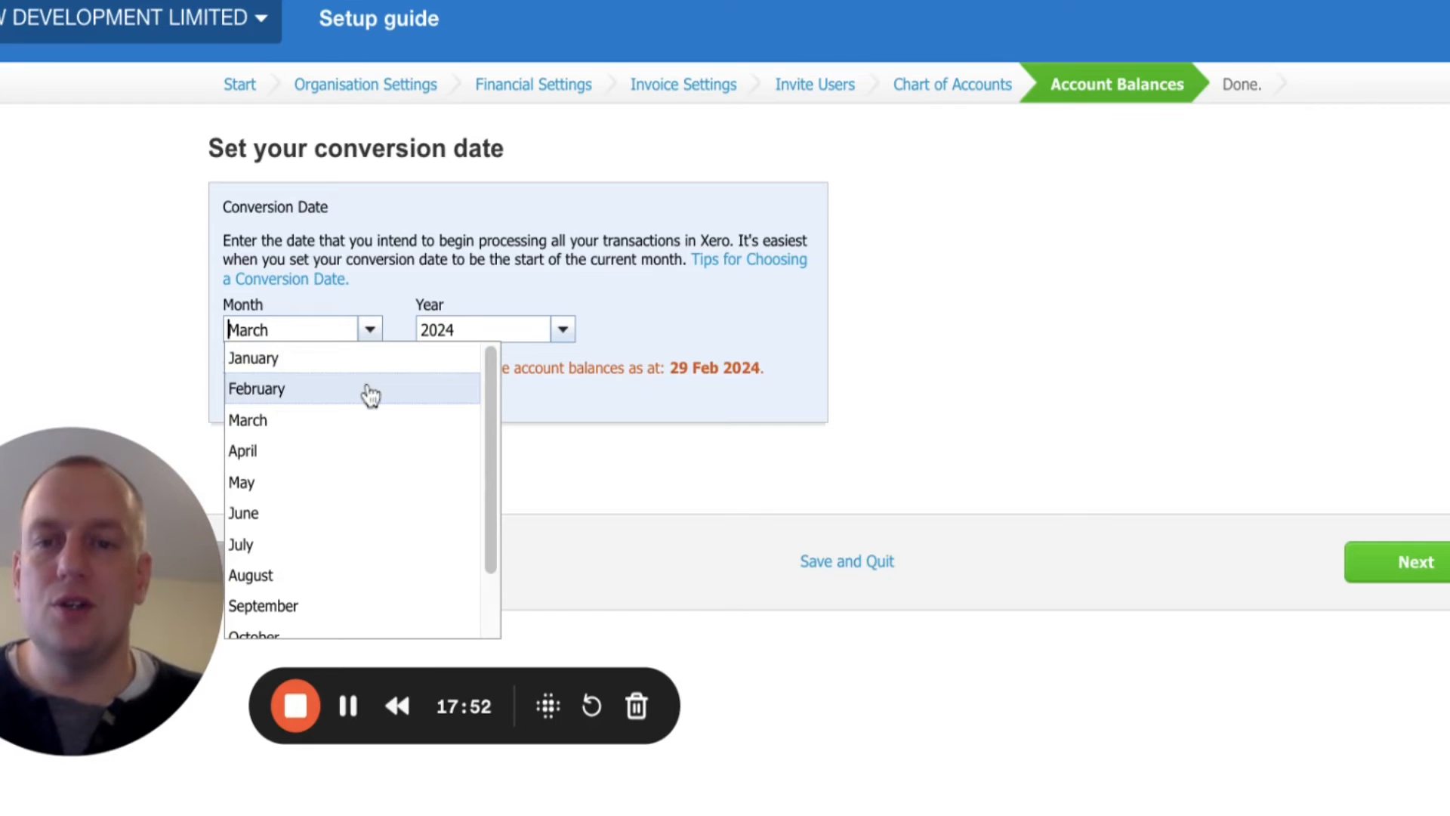
left_click(256, 388)
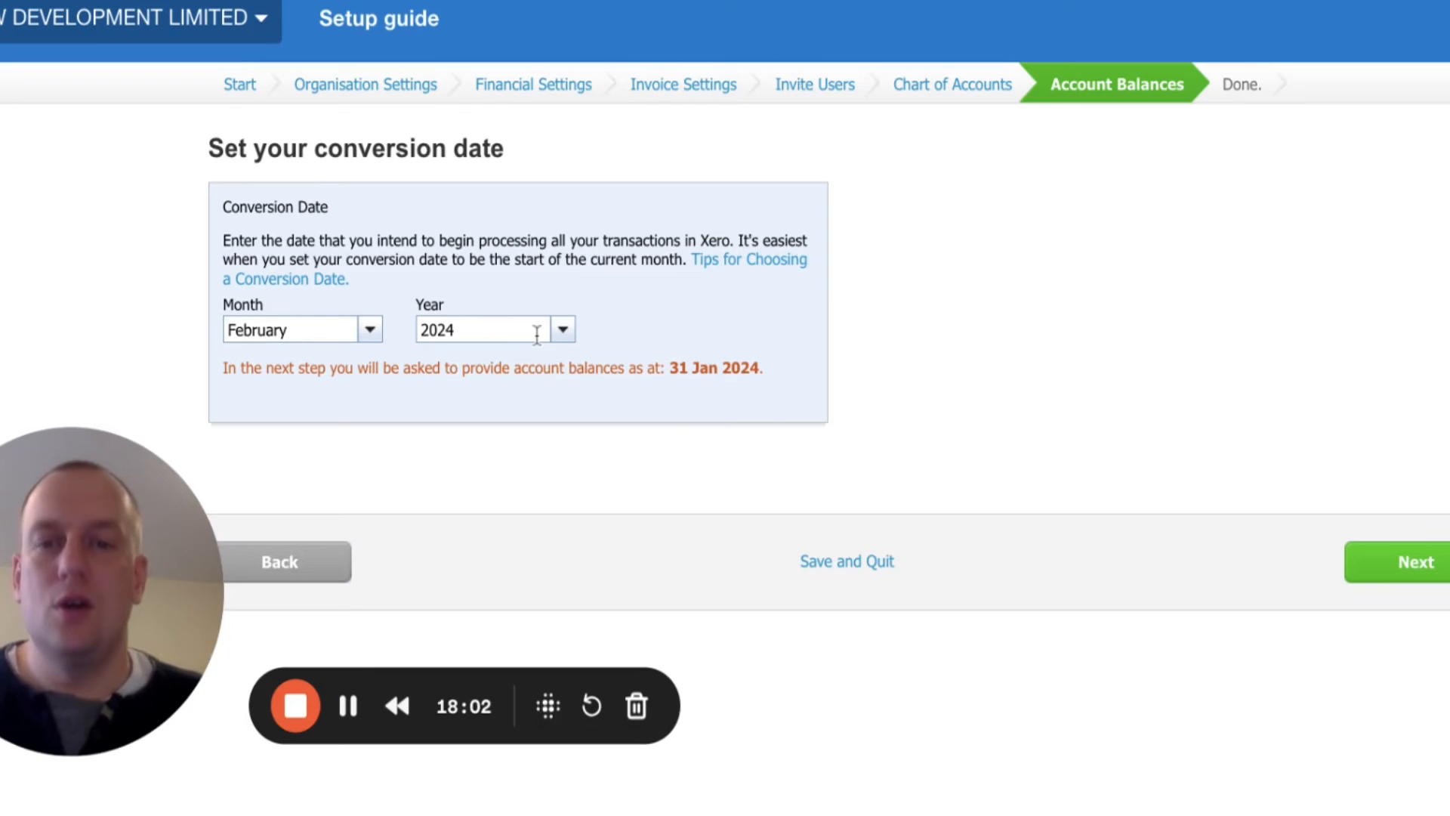
left_click(562, 330)
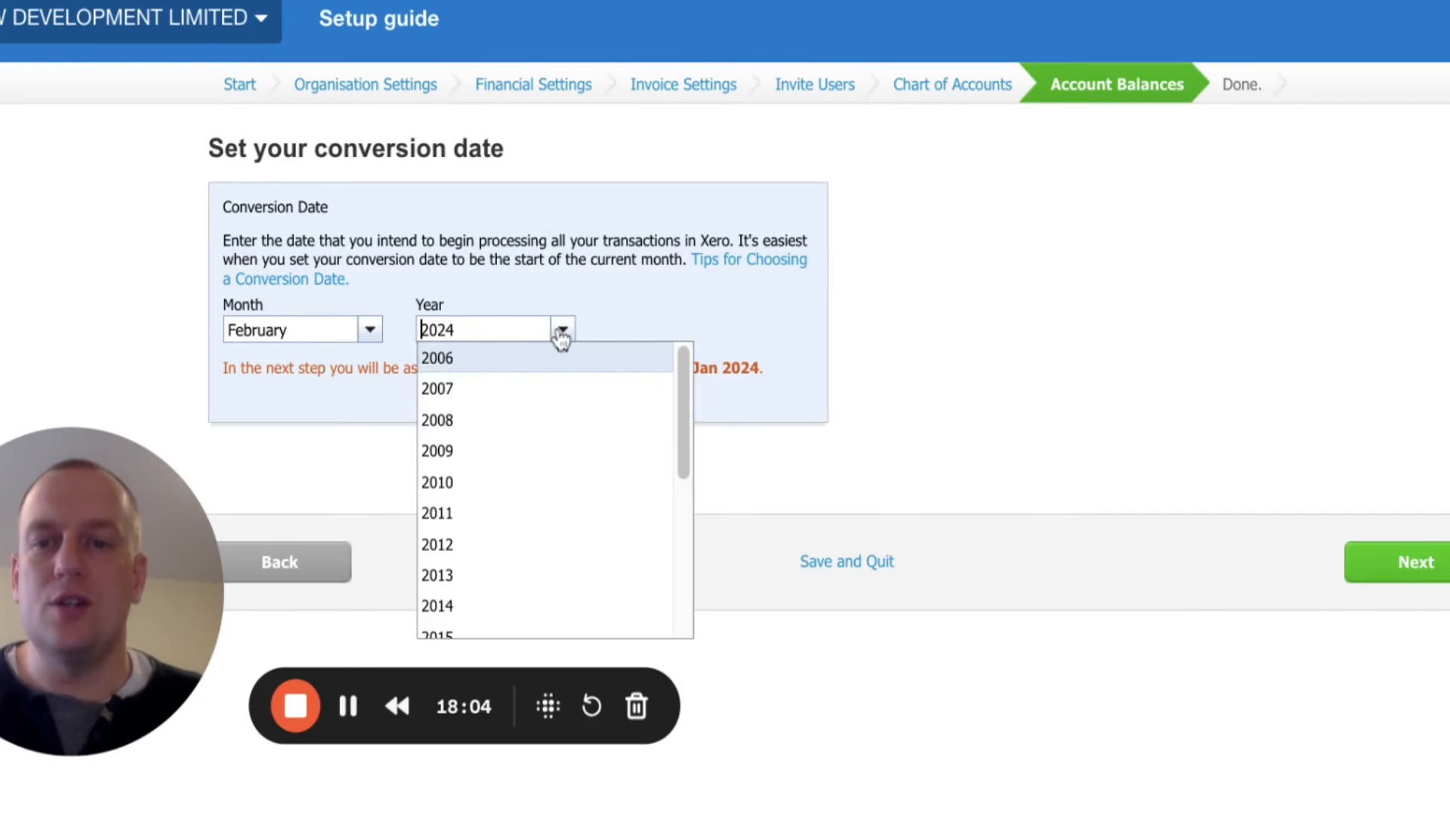
scroll("down", 3)
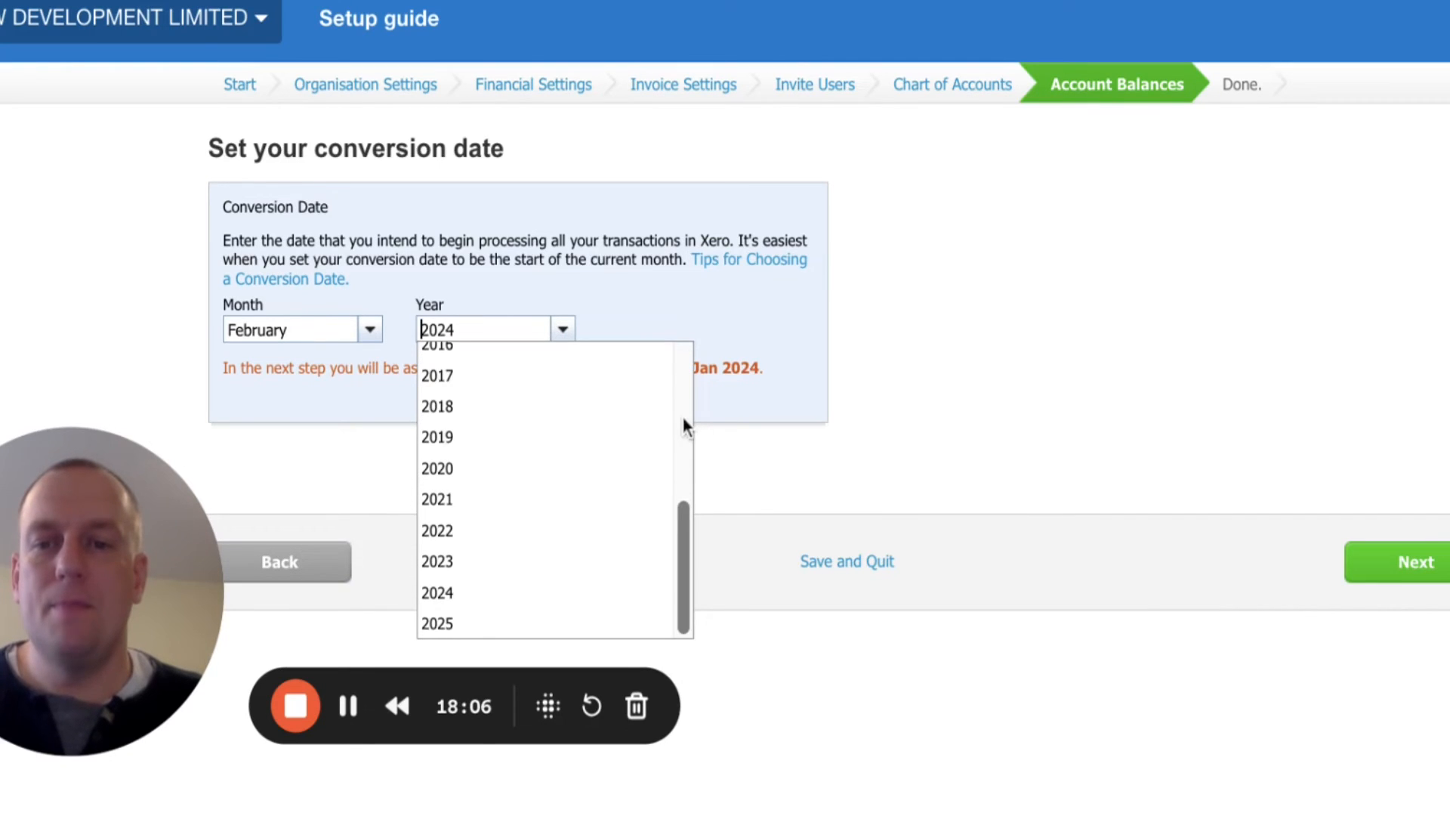
left_click(437, 560)
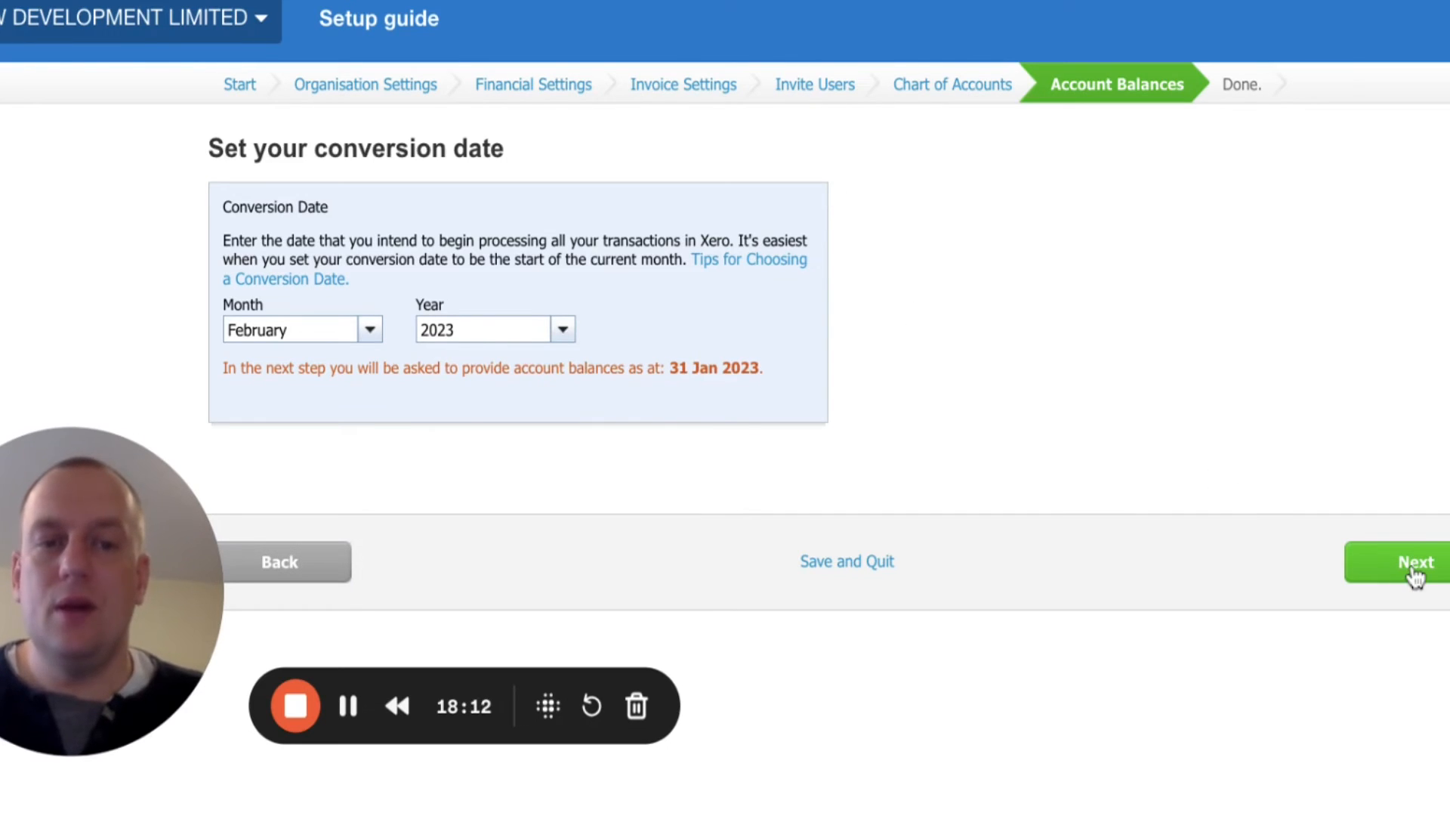
left_click(1414, 562)
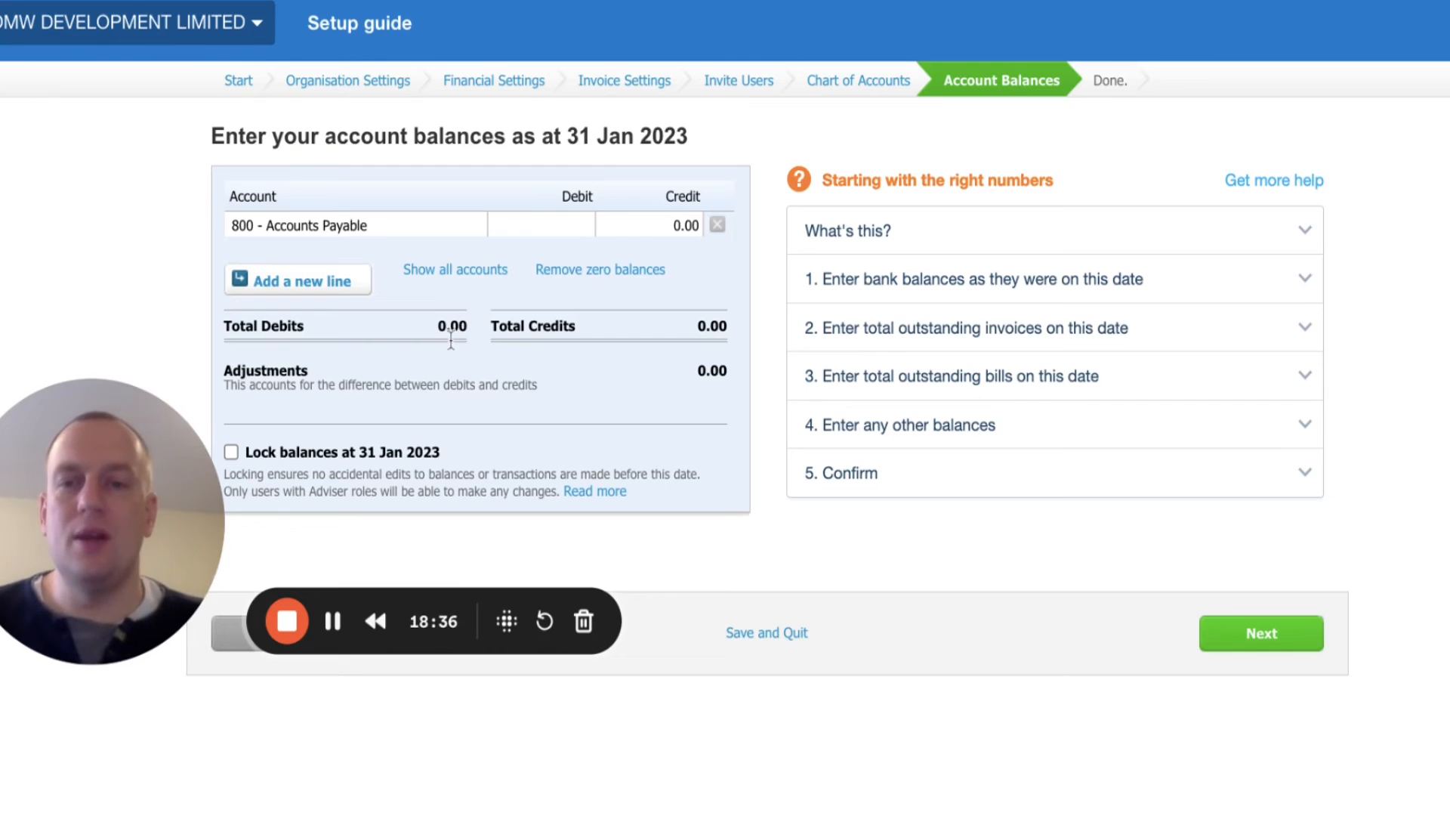
mouse_move(453, 352)
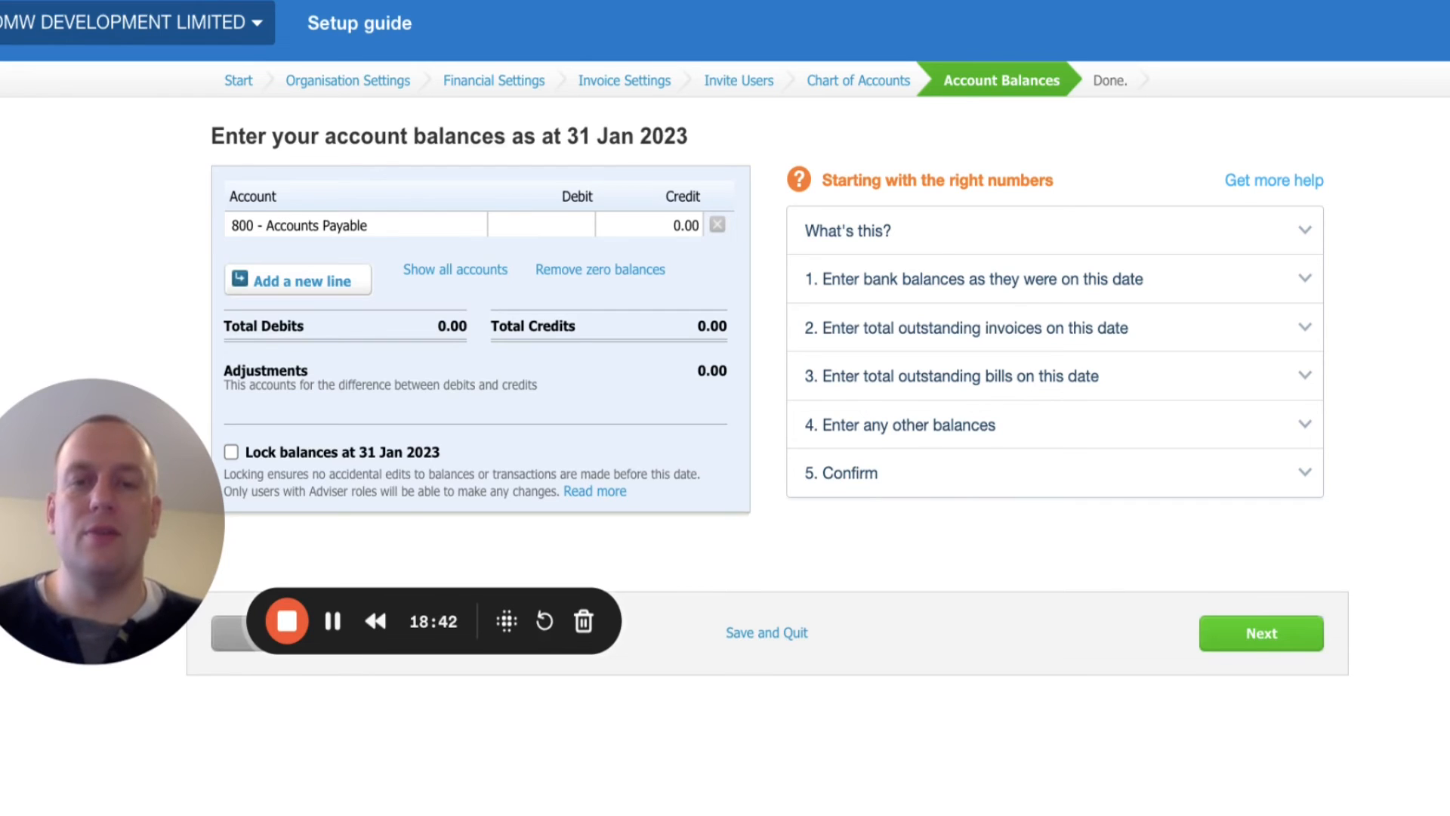
mouse_move(648, 533)
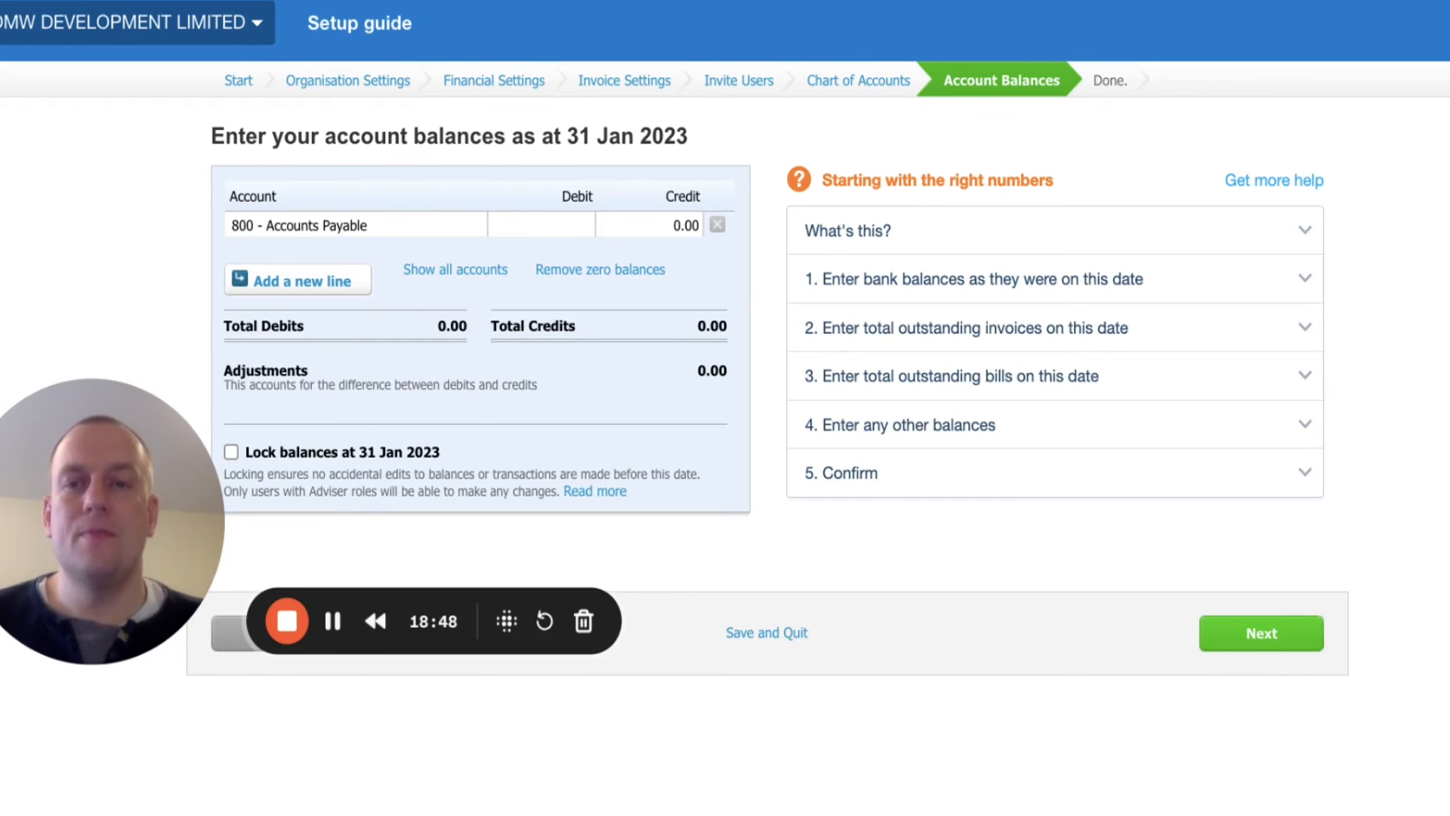
Leave opening account balances empty and reach the Set up Complete page
left_click(1259, 633)
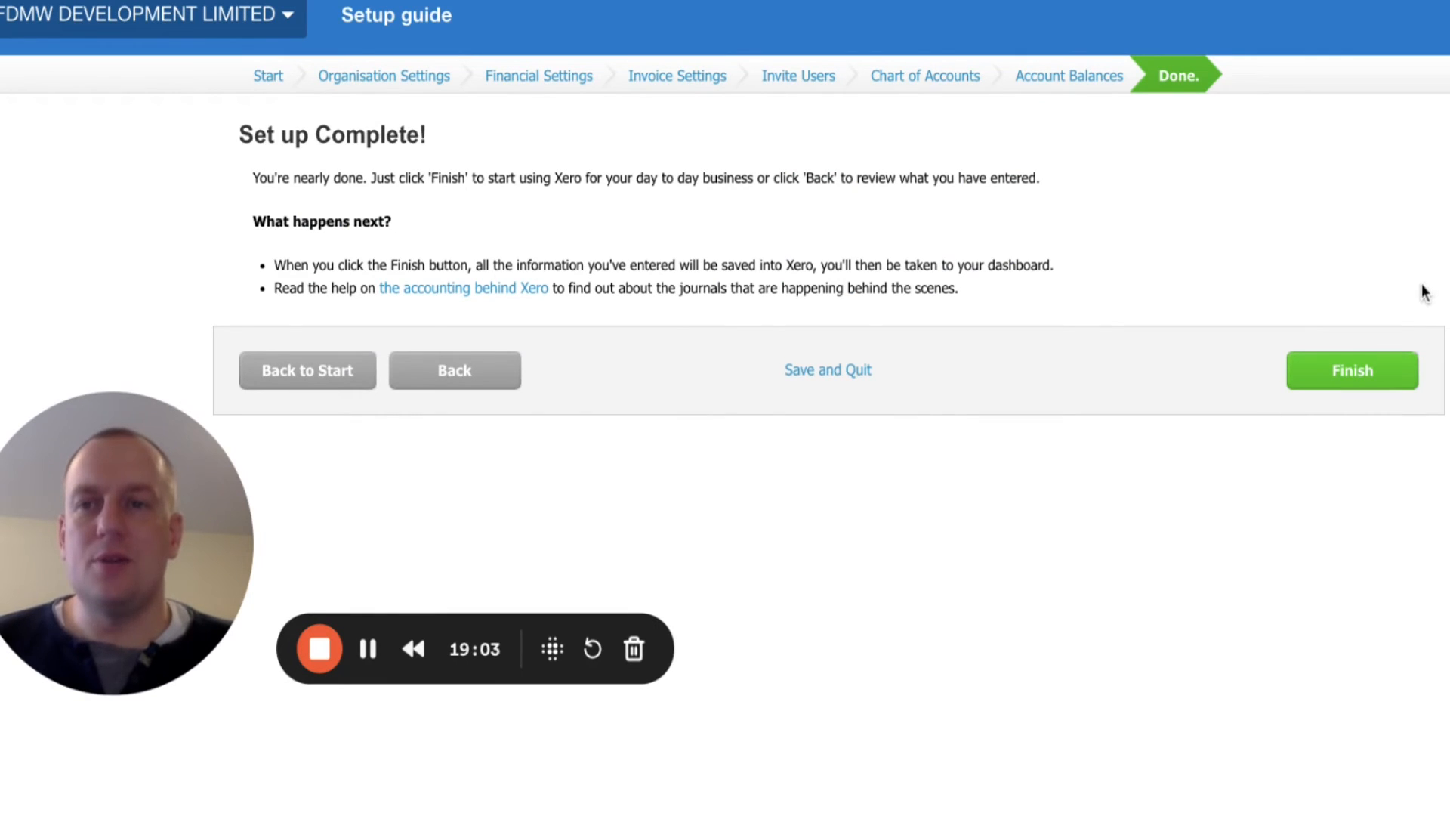
mouse_move(1409, 450)
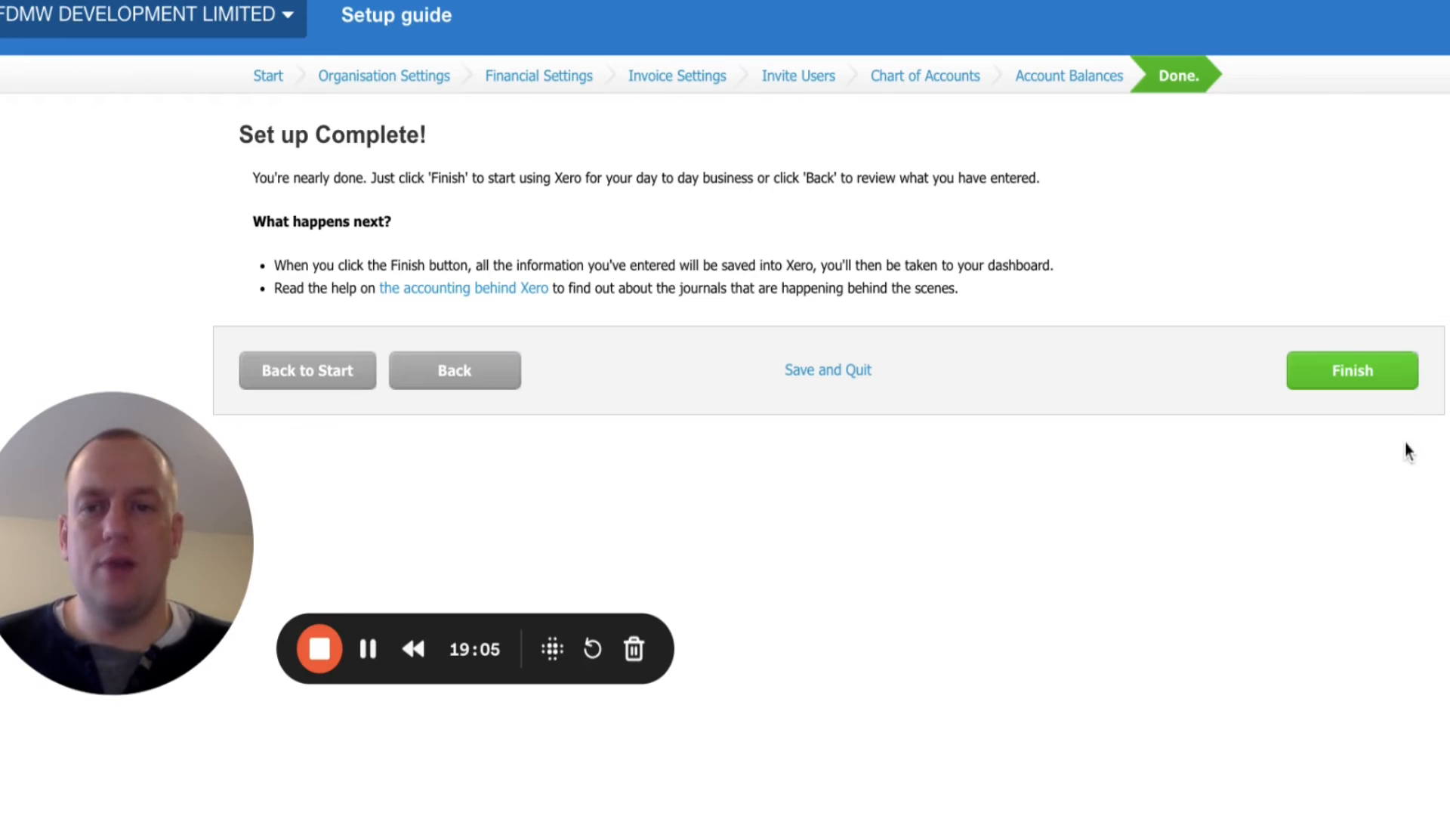
mouse_move(1350, 377)
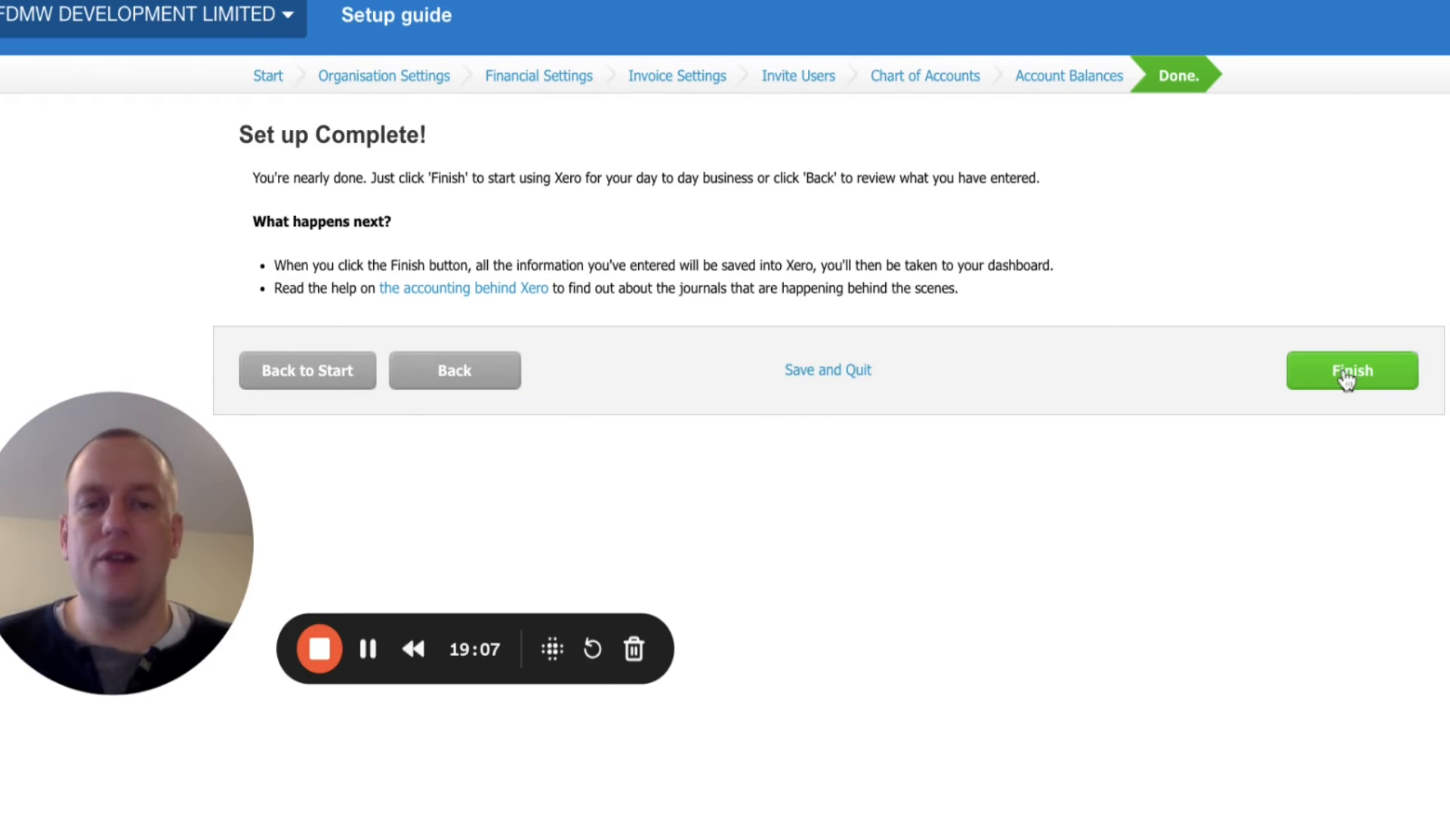
Finish setup to land on the dashboard and start adding a bank account under Connect your bank accounts
left_click(1350, 370)
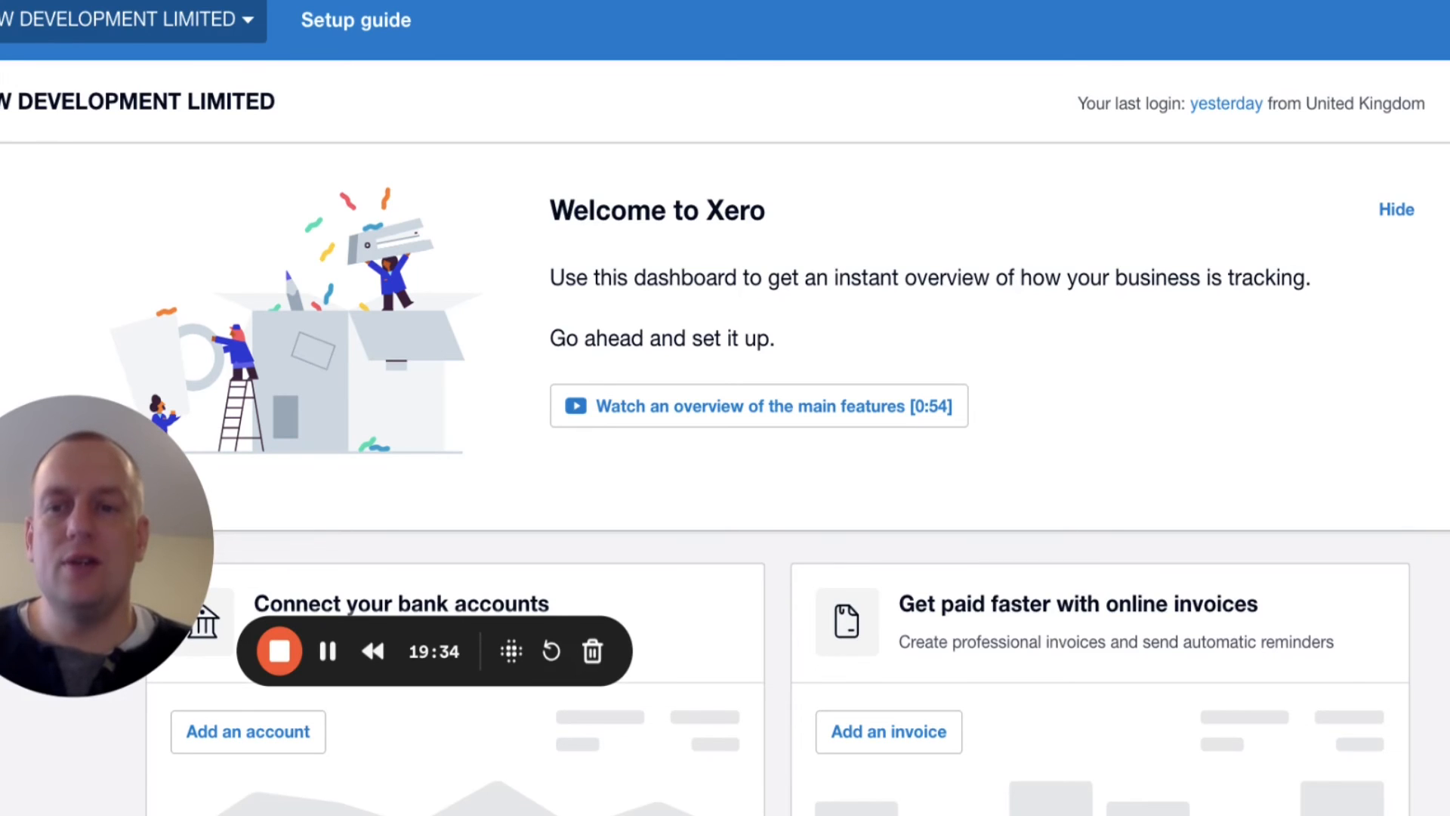
scroll("down", 3)
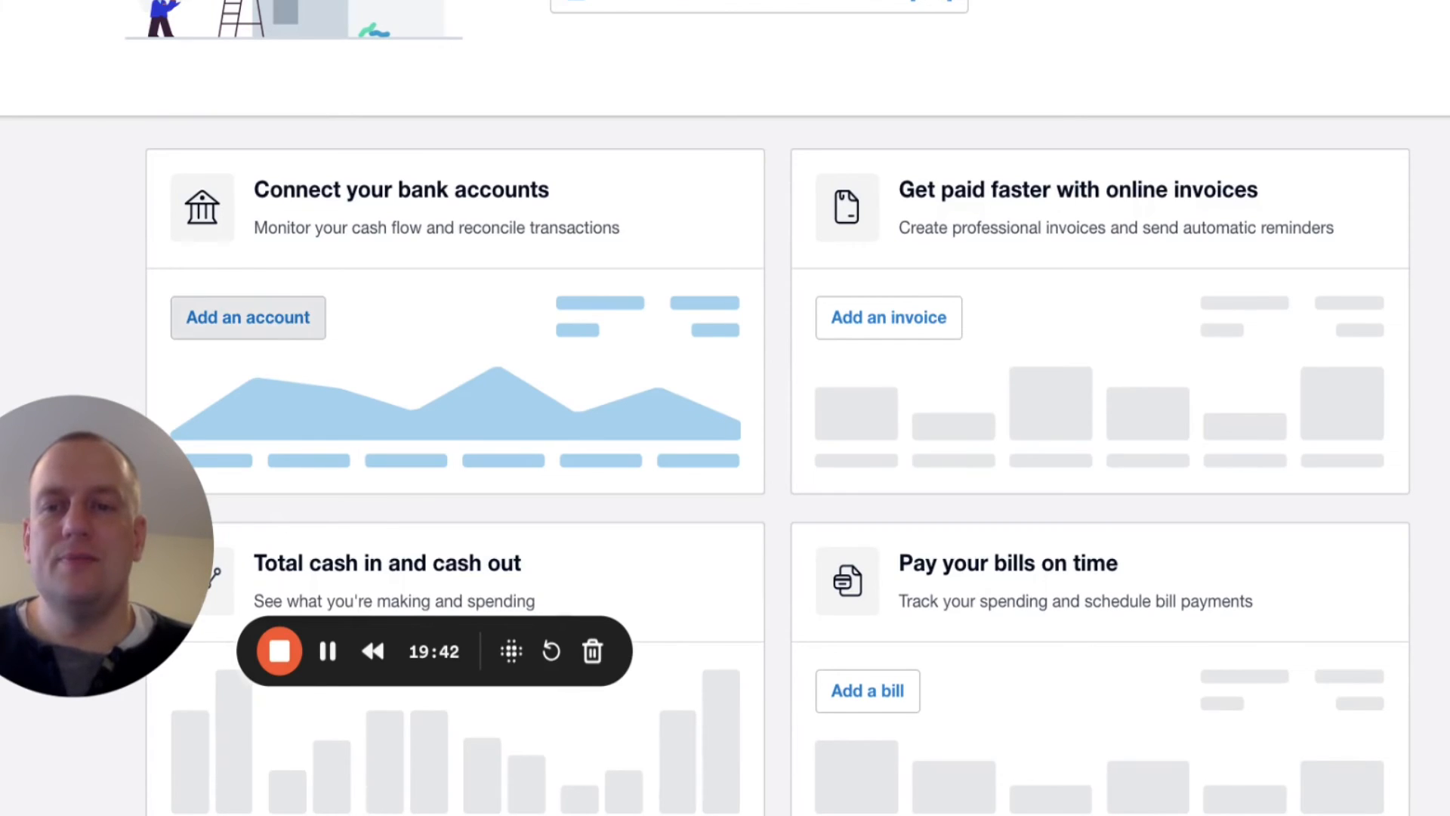
left_click(247, 317)
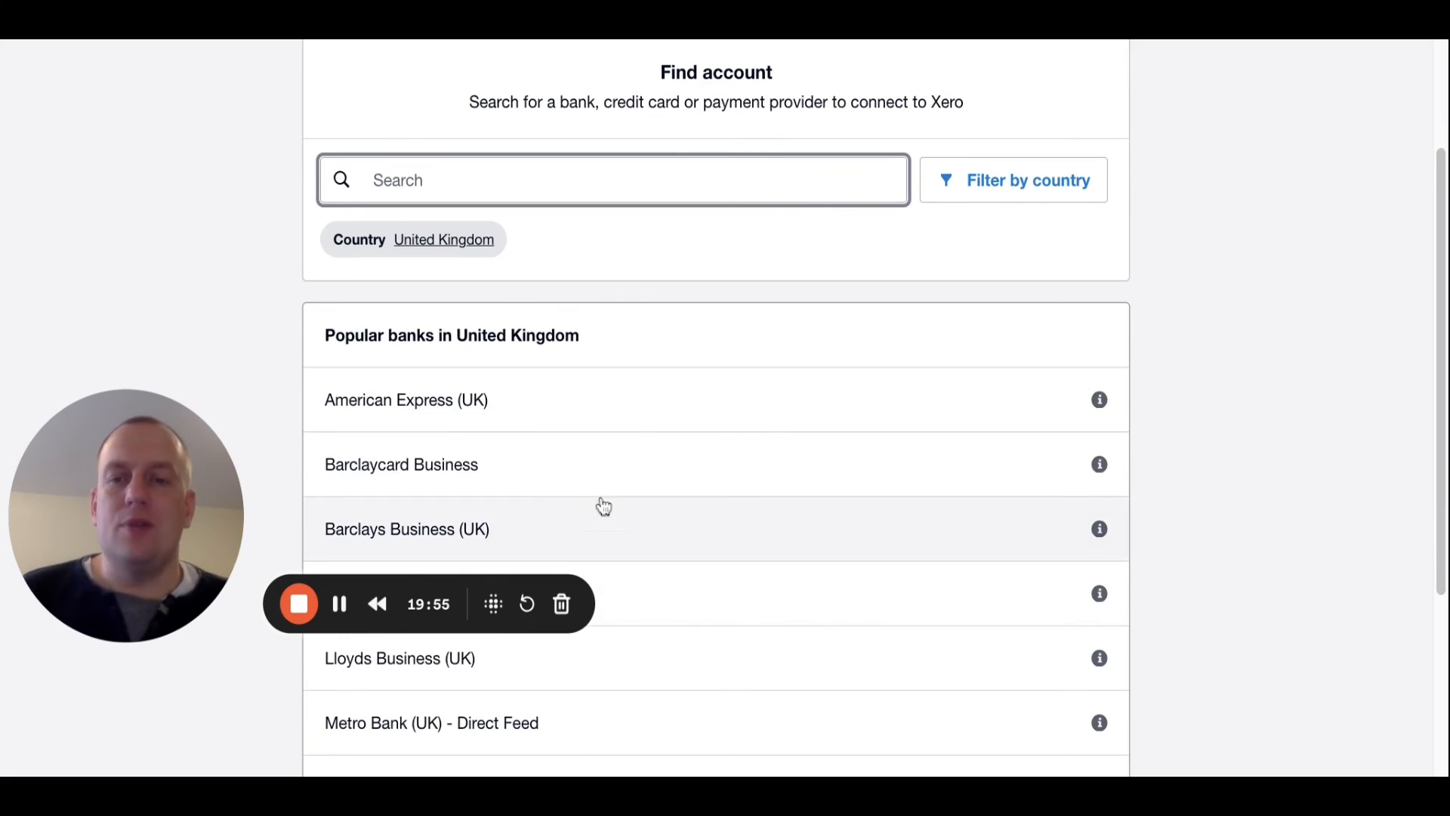
Choose Barclays Business (UK) from Popular banks, bringing up its connection consent page
left_click(406, 529)
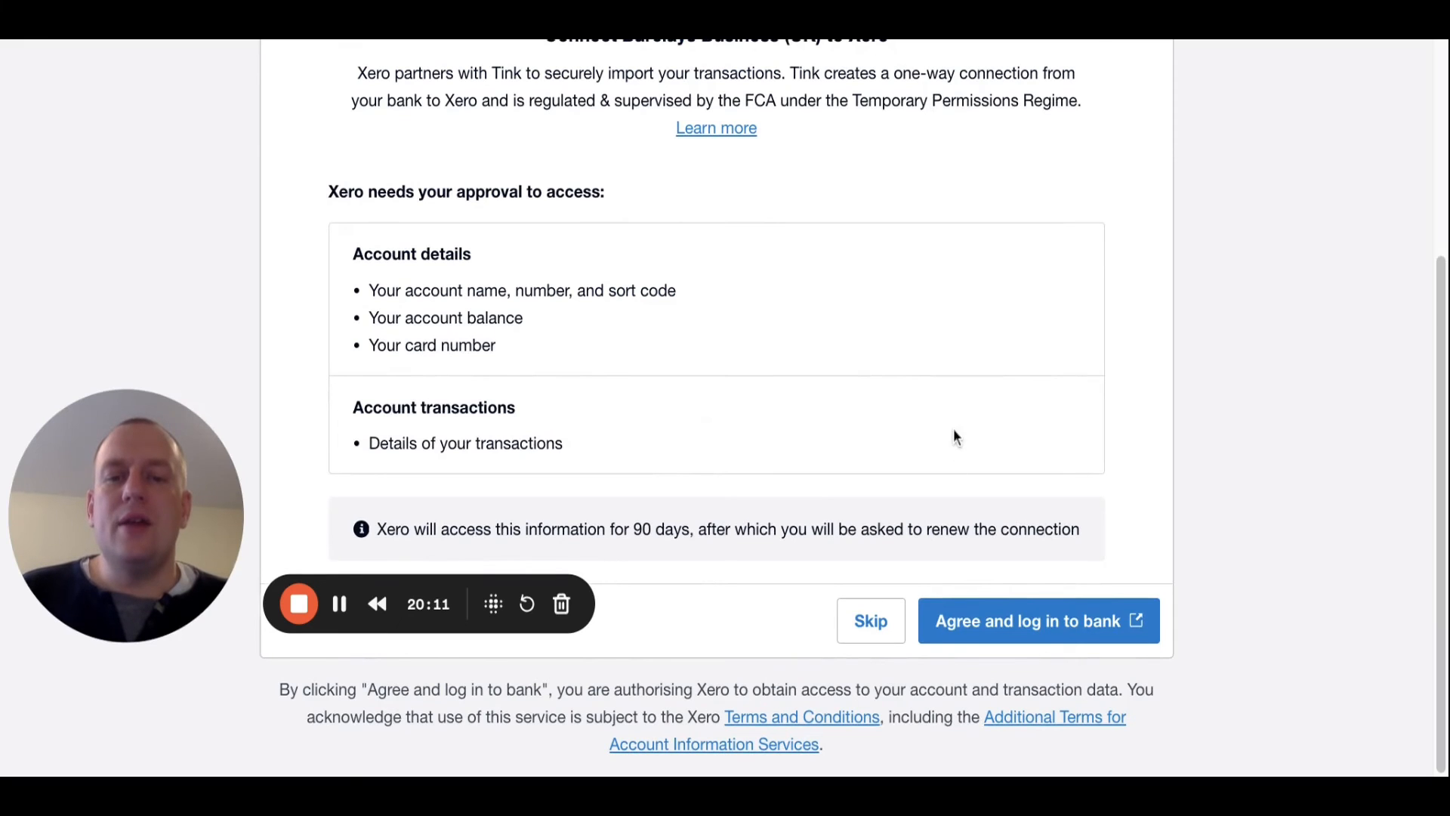
mouse_move(980, 647)
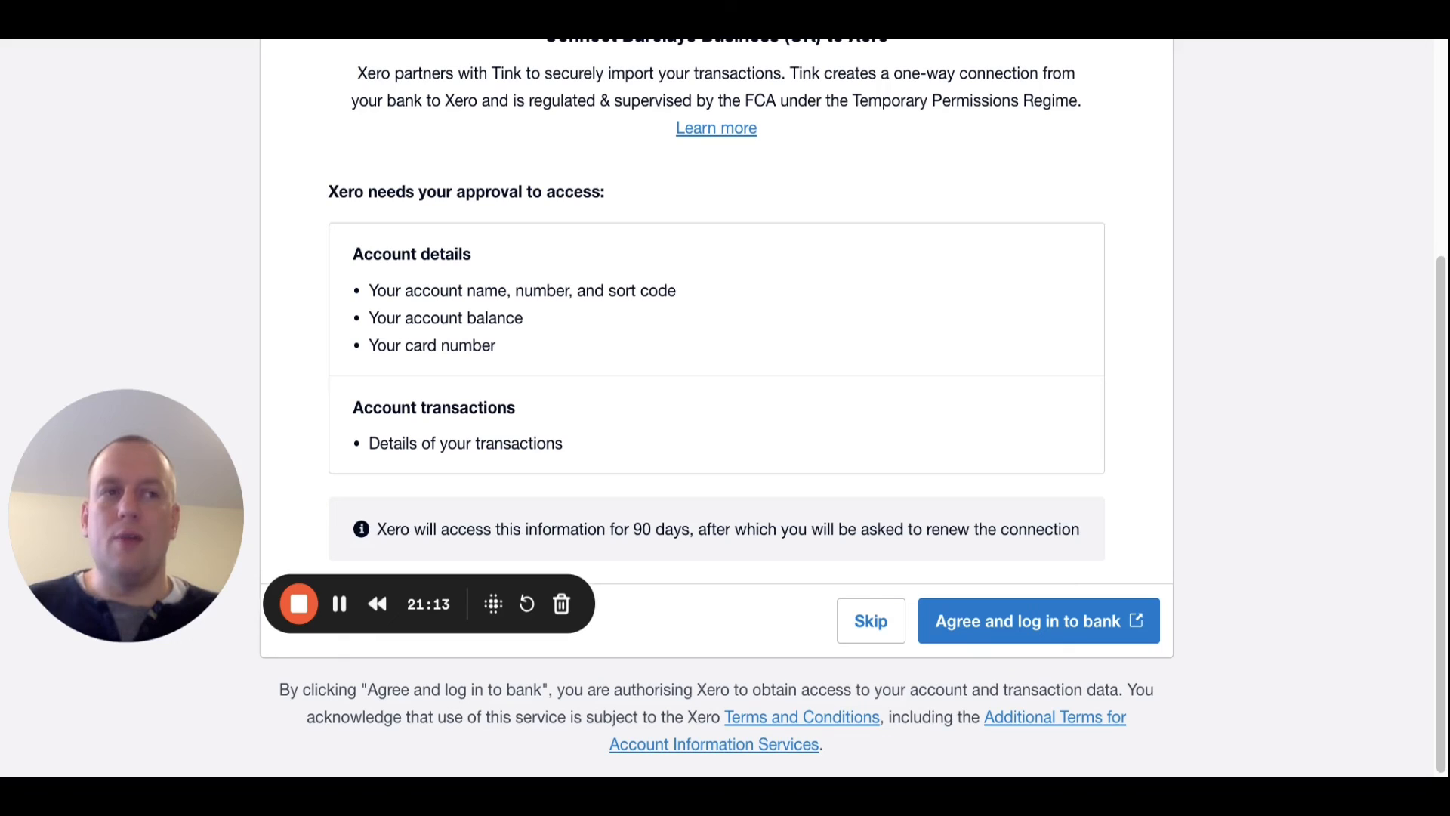
mouse_move(996, 467)
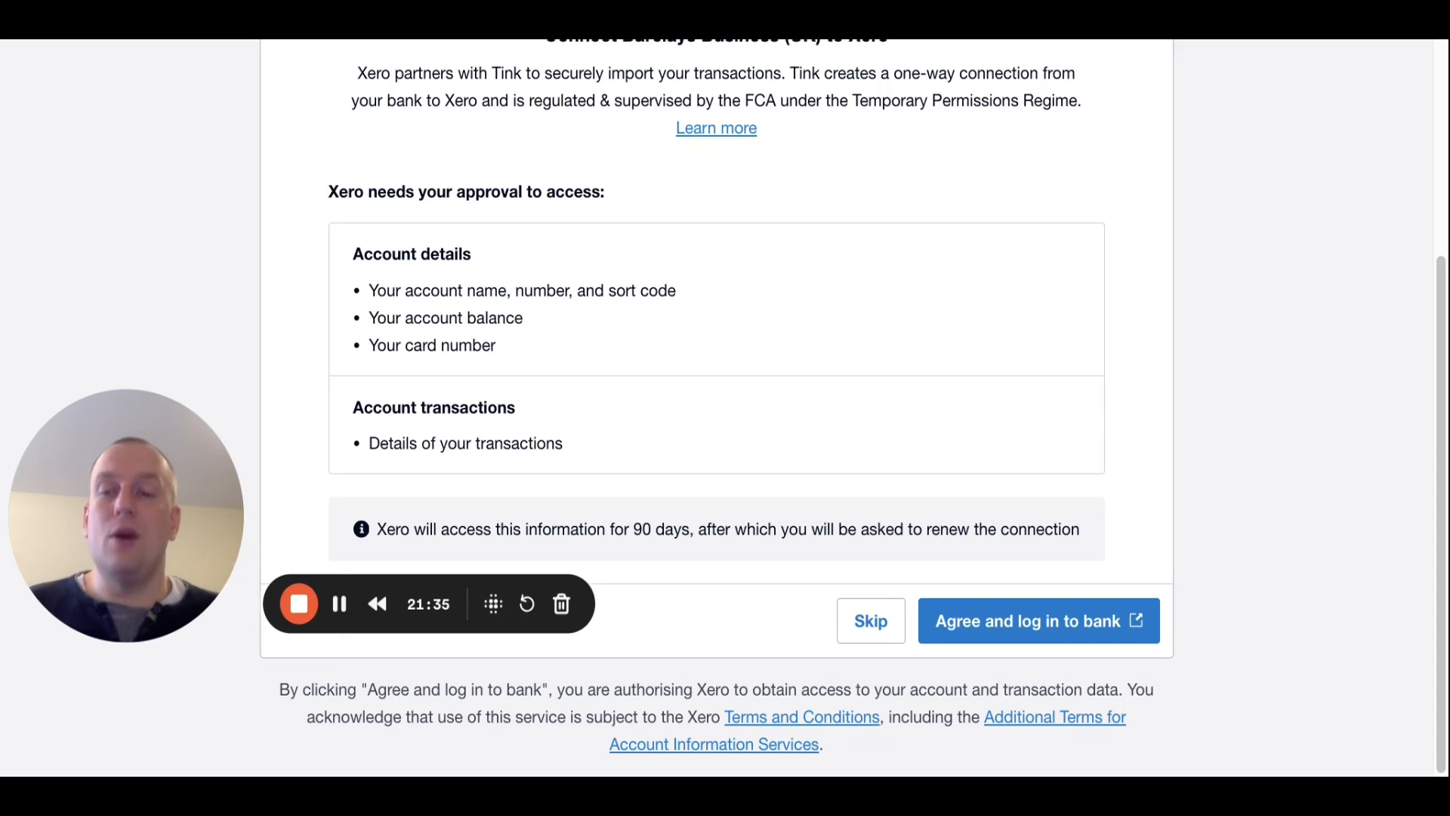
mouse_move(901, 468)
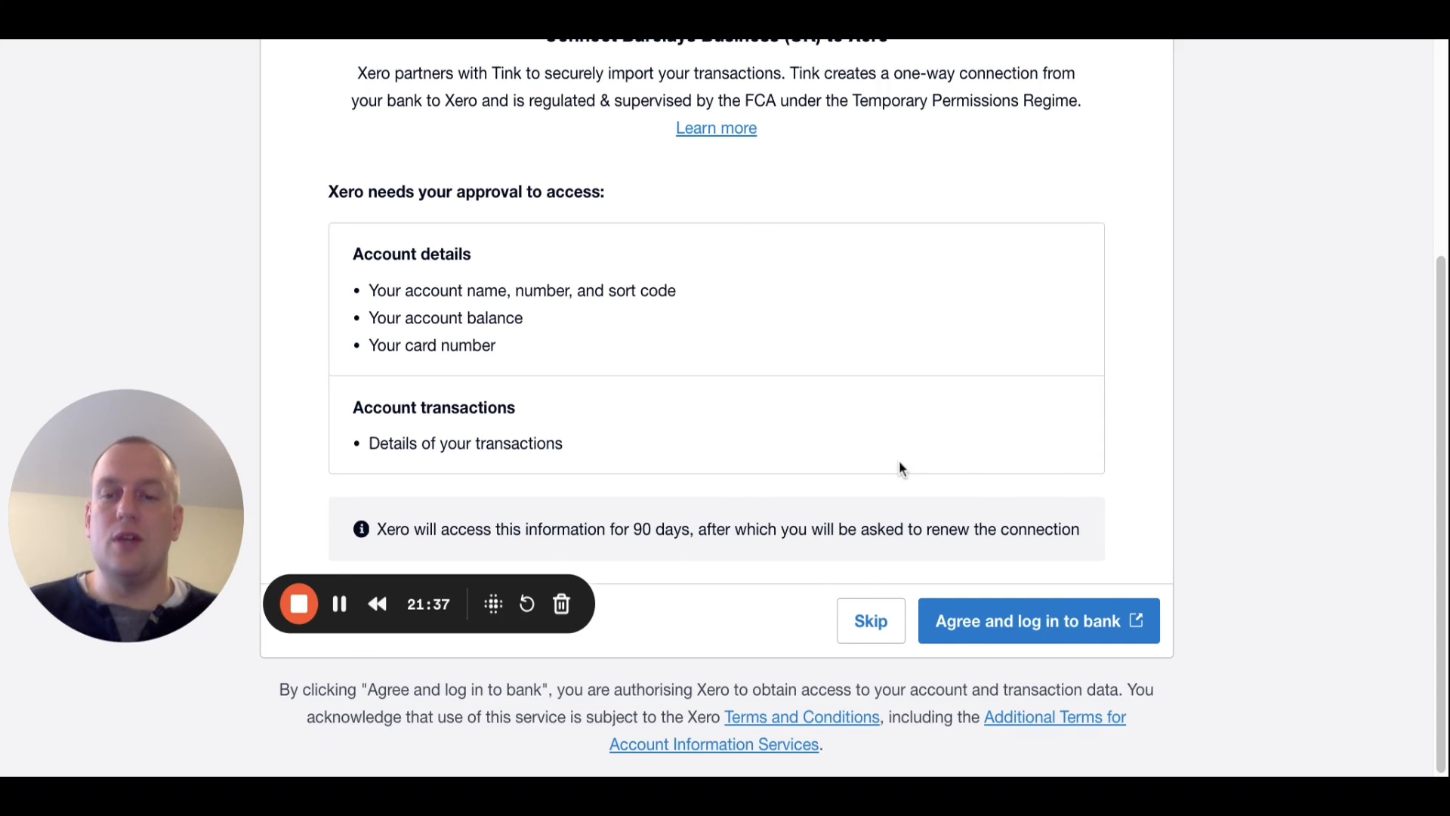